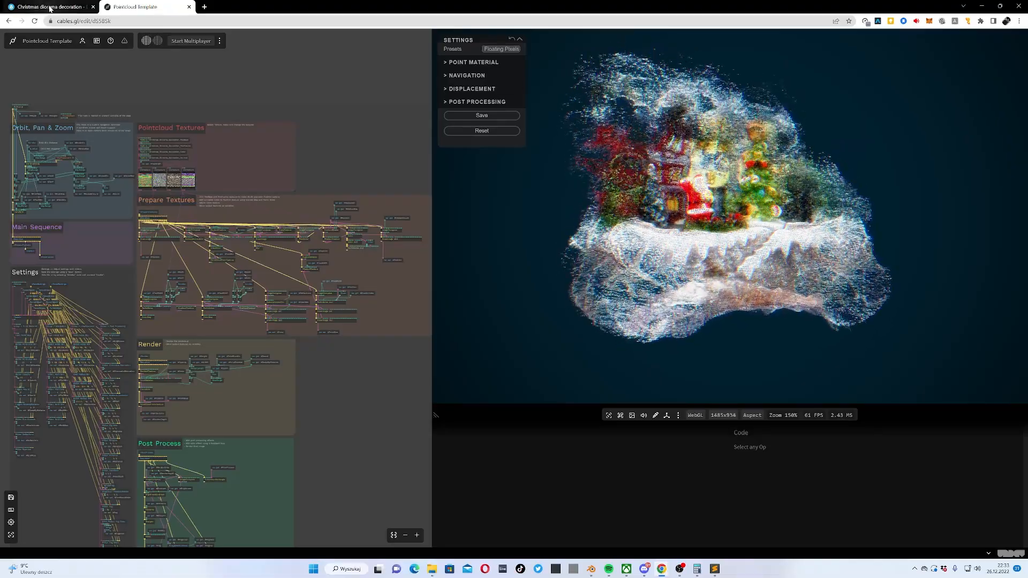
# Show the original Christmas diorama decoration model page on Sketchfab
pyautogui.click(49, 7)
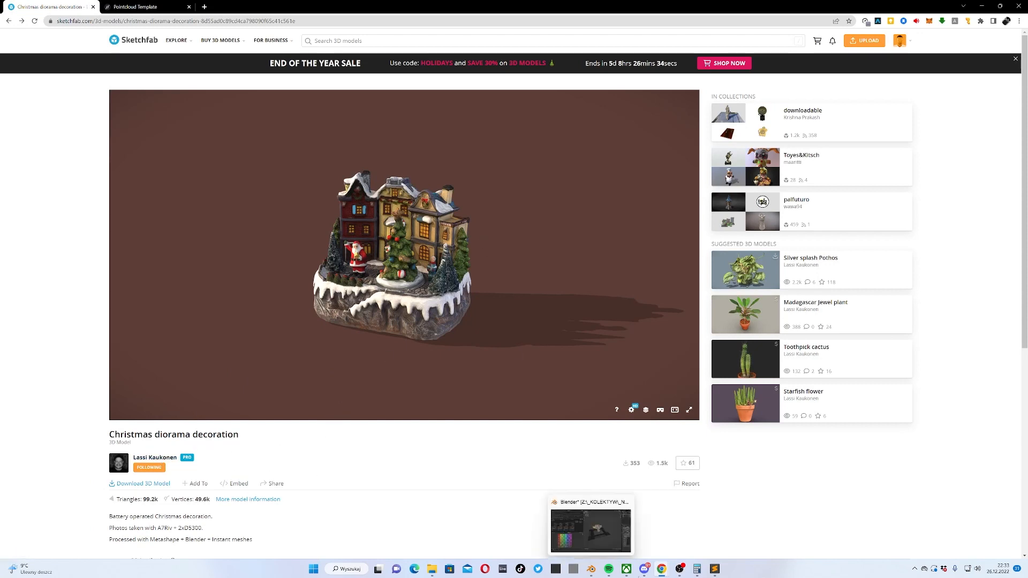
# Return to the Blender point-cloud scene and delete the sample Suzanne monkey head
pyautogui.click(589, 529)
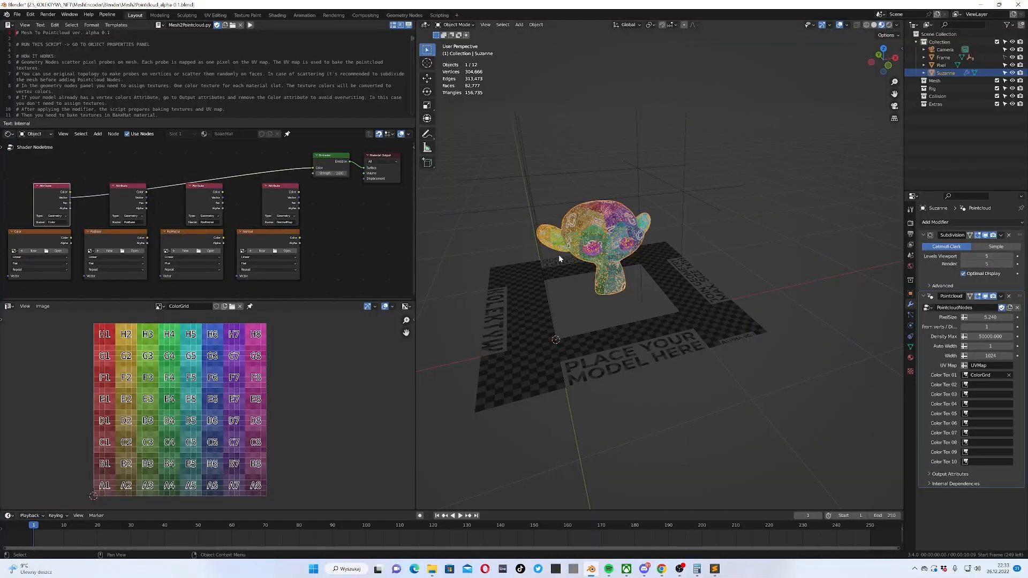
pyautogui.moveTo(556, 199)
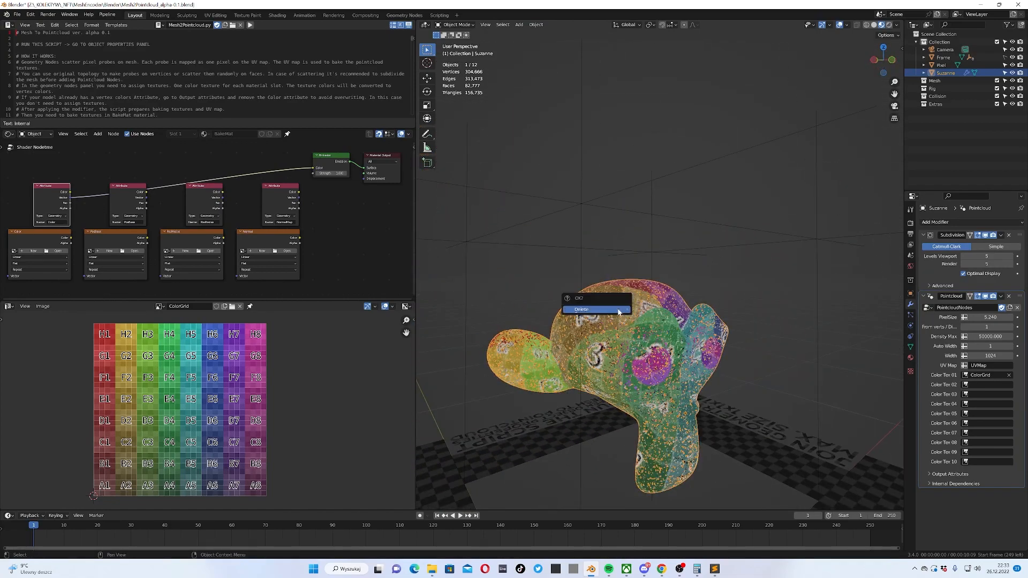
pyautogui.click(580, 308)
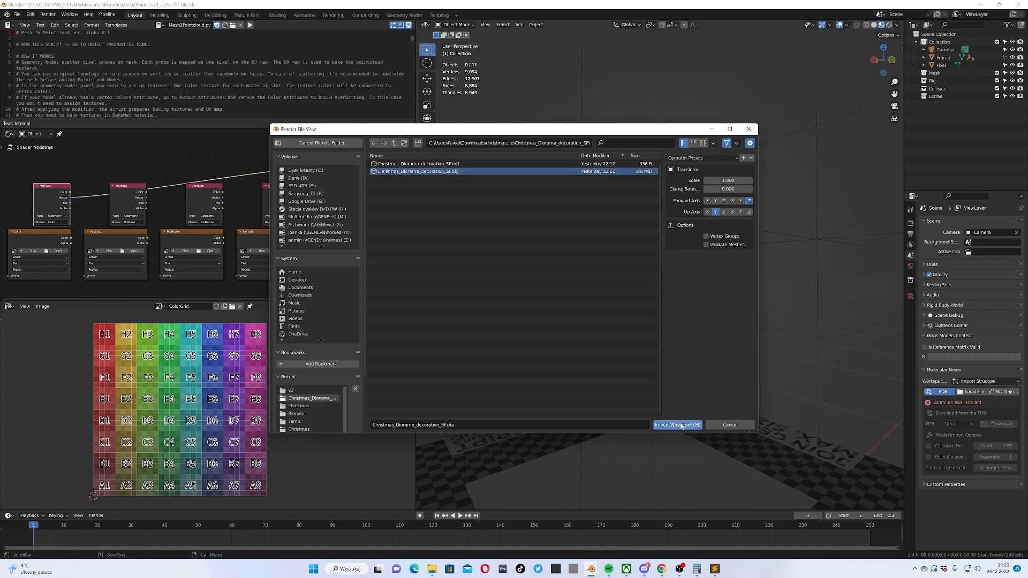
# Import the diorama OBJ and apply a Subdivision Surface modifier to its mesh
pyautogui.click(677, 425)
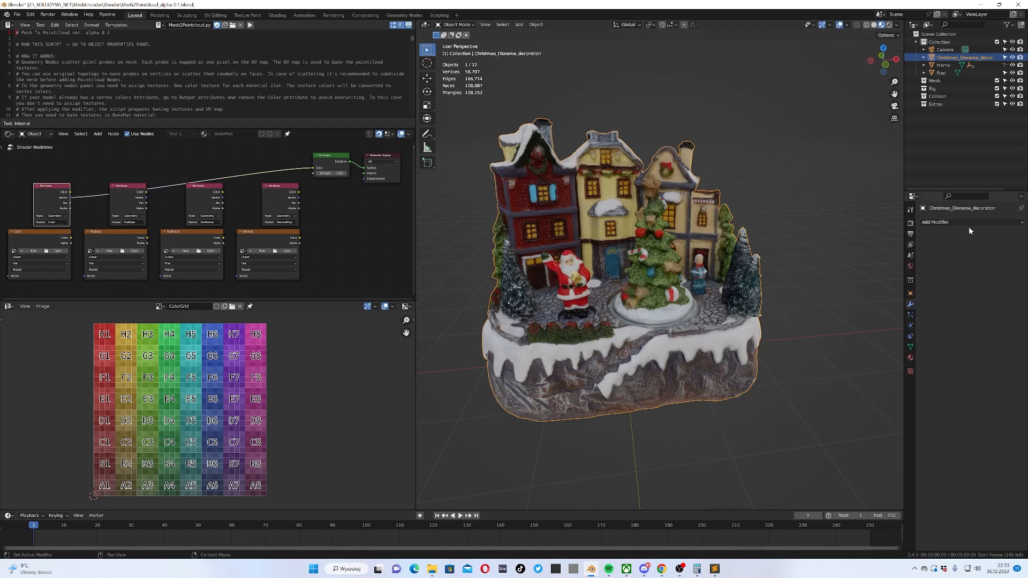
pyautogui.click(938, 221)
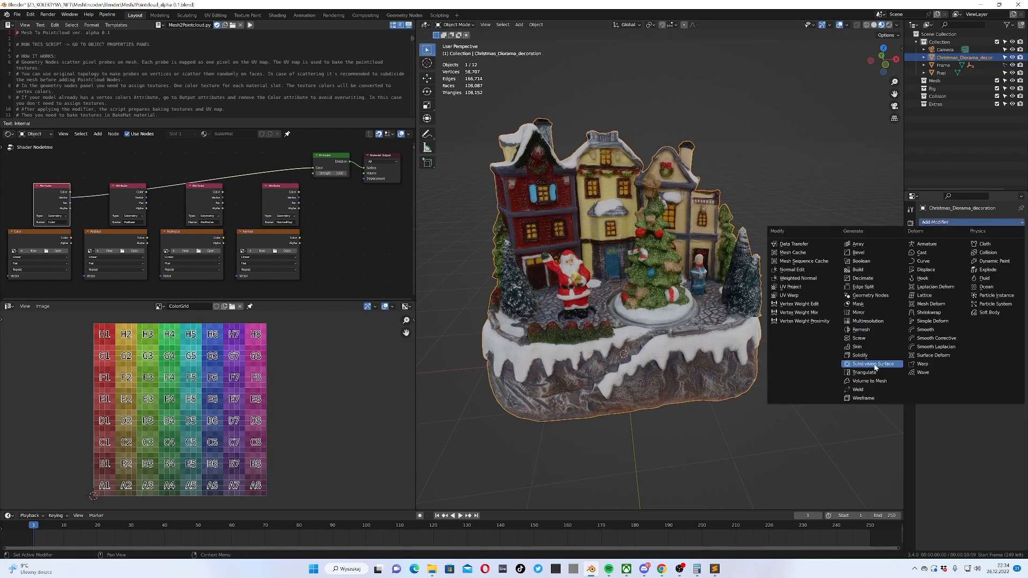
pyautogui.moveTo(634, 296)
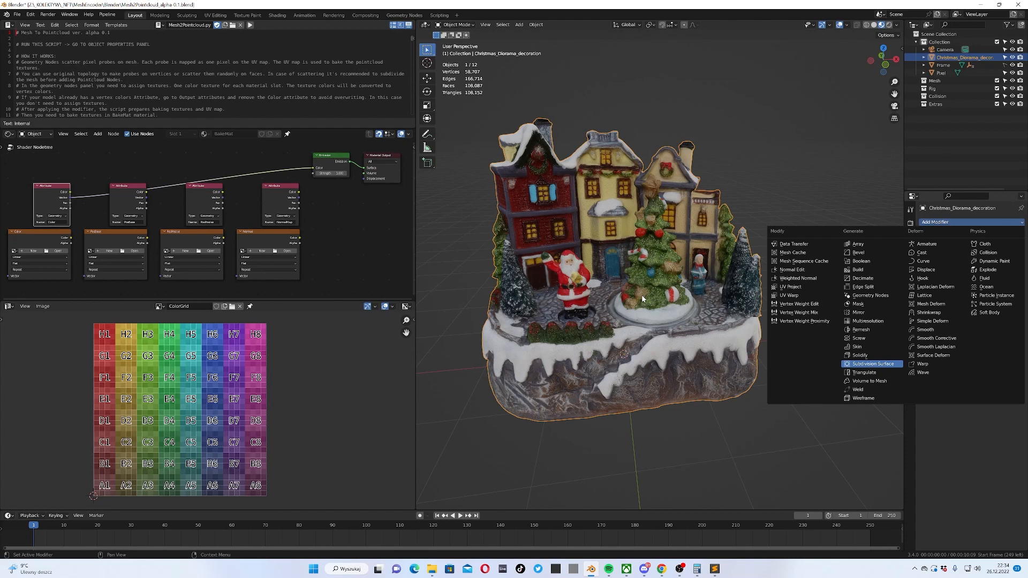
pyautogui.click(871, 364)
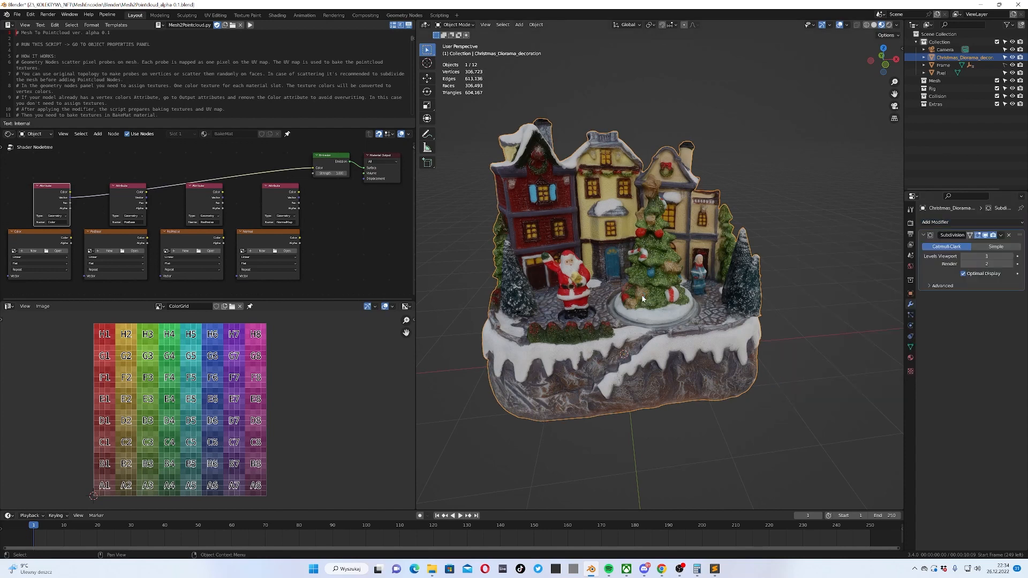
pyautogui.click(1001, 235)
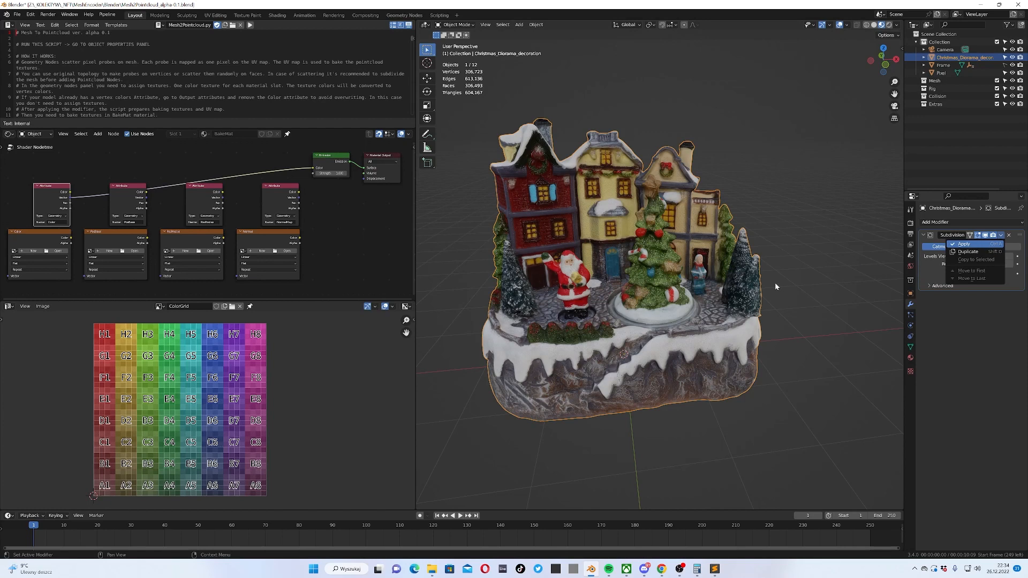
pyautogui.click(965, 244)
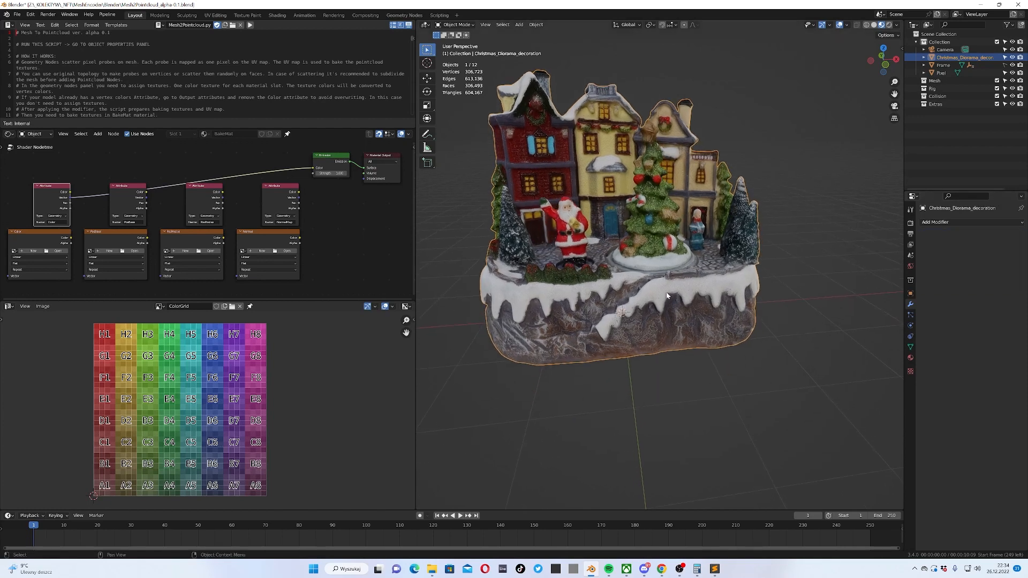
pyautogui.moveTo(820, 246)
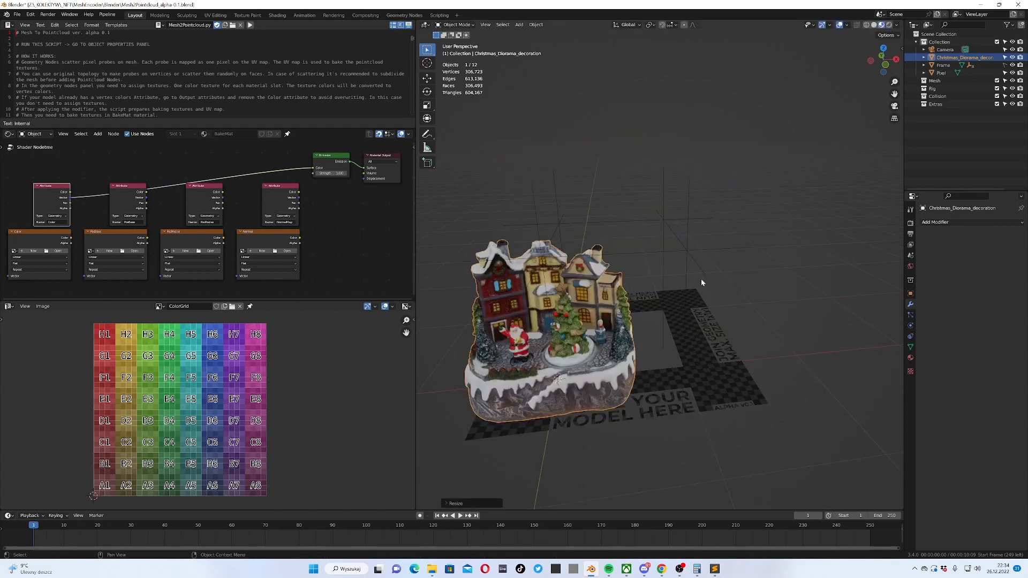
# Scale the diorama down and, from top view, move it into the template square
pyautogui.moveTo(701, 282); pyautogui.dragTo(620, 334)
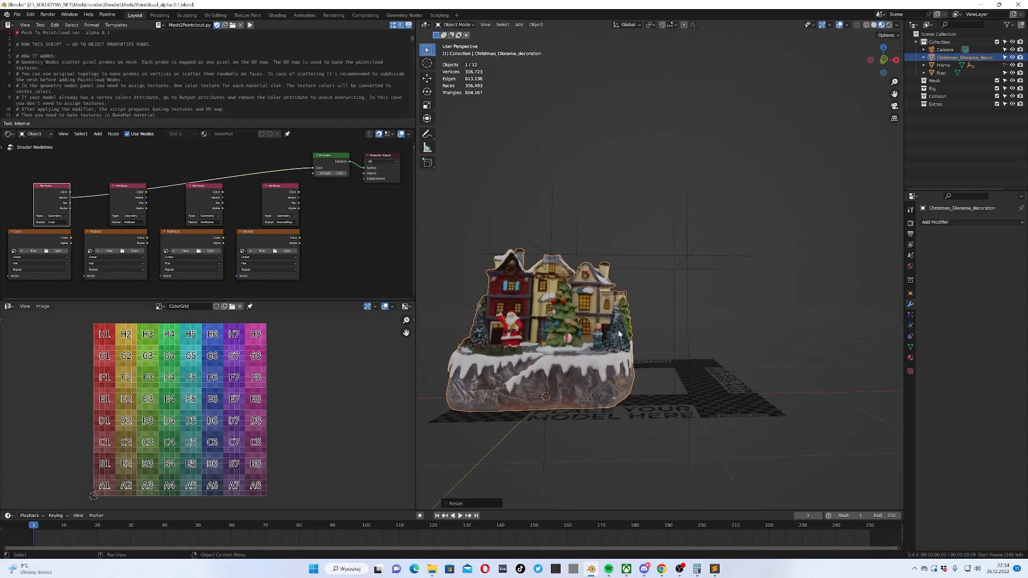
pyautogui.press('KP_1')
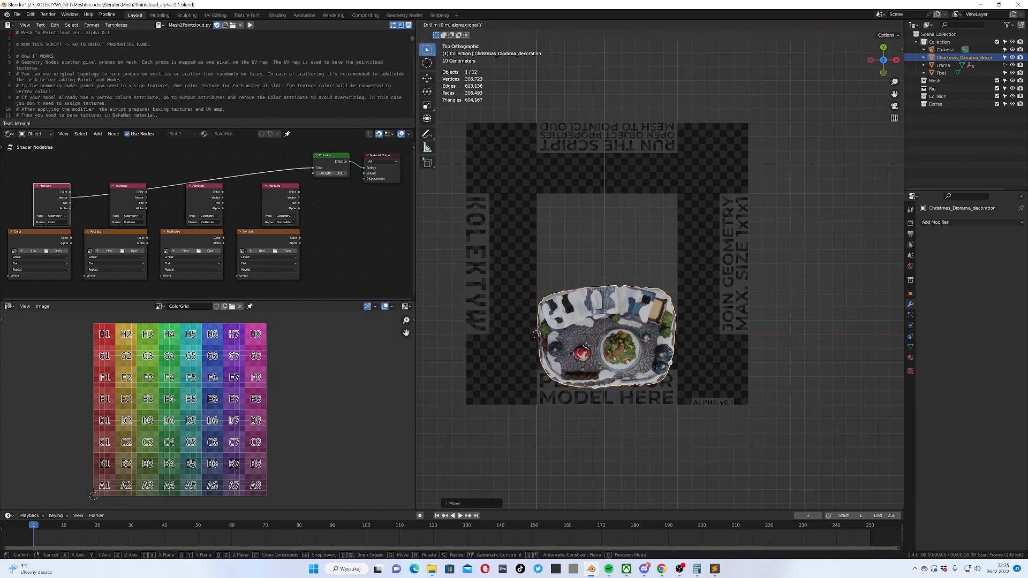
pyautogui.moveTo(581, 344); pyautogui.dragTo(577, 266)
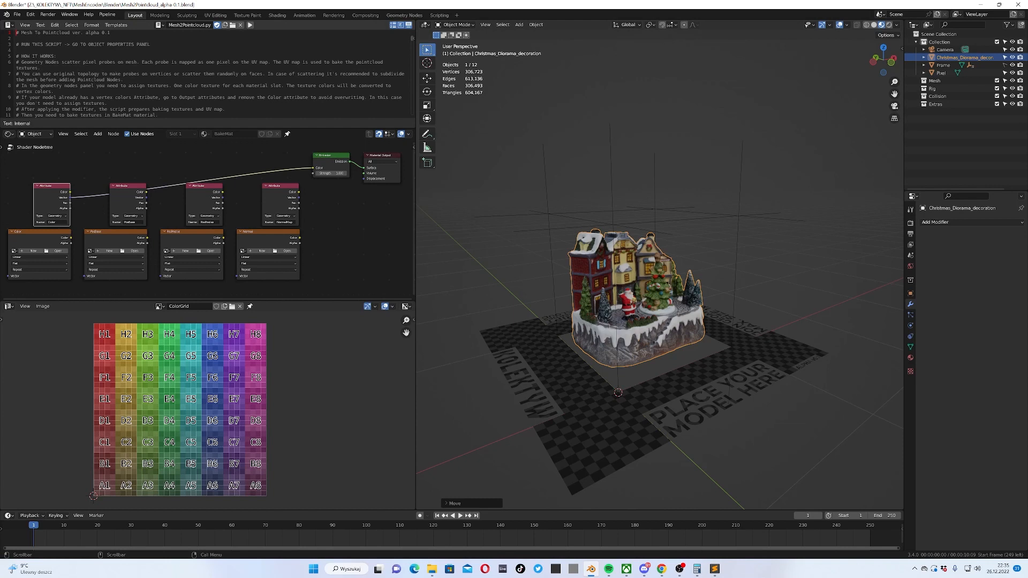
pyautogui.moveTo(250, 25)
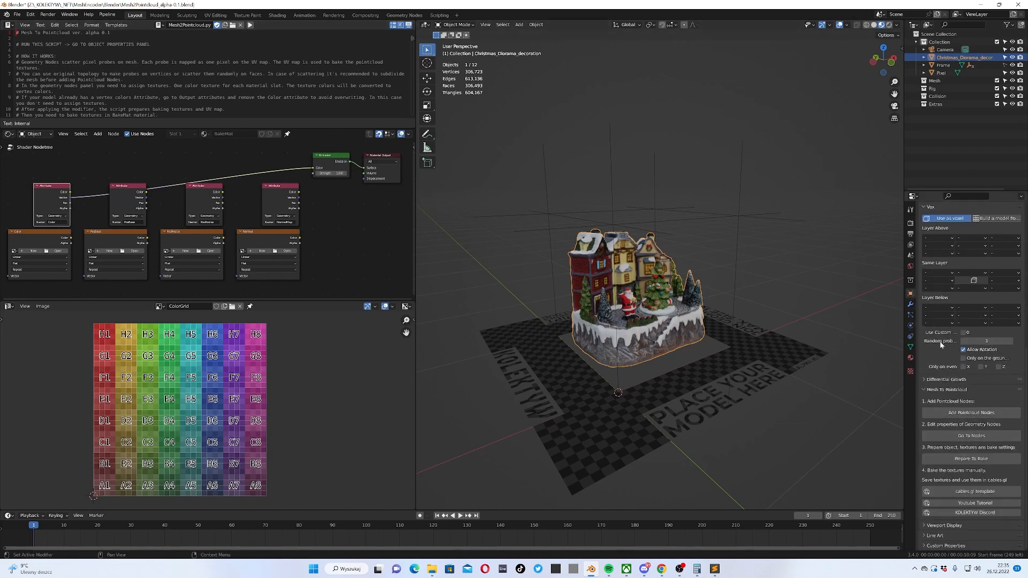
pyautogui.moveTo(990, 398)
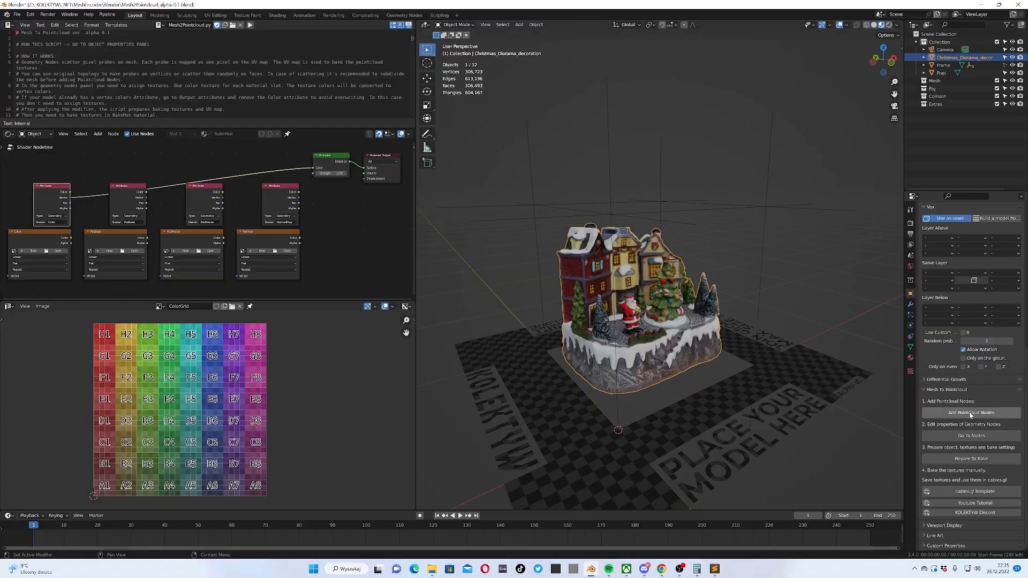
# Add the Pointcloud geometry nodes to the diorama mesh
pyautogui.click(970, 413)
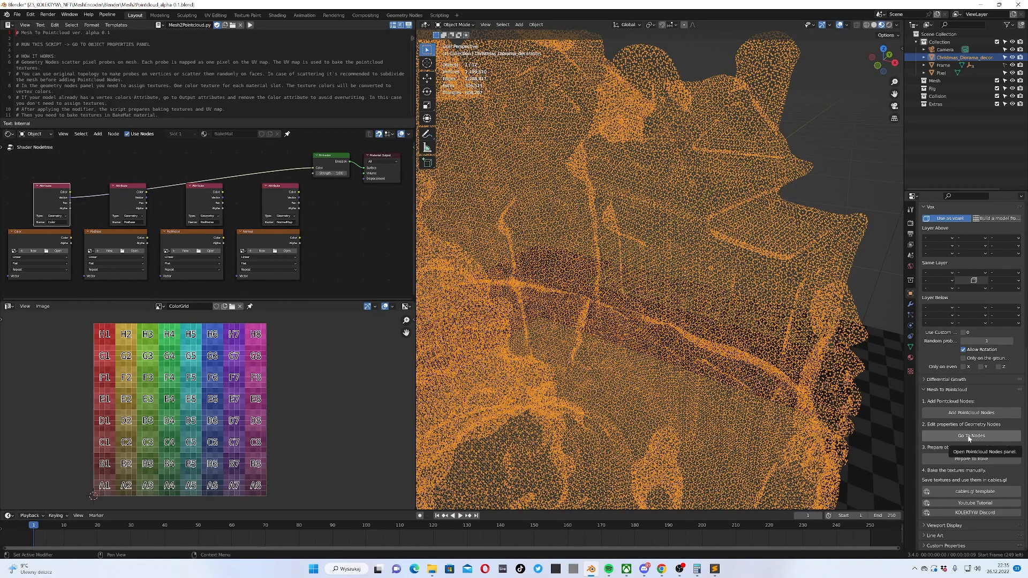
# Set PointSize to 3 and assign the diorama .jpg as Color Tex 01, showing output attributes
pyautogui.click(971, 435)
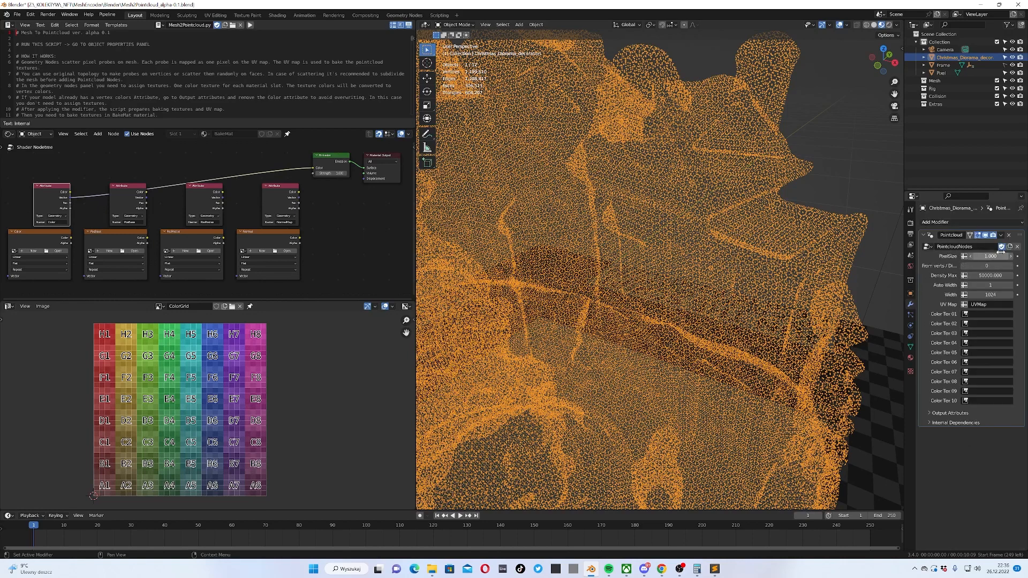
pyautogui.click(990, 256)
pyautogui.write('3.000')
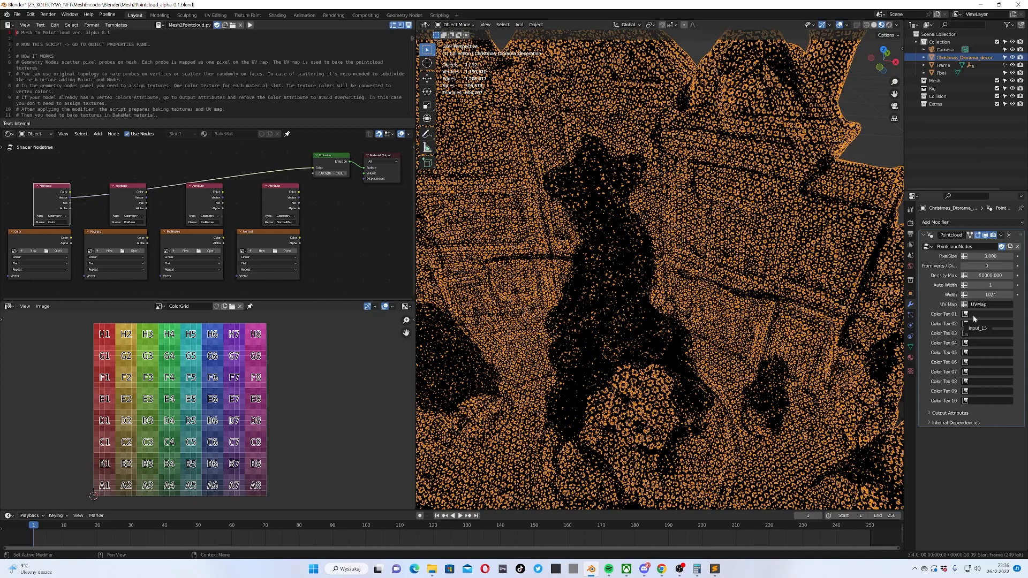
pyautogui.moveTo(989, 368)
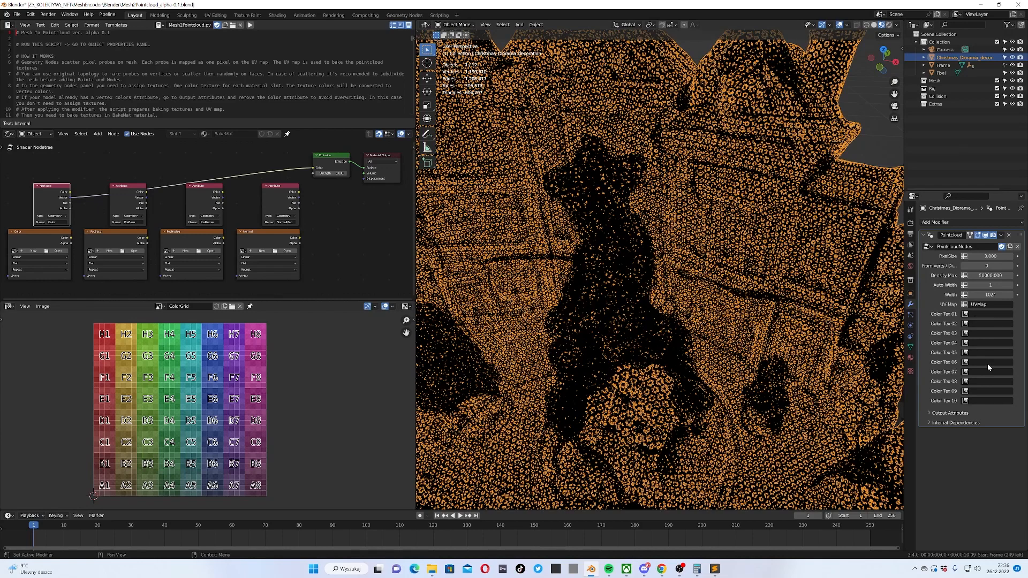
pyautogui.click(967, 314)
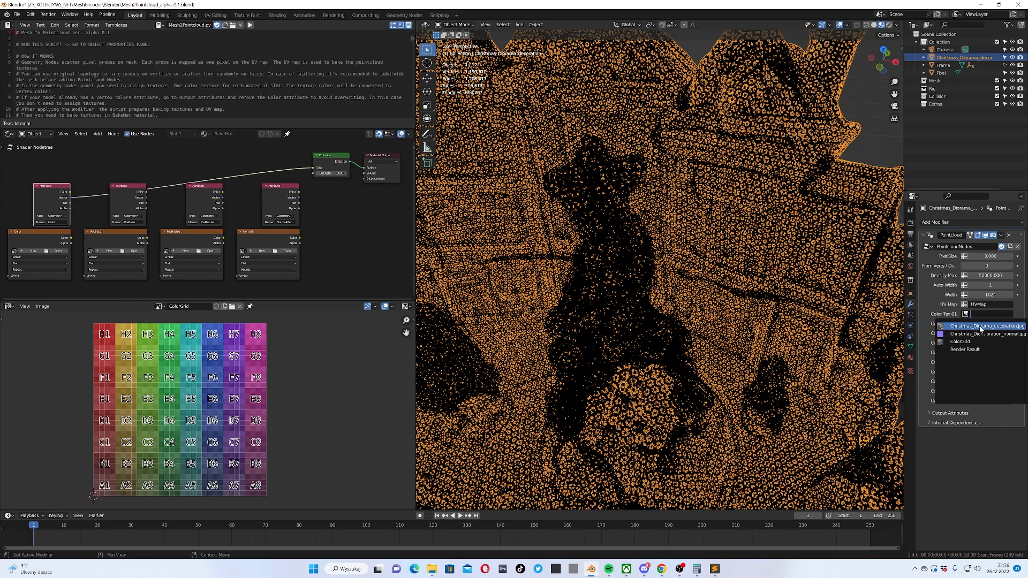
pyautogui.click(983, 326)
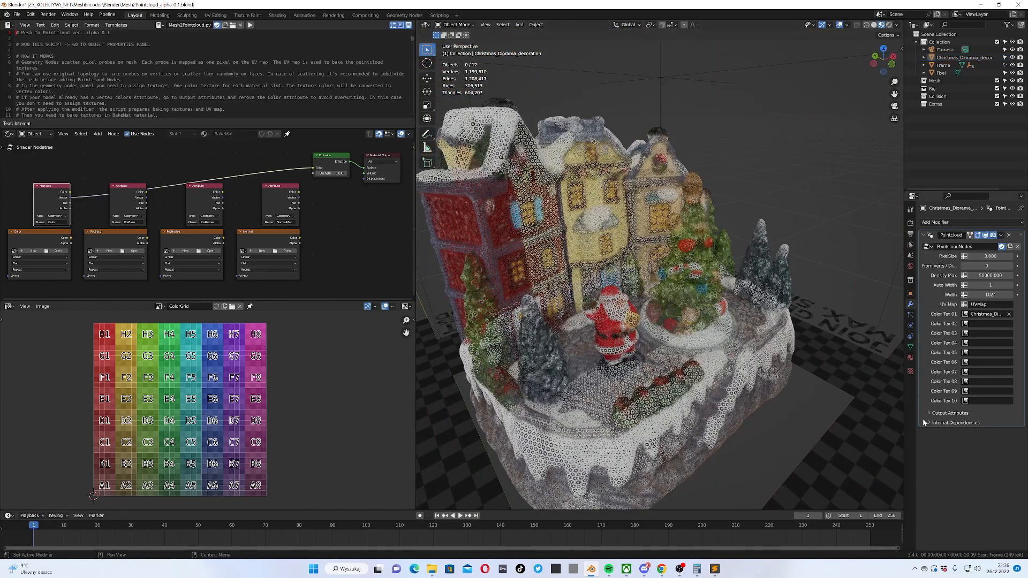
pyautogui.click(950, 414)
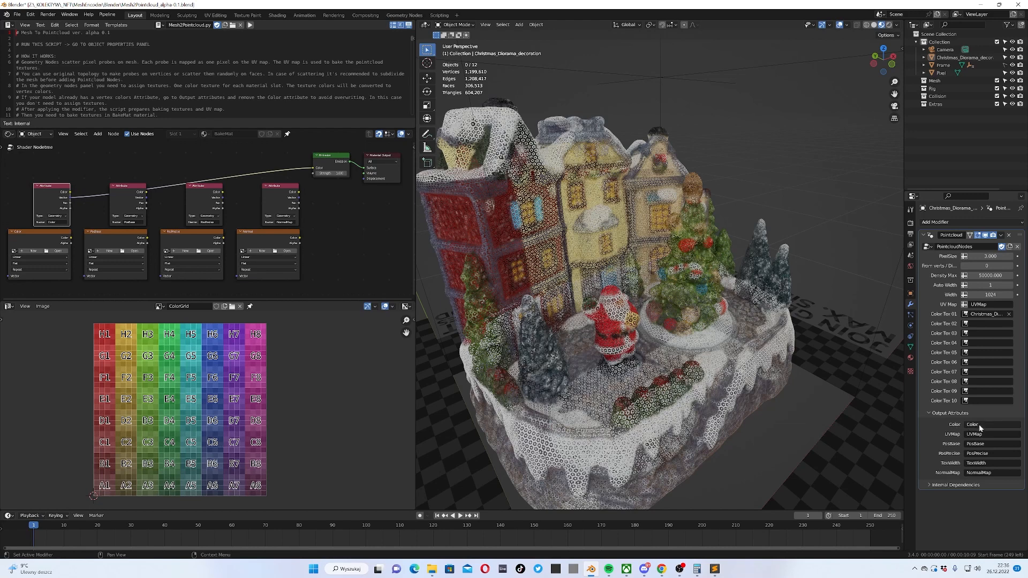
pyautogui.moveTo(982, 427)
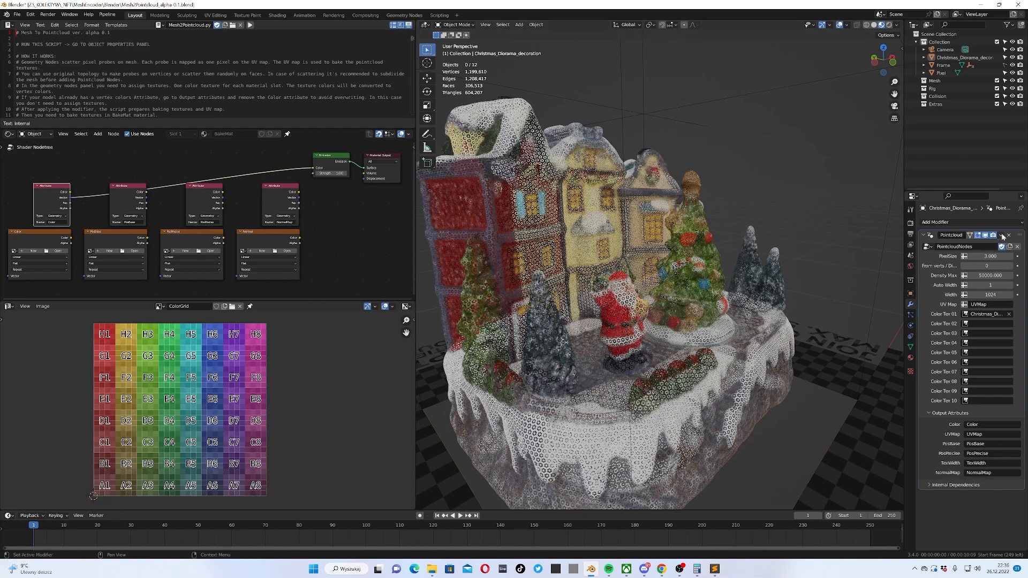
pyautogui.click(910, 294)
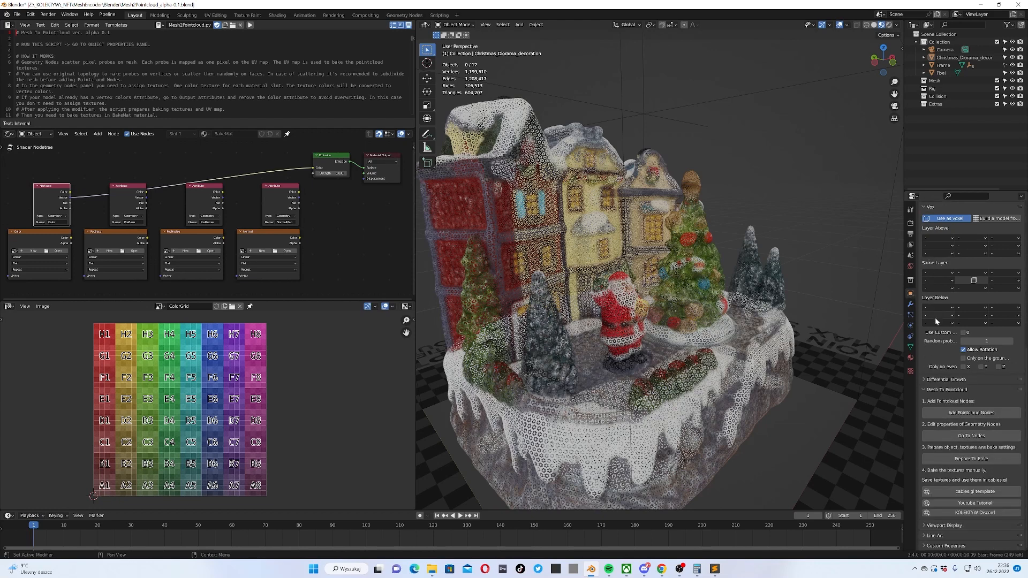
# Select the diorama object and run Prepare to Bake for its textures and bake settings
pyautogui.click(964, 56)
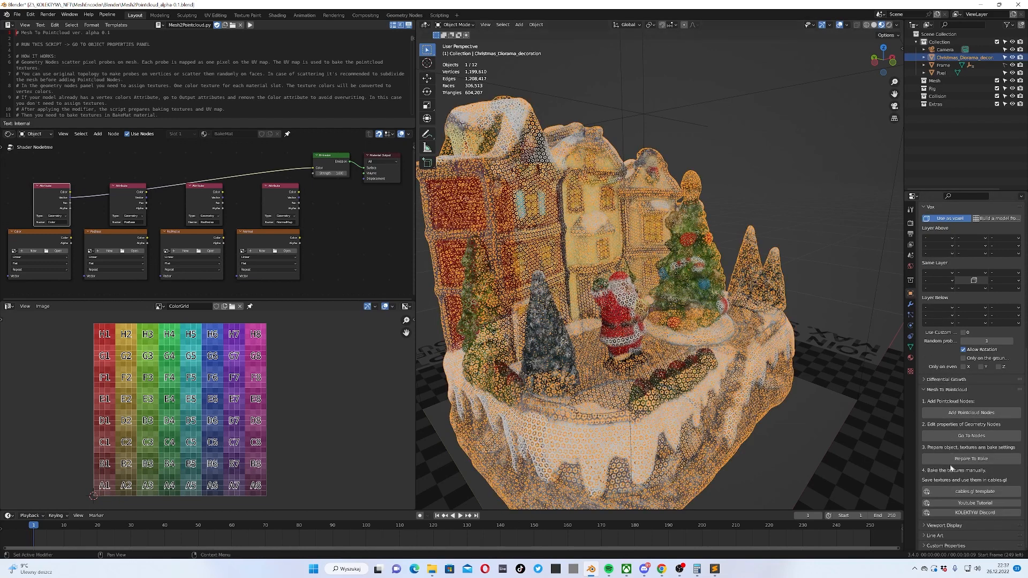
pyautogui.click(971, 458)
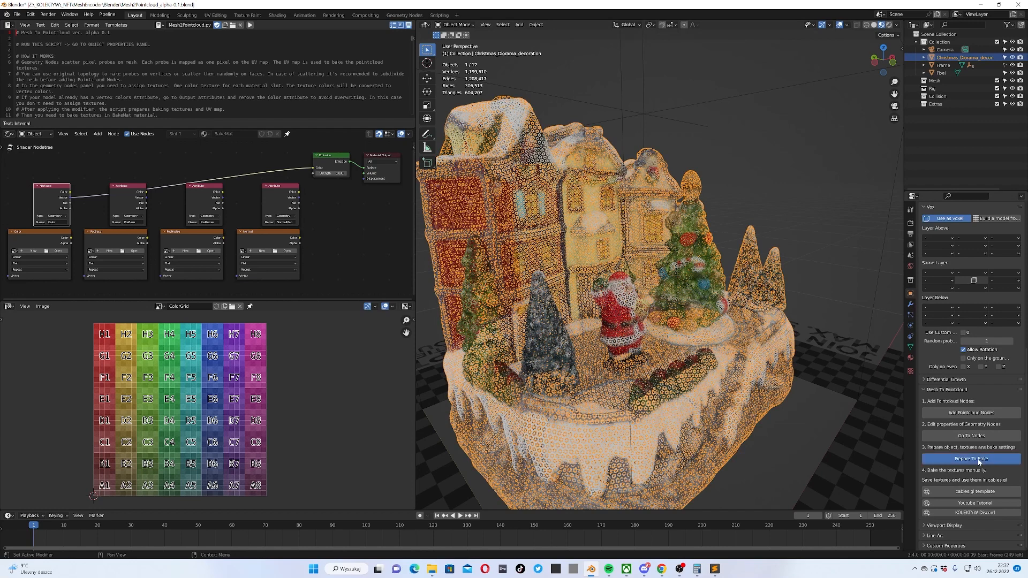
pyautogui.click(972, 458)
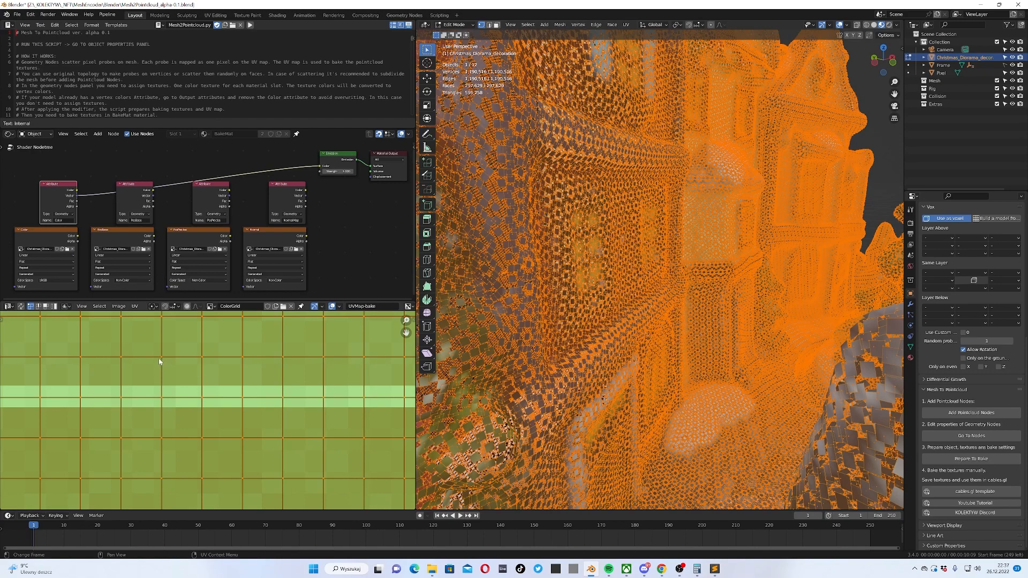
pyautogui.moveTo(201, 386)
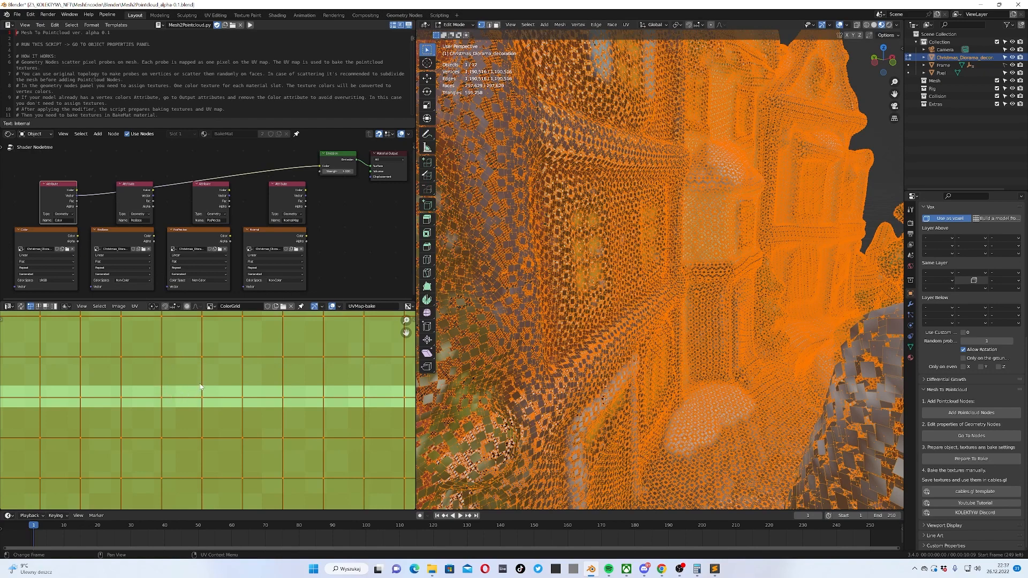
pyautogui.moveTo(188, 364)
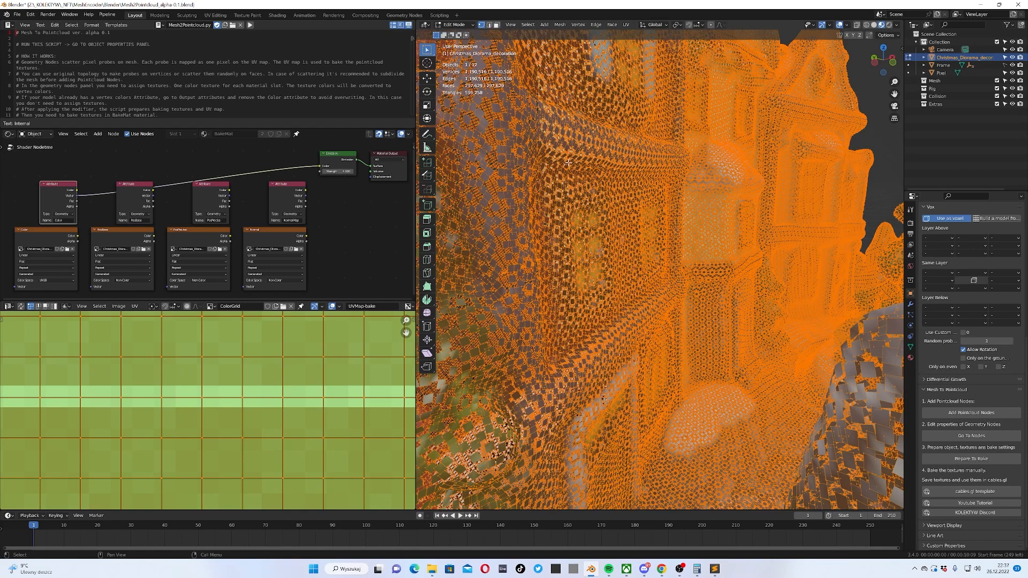
pyautogui.moveTo(499, 229)
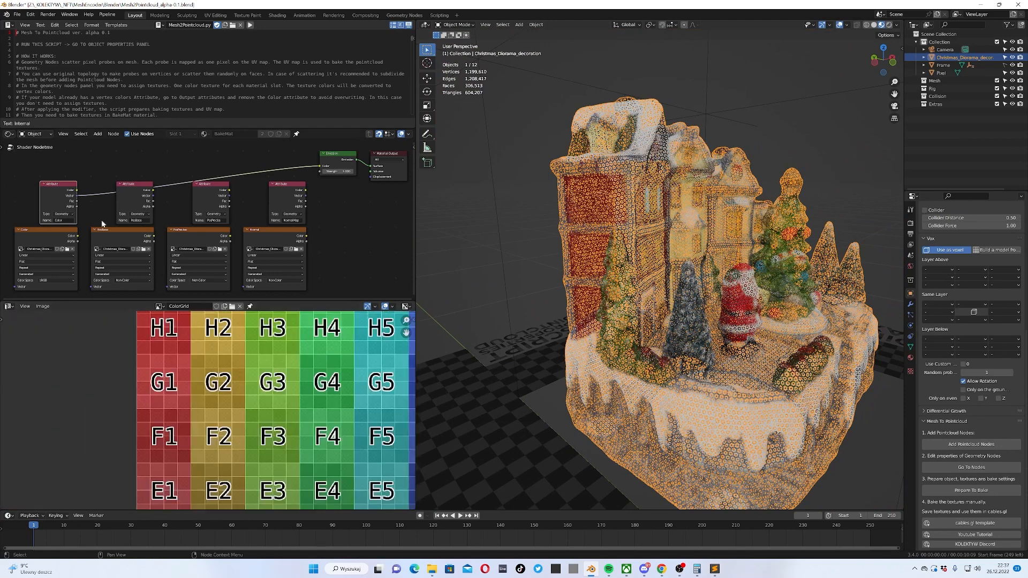
# Bake the diorama's diffuse colour into the Color image and target PosBase next
pyautogui.click(58, 229)
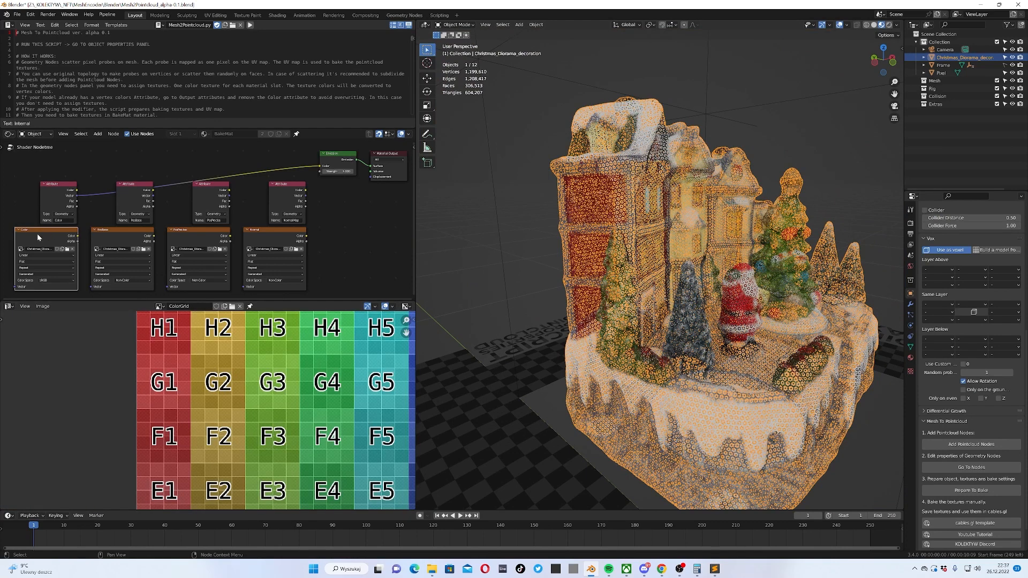
pyautogui.click(910, 225)
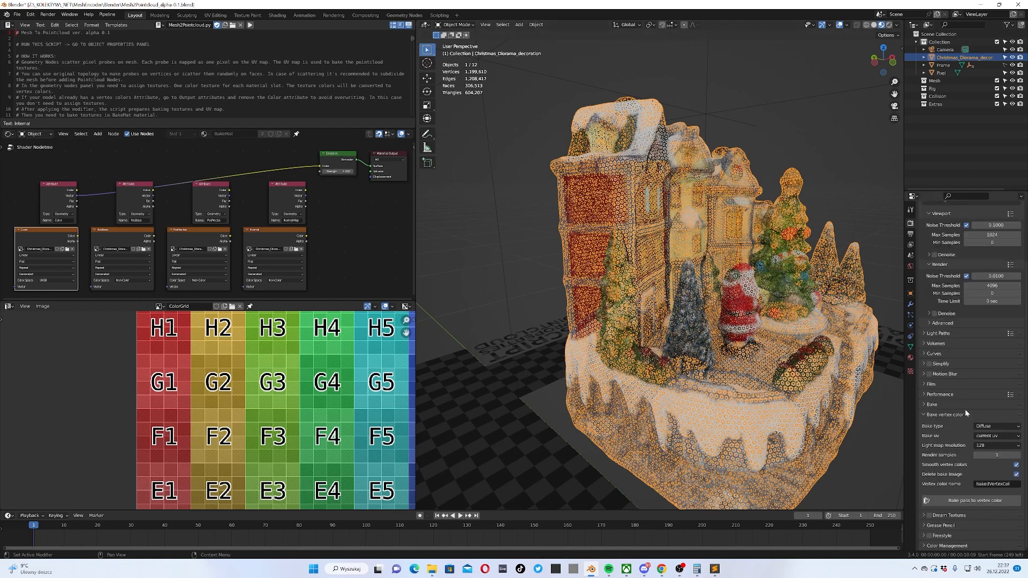
pyautogui.click(933, 404)
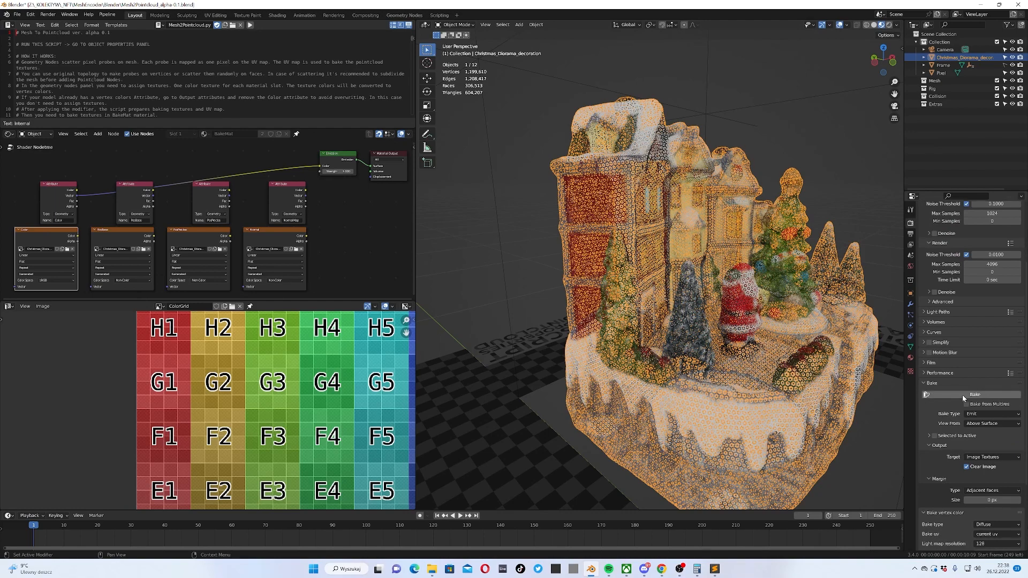
pyautogui.click(975, 394)
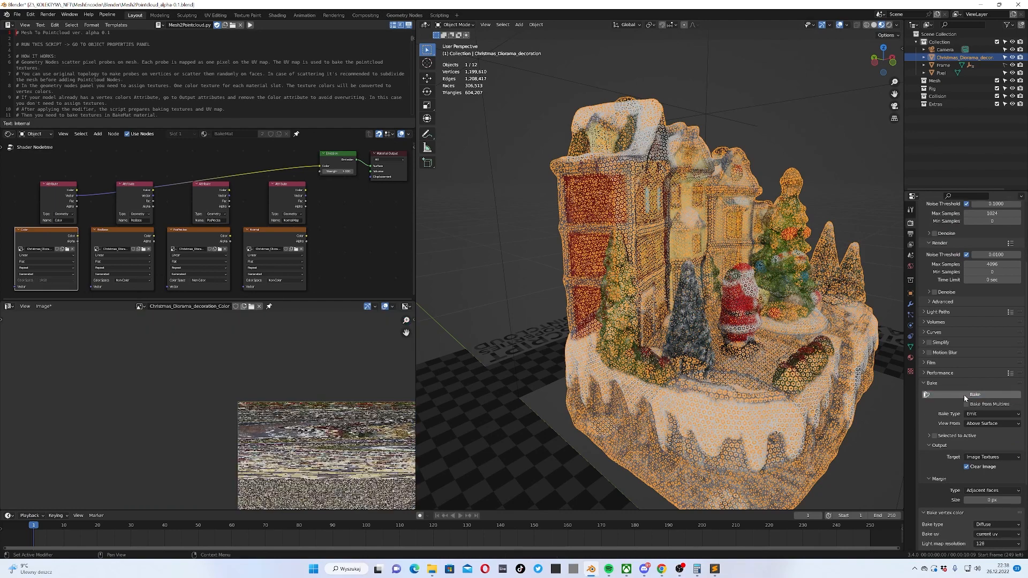
pyautogui.click(974, 394)
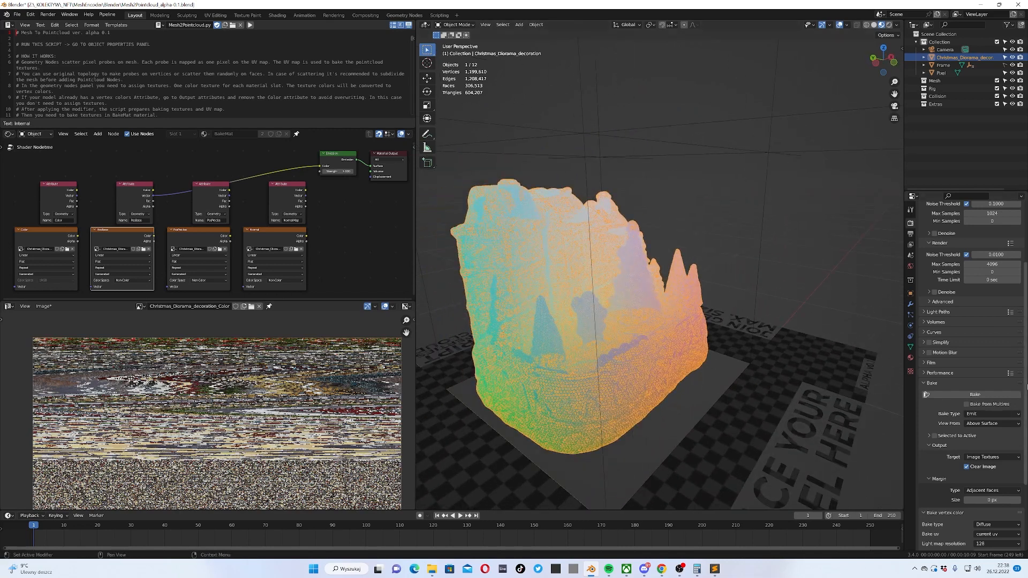
# Bake the PosBase, PosPrecise and Normal texture images in turn
pyautogui.click(974, 395)
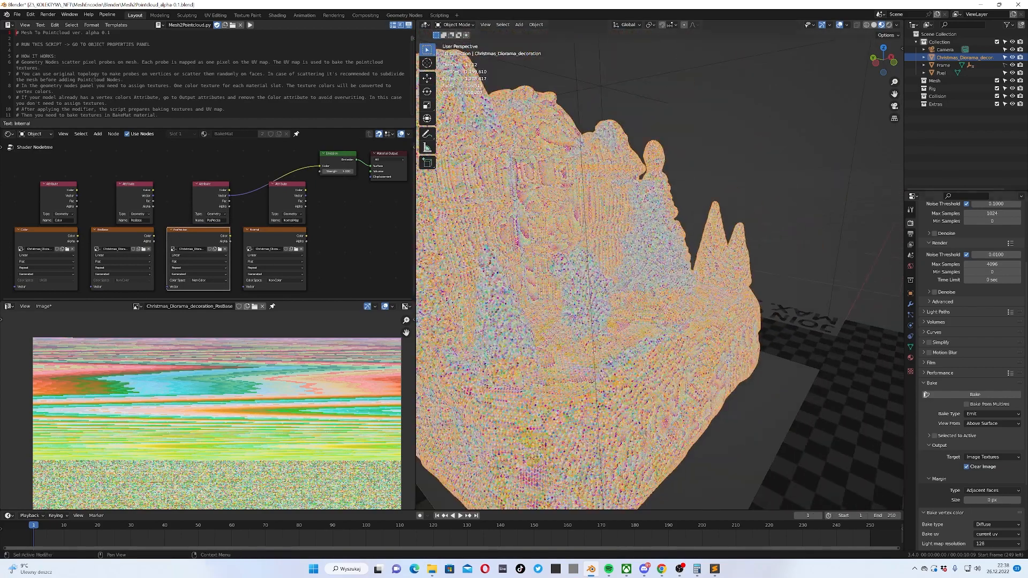
pyautogui.moveTo(974, 394)
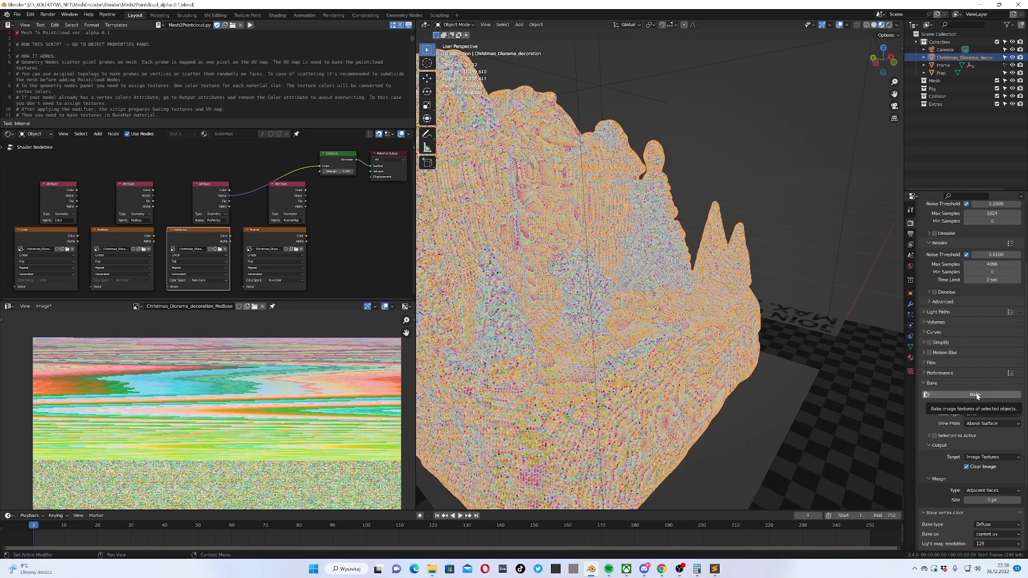
pyautogui.click(976, 394)
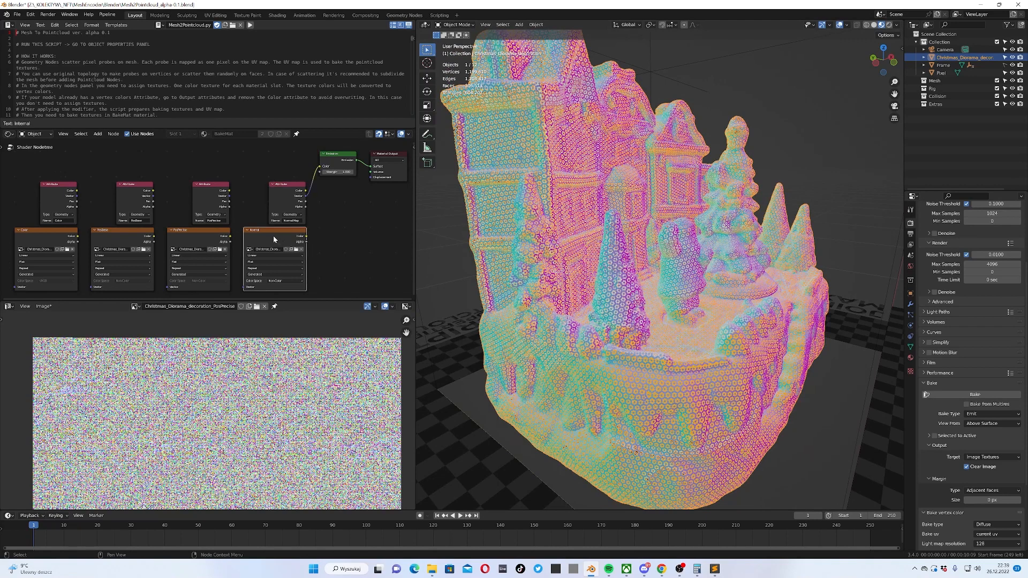
pyautogui.click(975, 394)
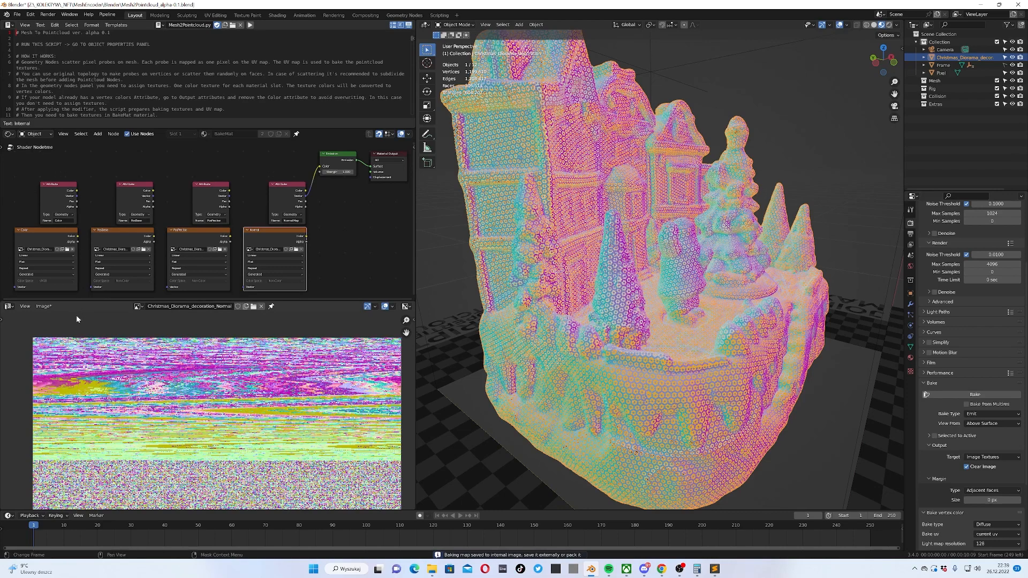
# Start Image > Save As for the baked image, cancel it, and return to the add-on panel
pyautogui.click(43, 306)
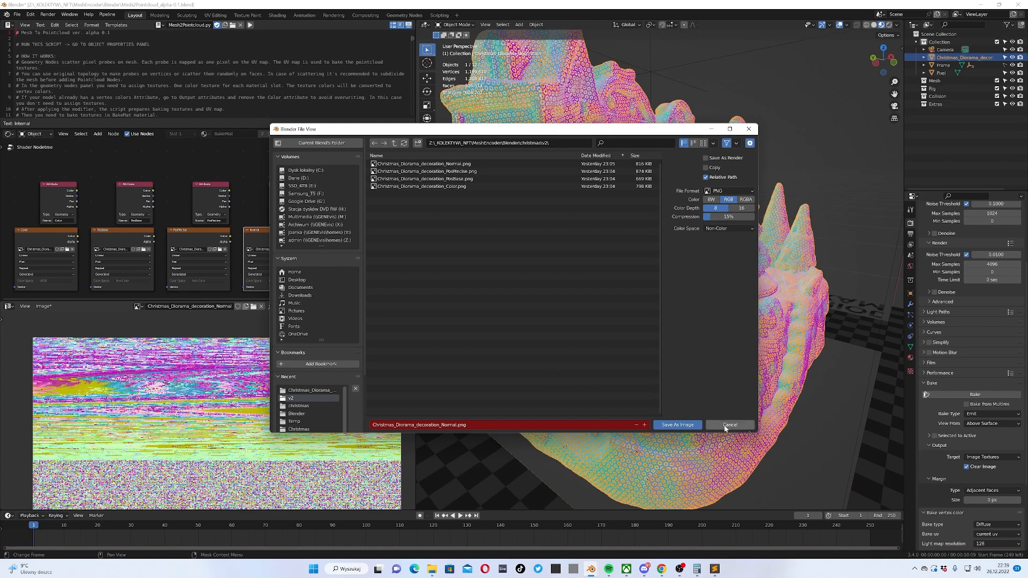
pyautogui.click(729, 425)
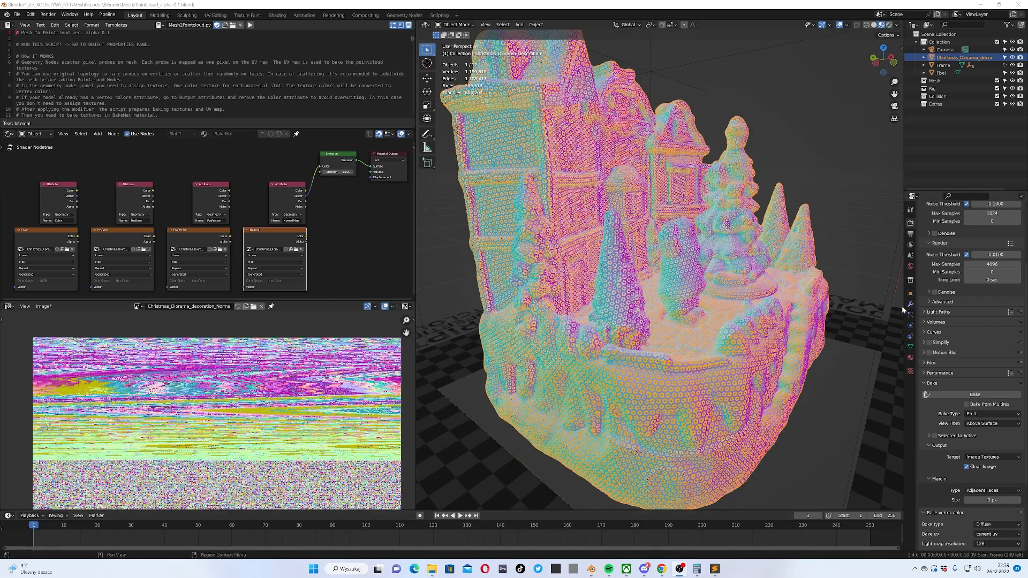
pyautogui.click(910, 296)
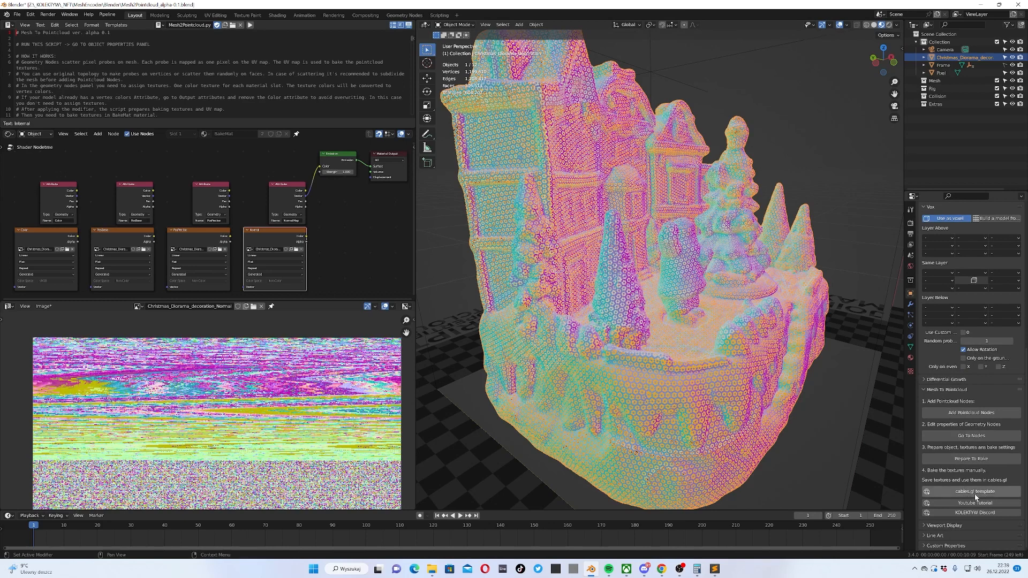
pyautogui.moveTo(972, 503)
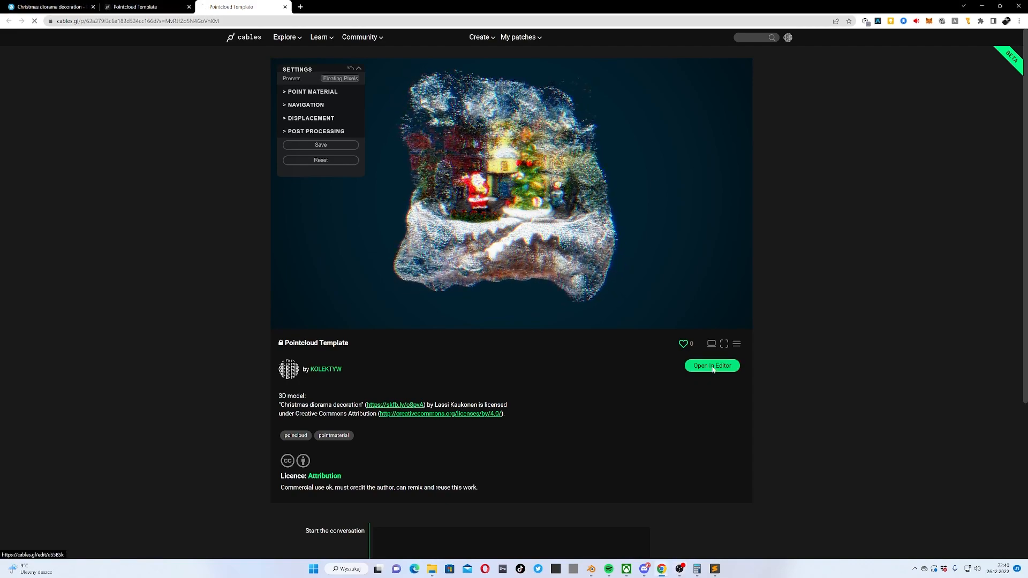
# Open the Pointcloud Template patch in the editor and switch to the baked-textures folder
pyautogui.click(711, 365)
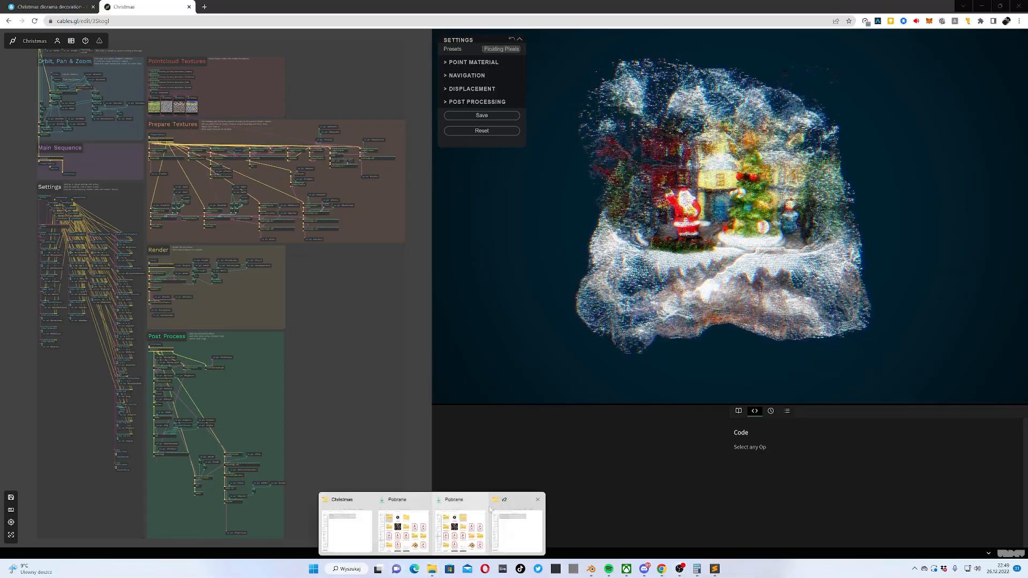
pyautogui.click(346, 530)
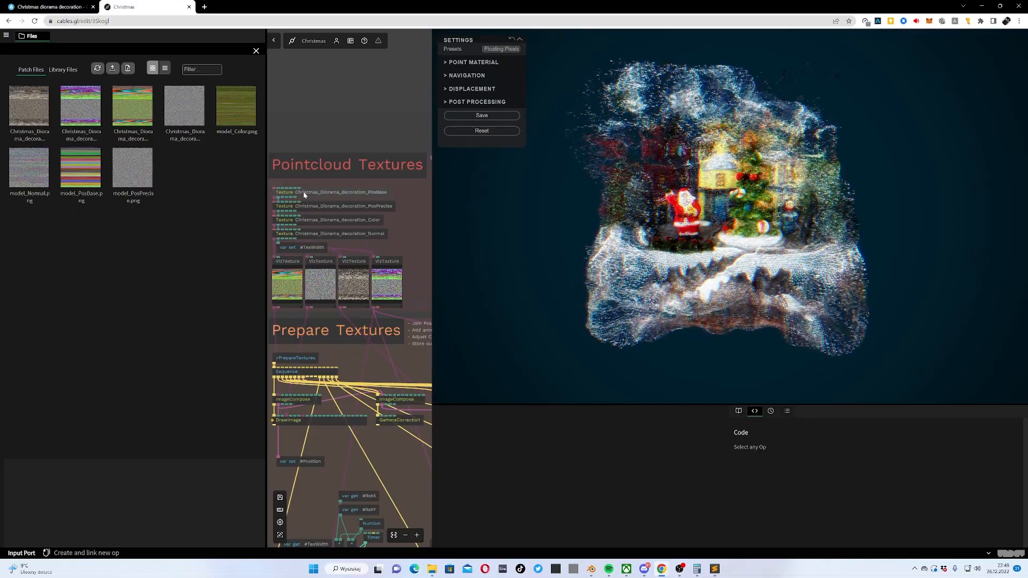
# Load model_PosBase.png and model_PosPrecise.png into the PosBase and PosPrecise textures
pyautogui.click(331, 191)
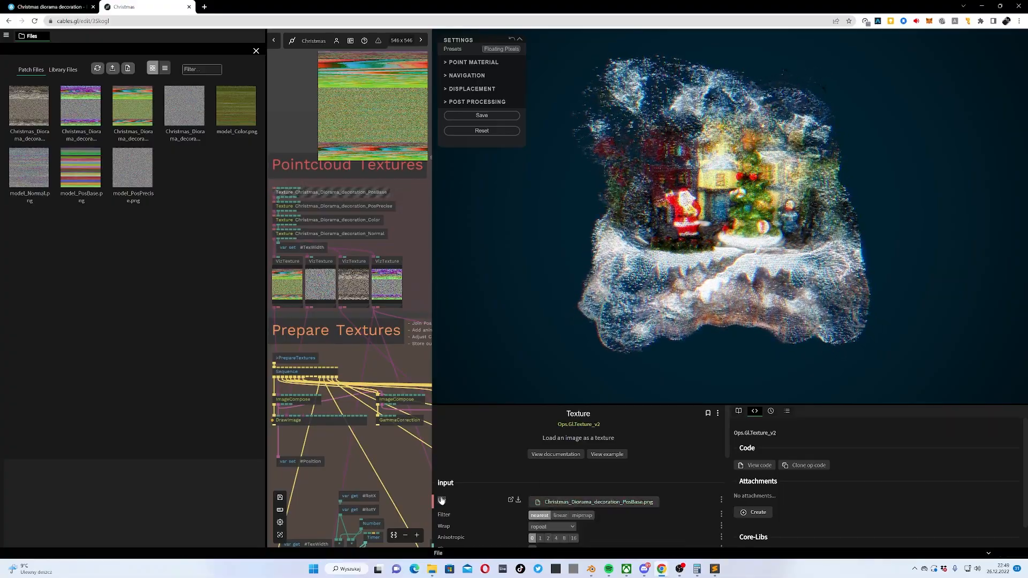
pyautogui.click(132, 135)
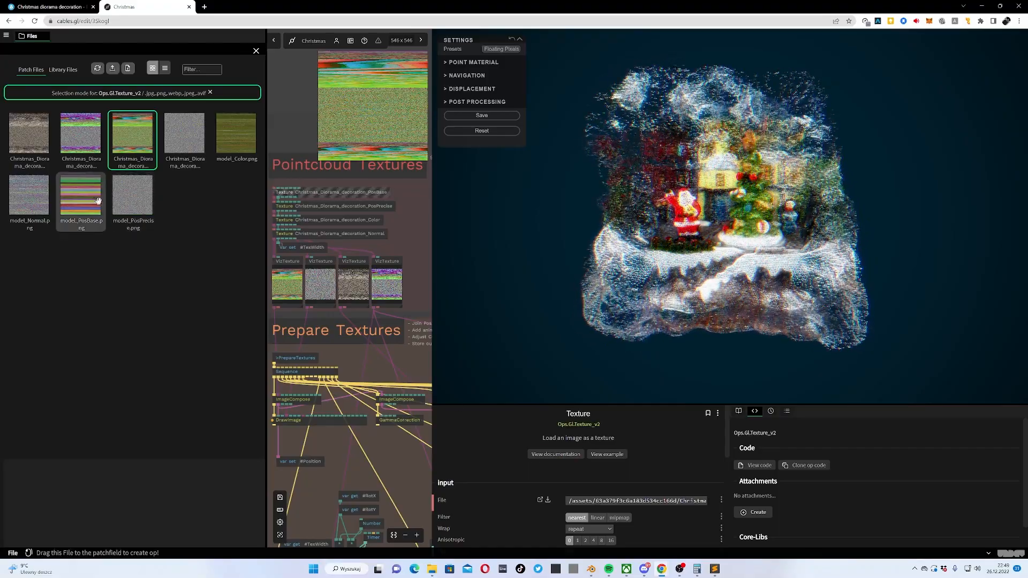
pyautogui.click(80, 197)
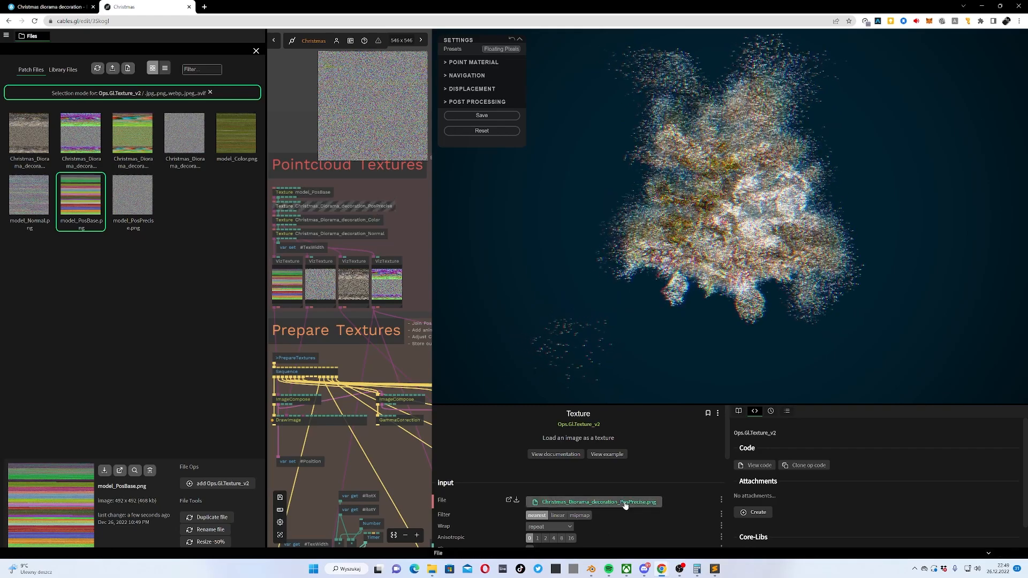
pyautogui.click(132, 200)
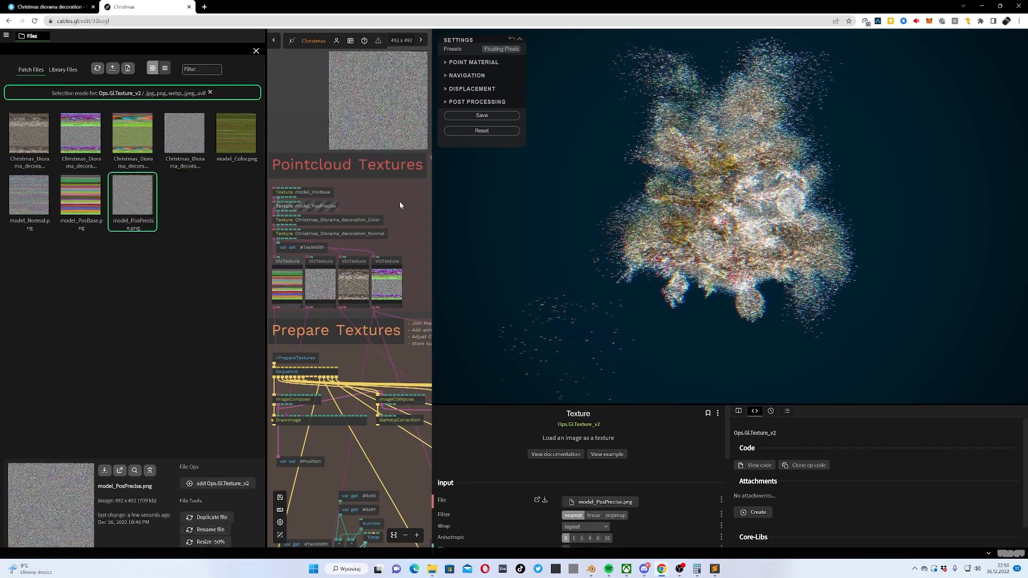
# Swap the Color and Normal textures to model_Color.png and model_Normal.png
pyautogui.click(597, 501)
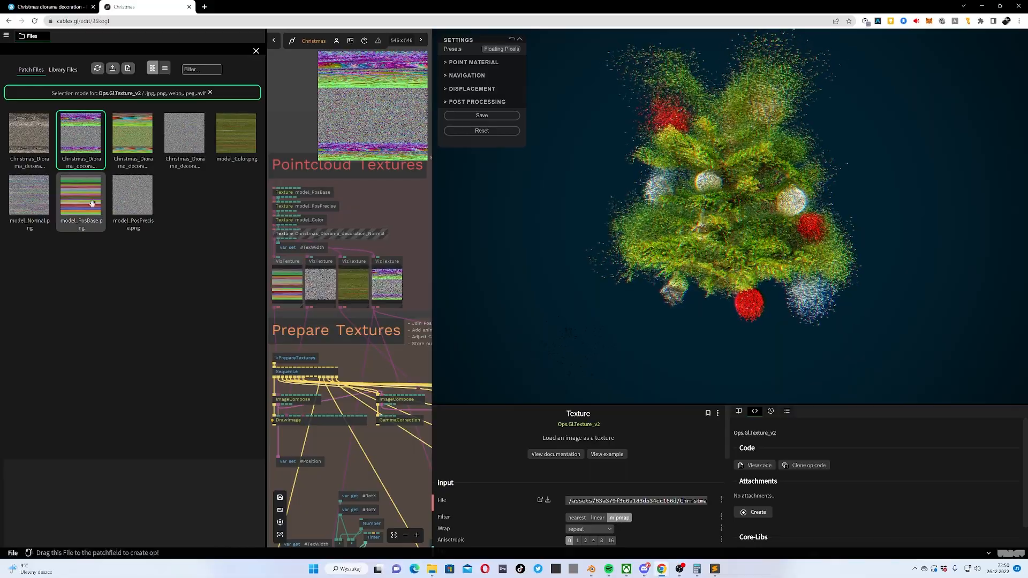
pyautogui.click(29, 201)
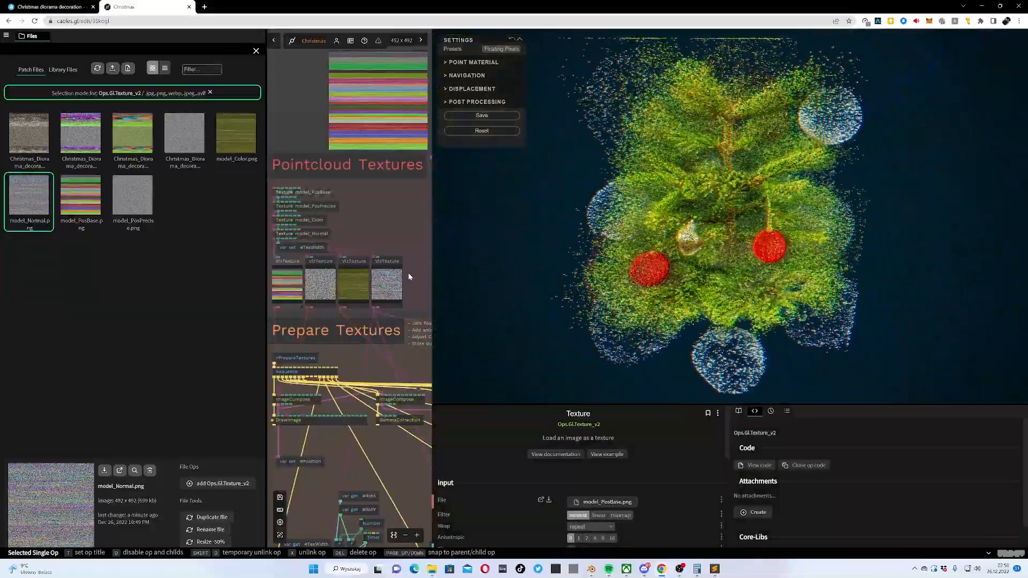
# Reload the Christmas_Diorama_decoration PosBase, PosPrecise and Normal images into their texture ops
pyautogui.click(81, 197)
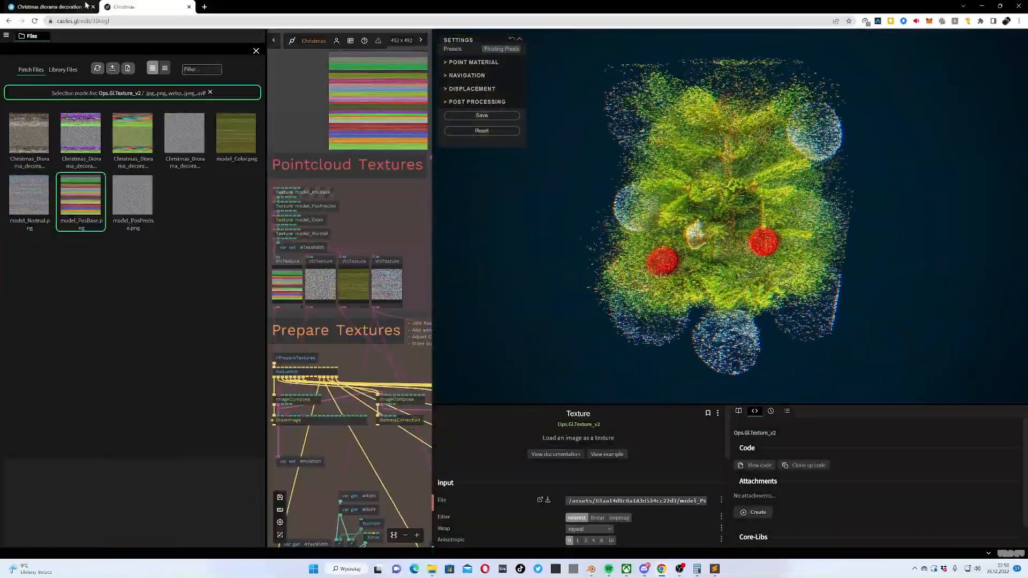
pyautogui.click(132, 135)
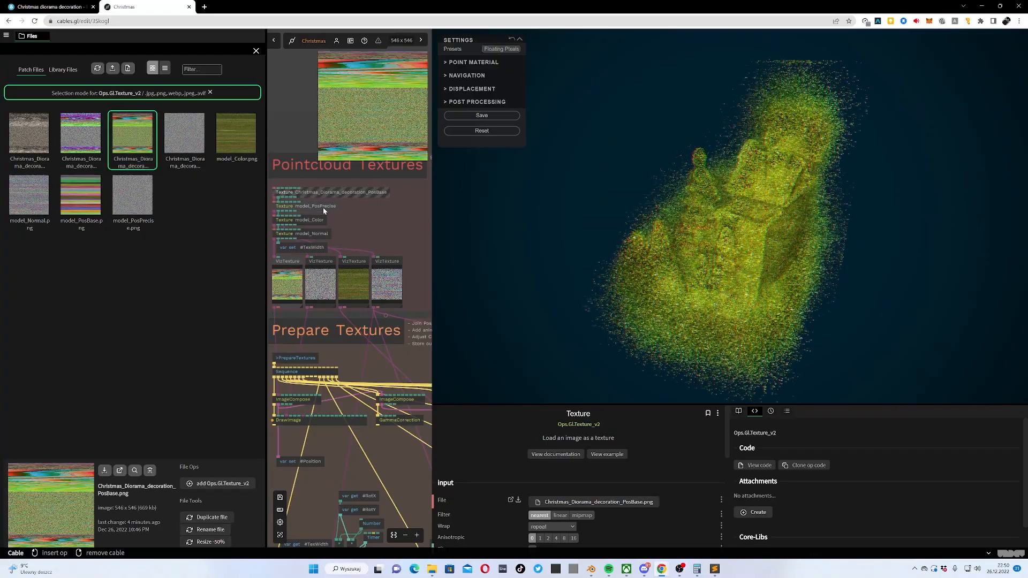
pyautogui.click(133, 200)
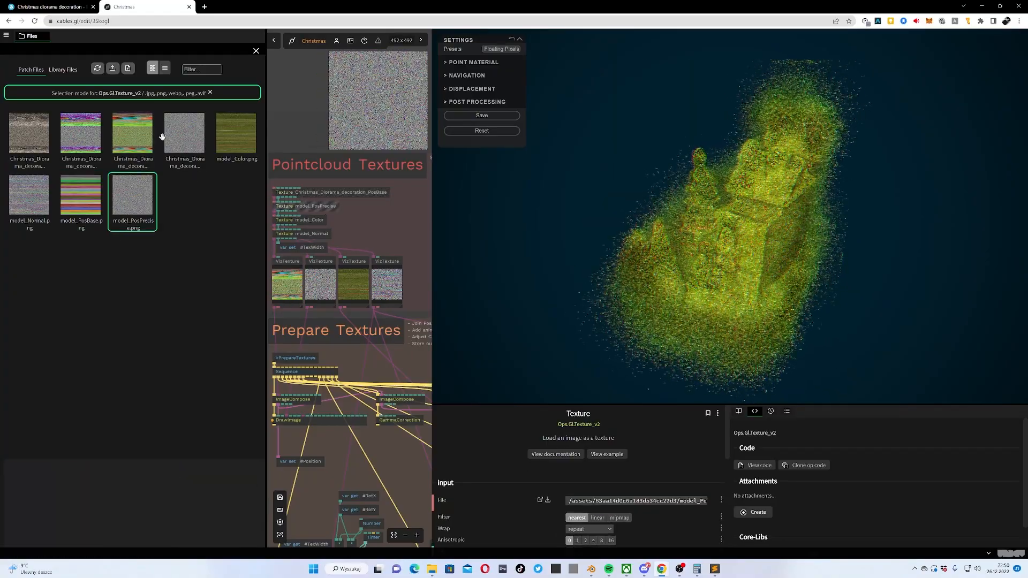
pyautogui.click(185, 136)
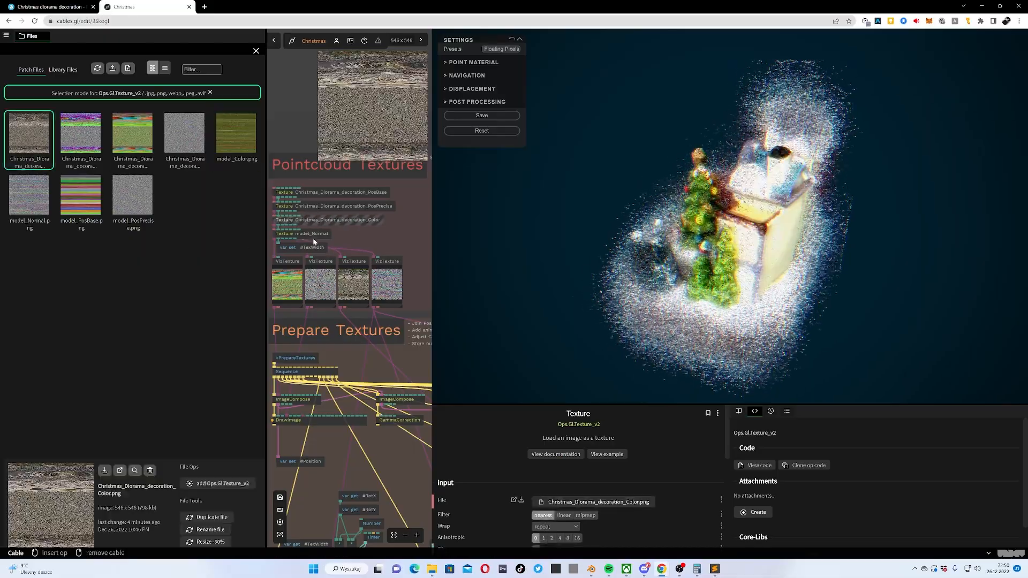
pyautogui.click(27, 197)
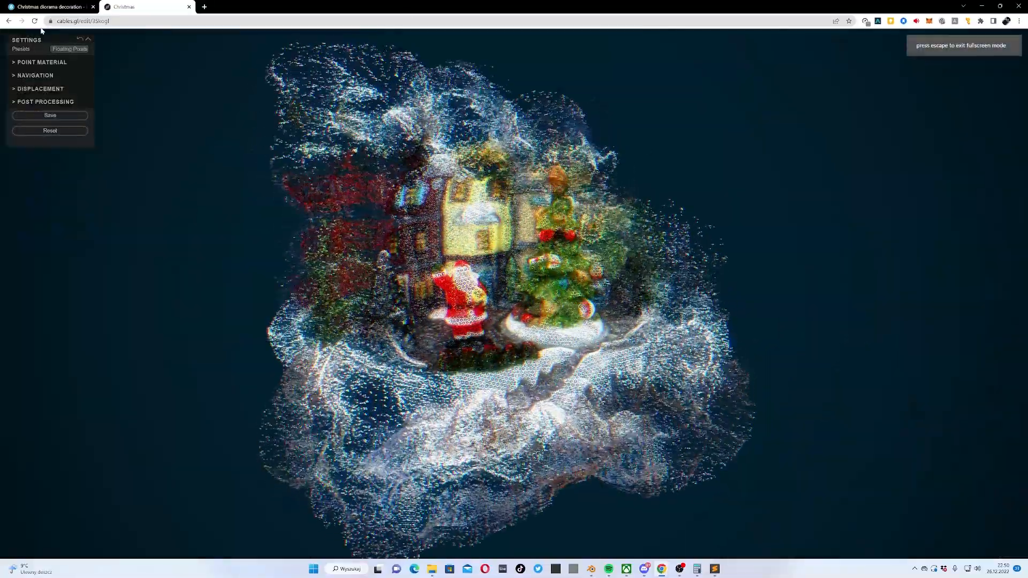
# Inspect the point material, navigation and displacement settings in the Floating Pixels sidebar
pyautogui.click(42, 62)
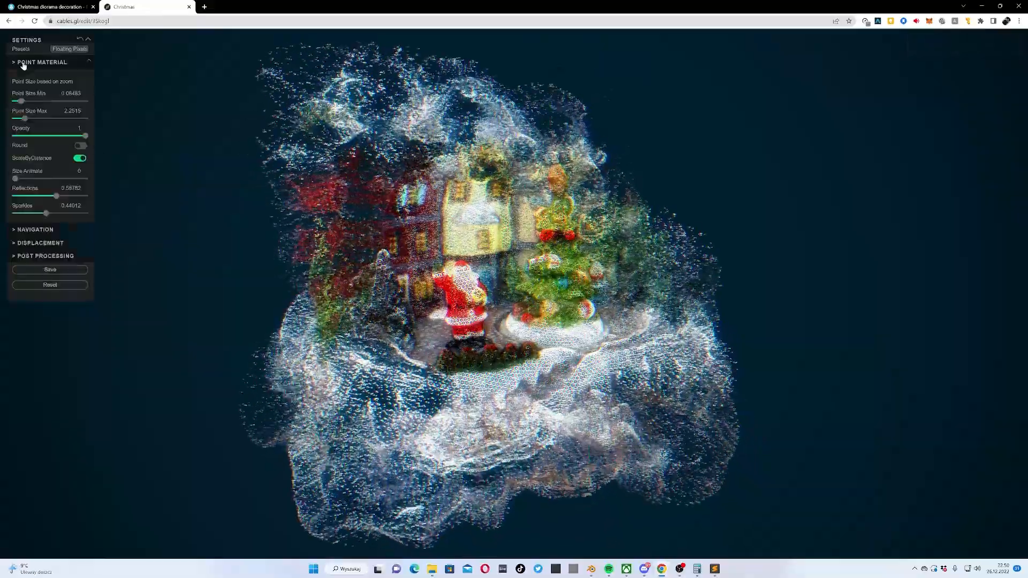
pyautogui.click(34, 75)
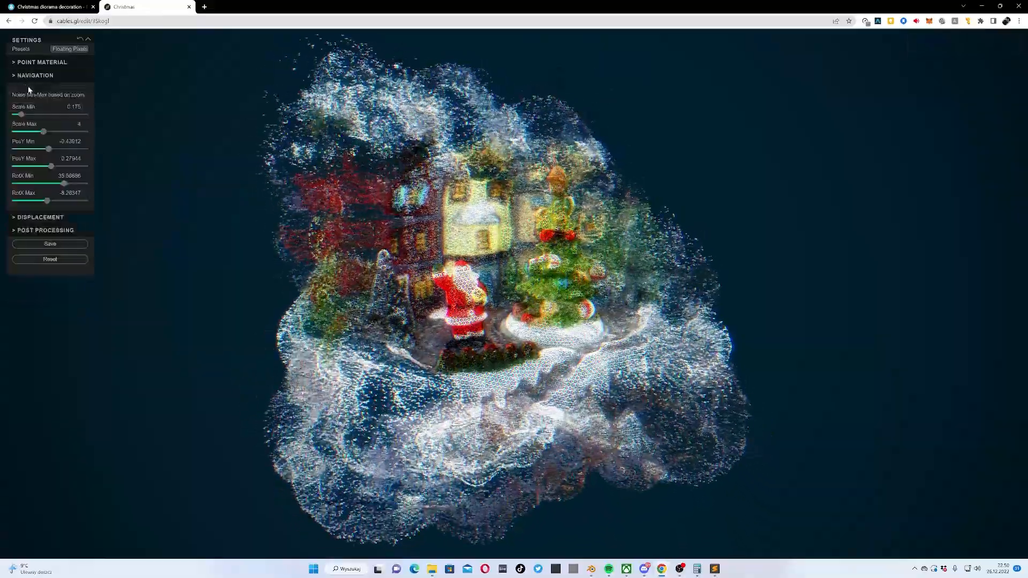
pyautogui.click(34, 75)
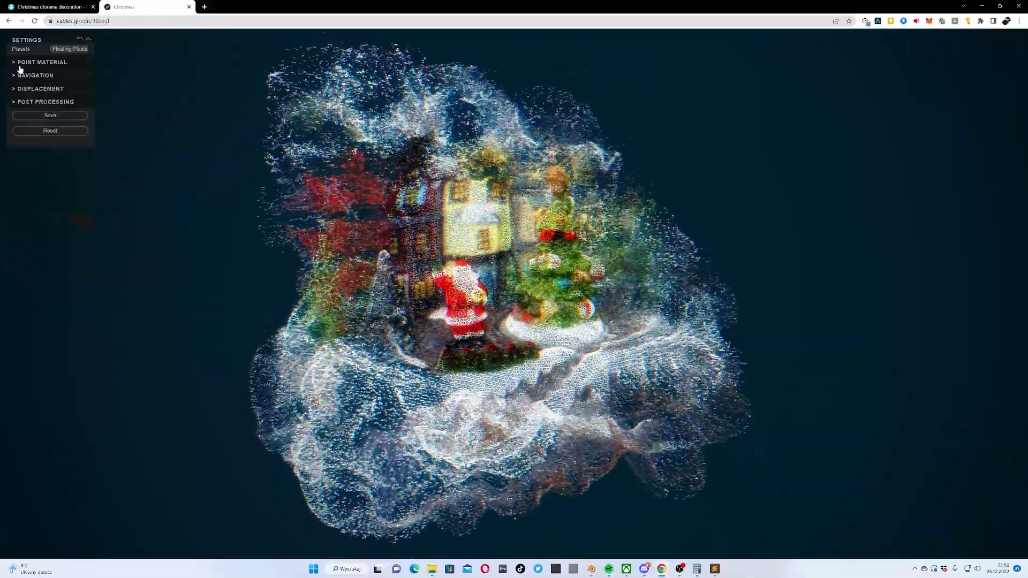
pyautogui.click(40, 88)
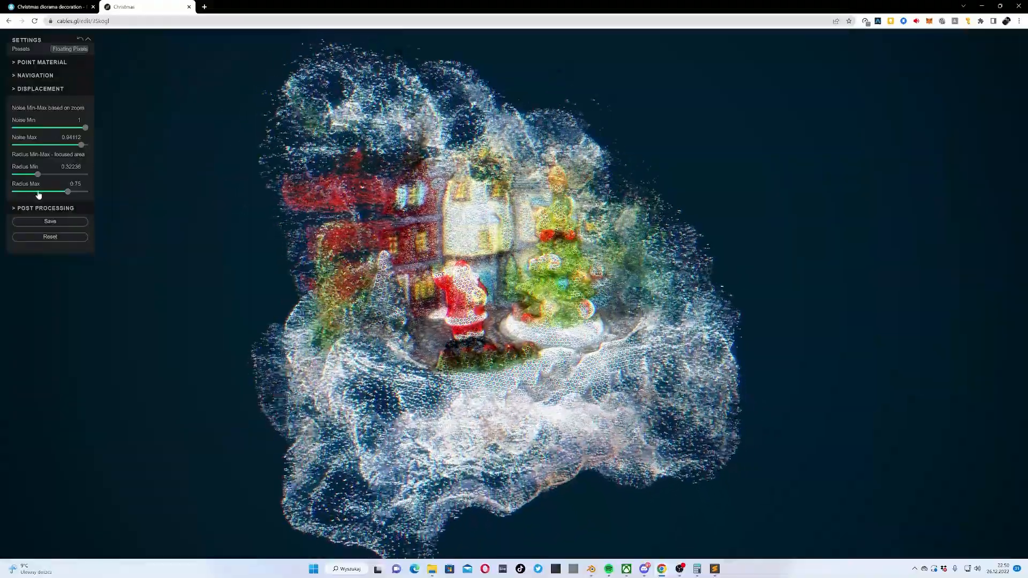
pyautogui.click(40, 89)
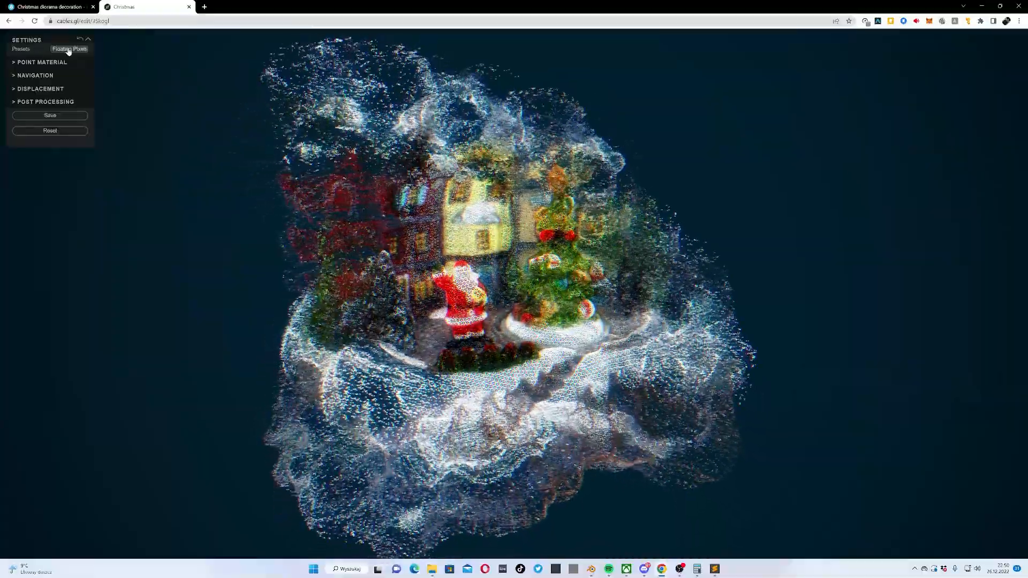
# Try the Soft Cloud, Lost in Fog and Pixelizer presets on the diorama
pyautogui.click(69, 48)
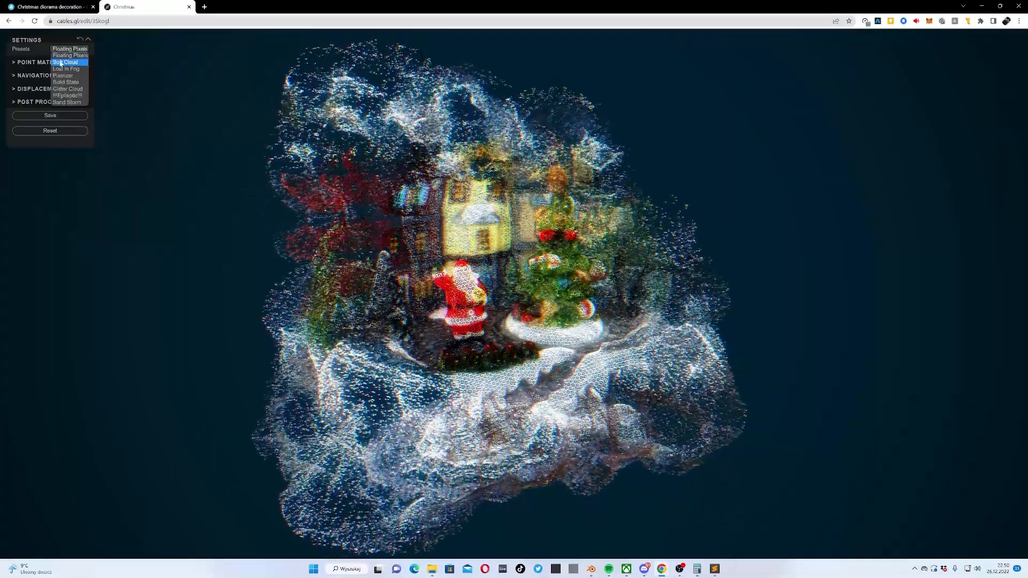
pyautogui.click(65, 62)
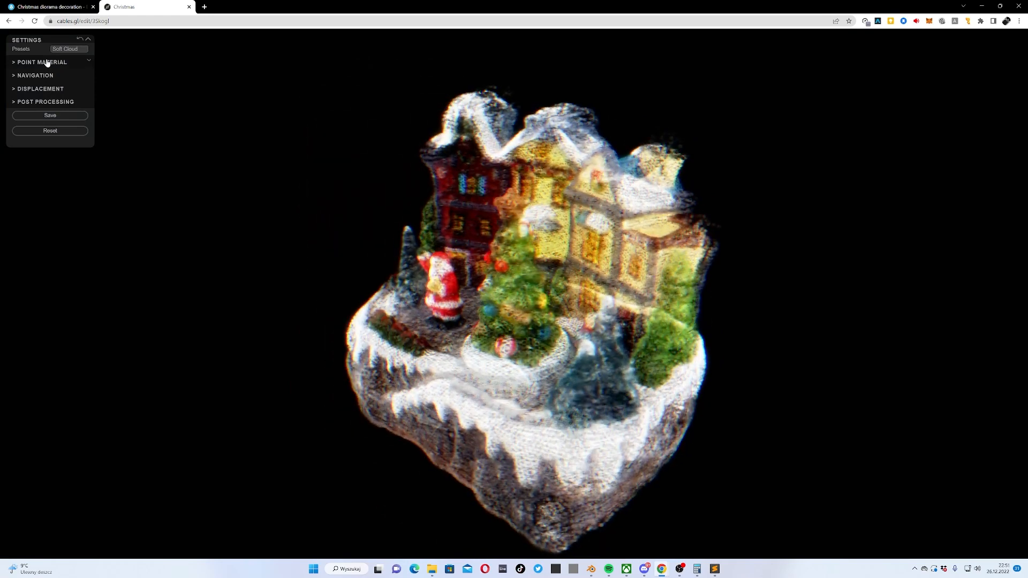
pyautogui.click(66, 48)
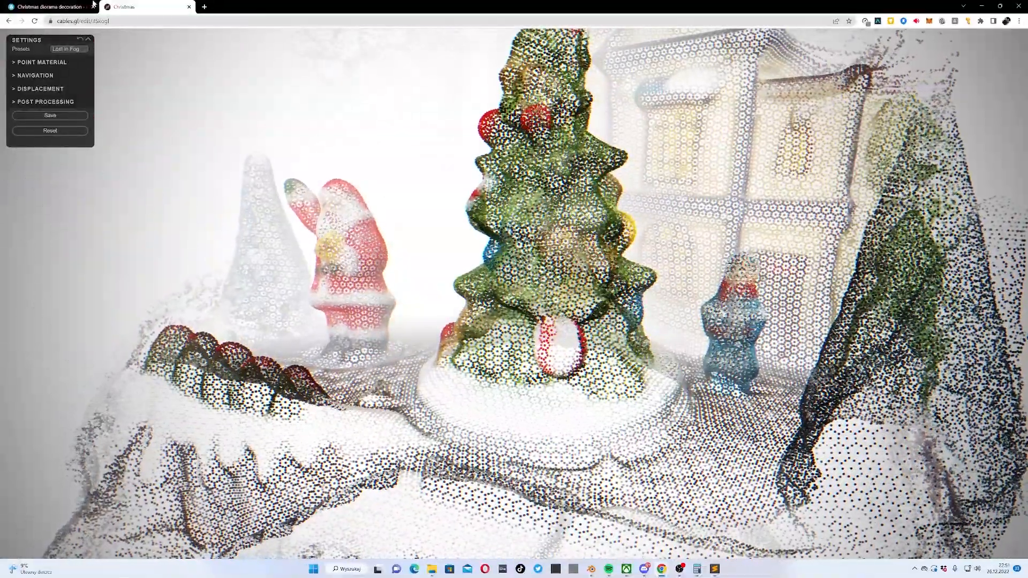
pyautogui.click(67, 48)
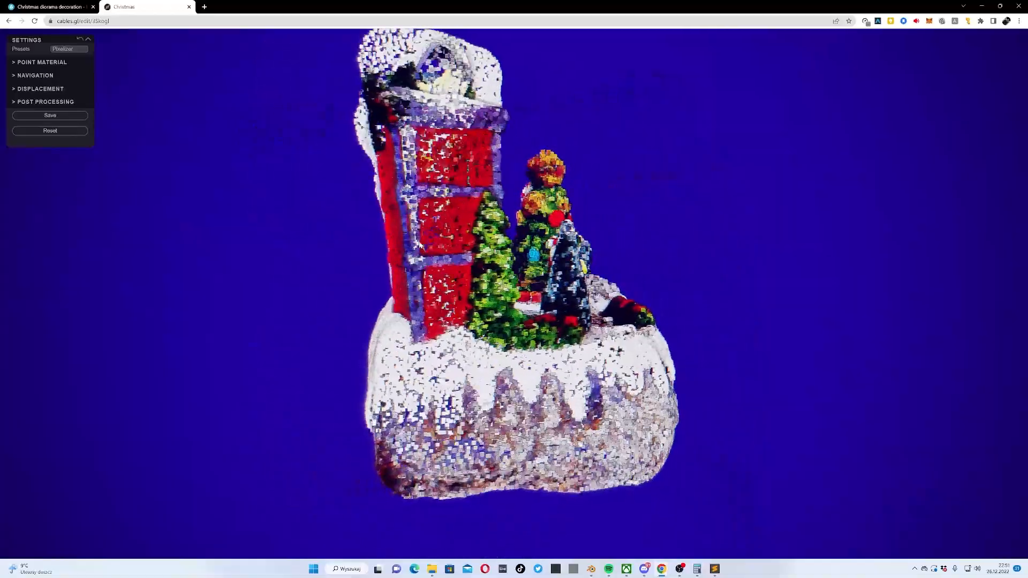
# Try the Solid State preset, then settle on Sand Storm's scattered orange particles
pyautogui.click(69, 48)
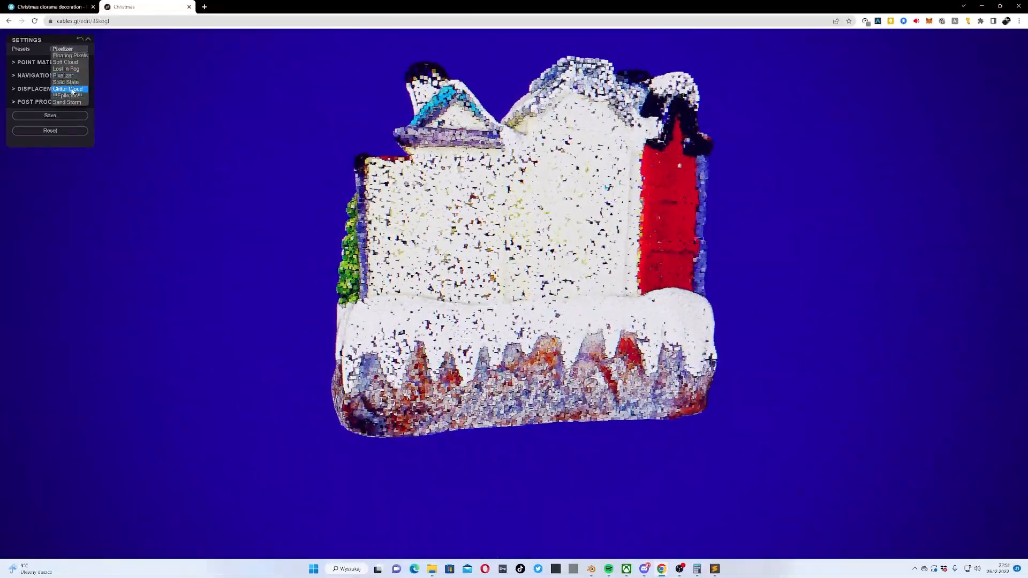
pyautogui.click(65, 82)
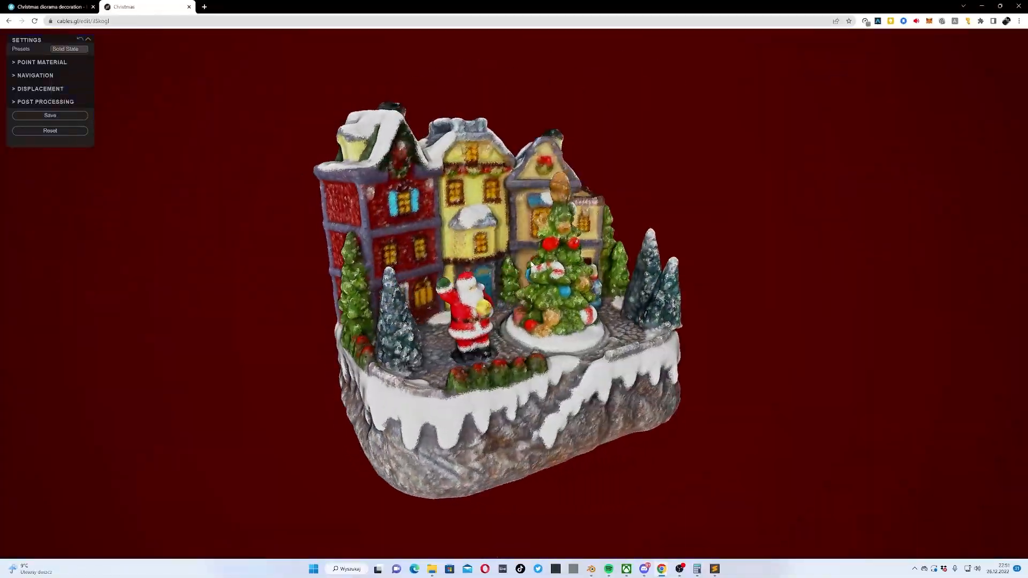
pyautogui.click(65, 48)
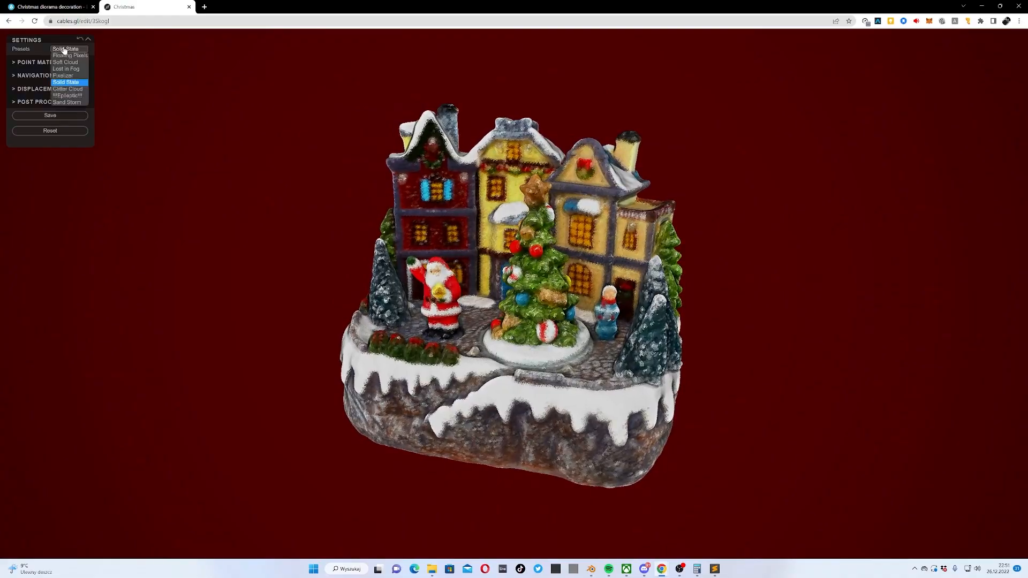
pyautogui.click(66, 103)
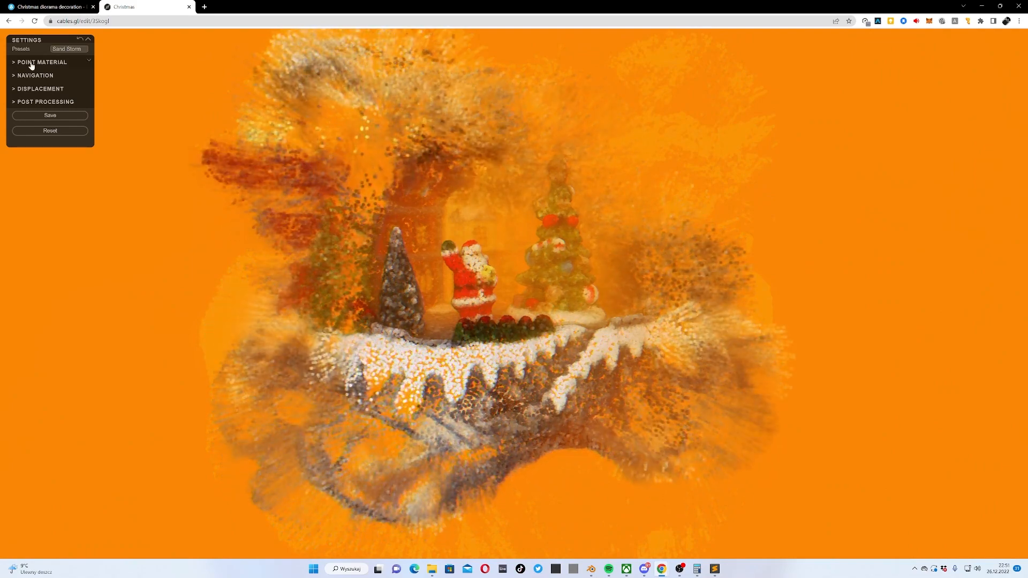
# Set the post-processing fog colour to cyan #00ccff and brightness to 0
pyautogui.click(45, 102)
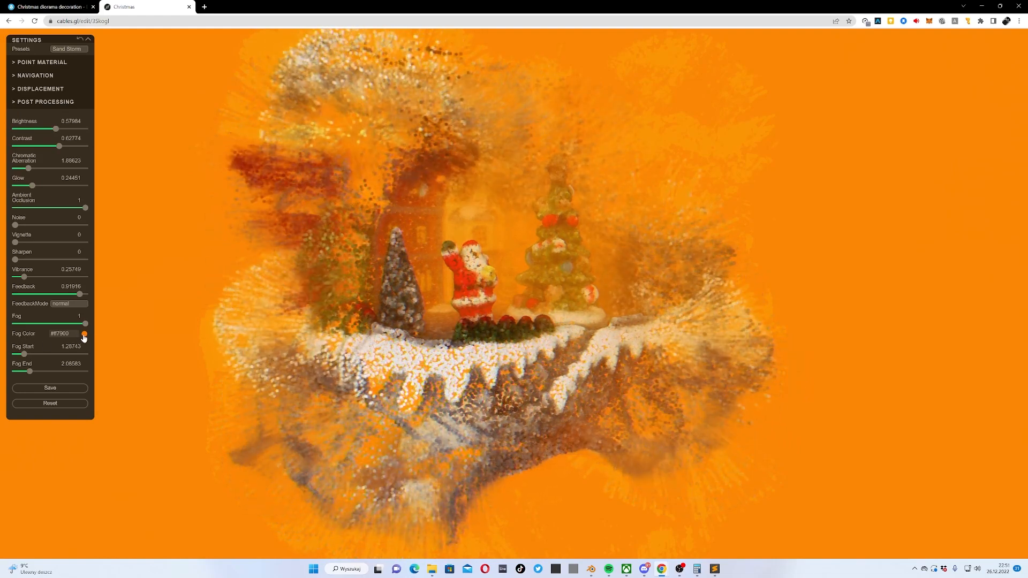
pyautogui.moveTo(56, 130); pyautogui.dragTo(14, 130)
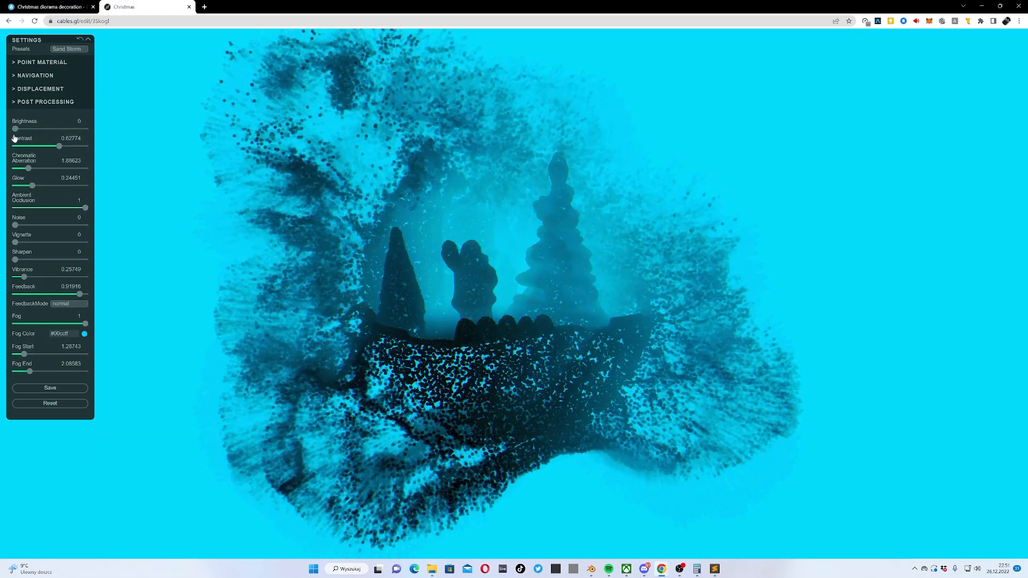
pyautogui.click(70, 50)
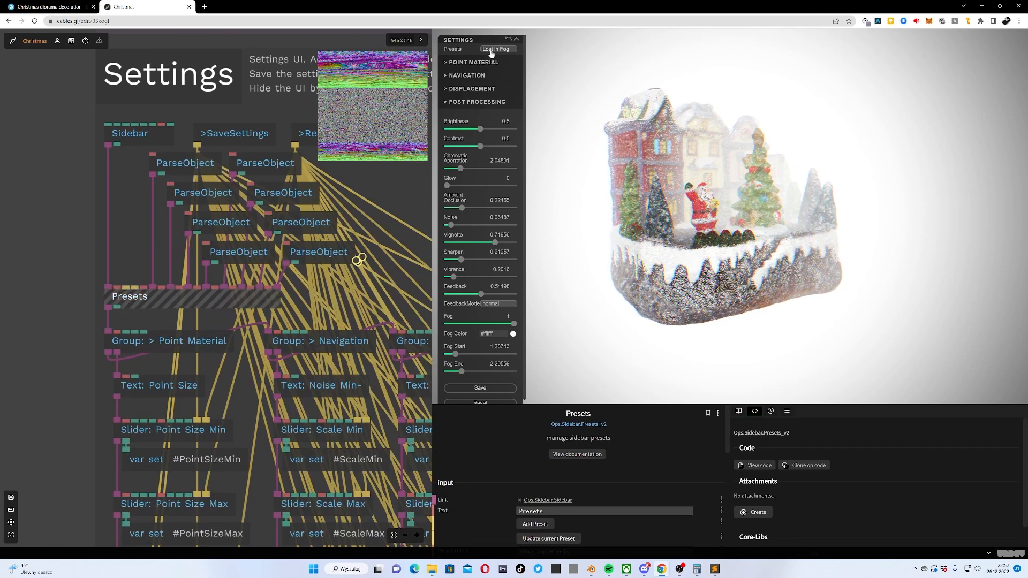
# Apply the Pixelizer preset and lower the point size and opacity of the diorama
pyautogui.click(496, 48)
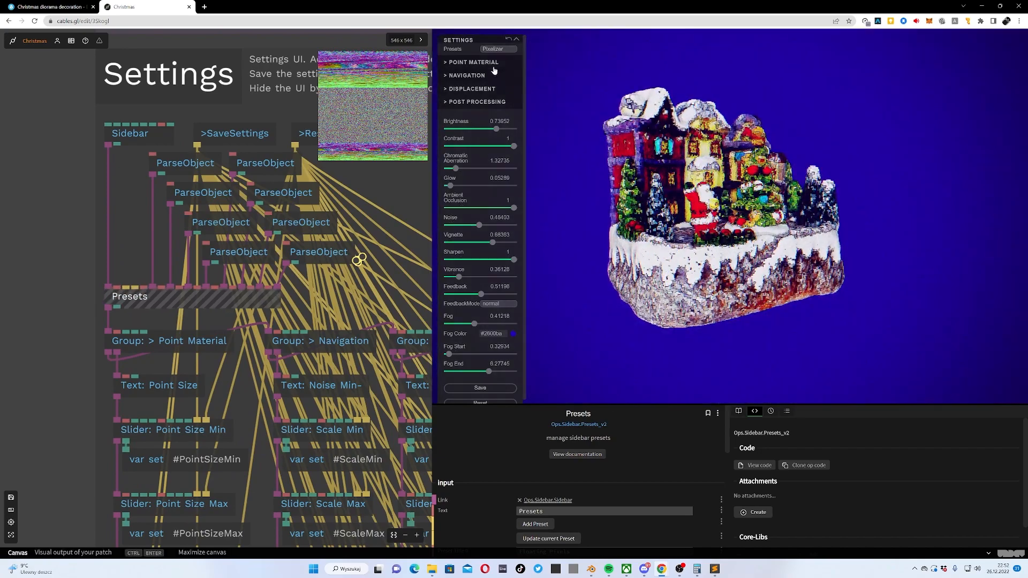
pyautogui.click(472, 62)
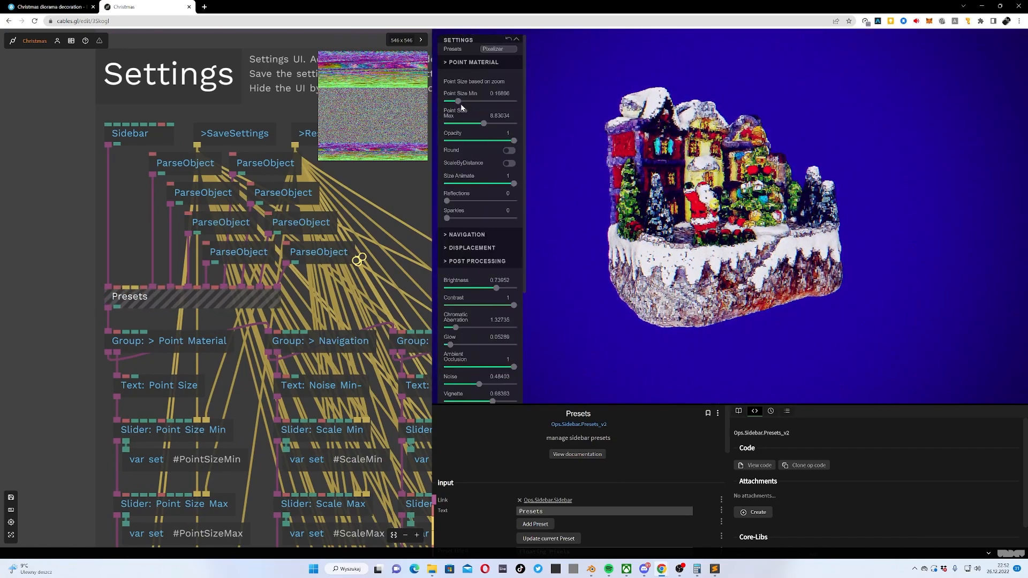
pyautogui.moveTo(458, 102); pyautogui.dragTo(451, 101)
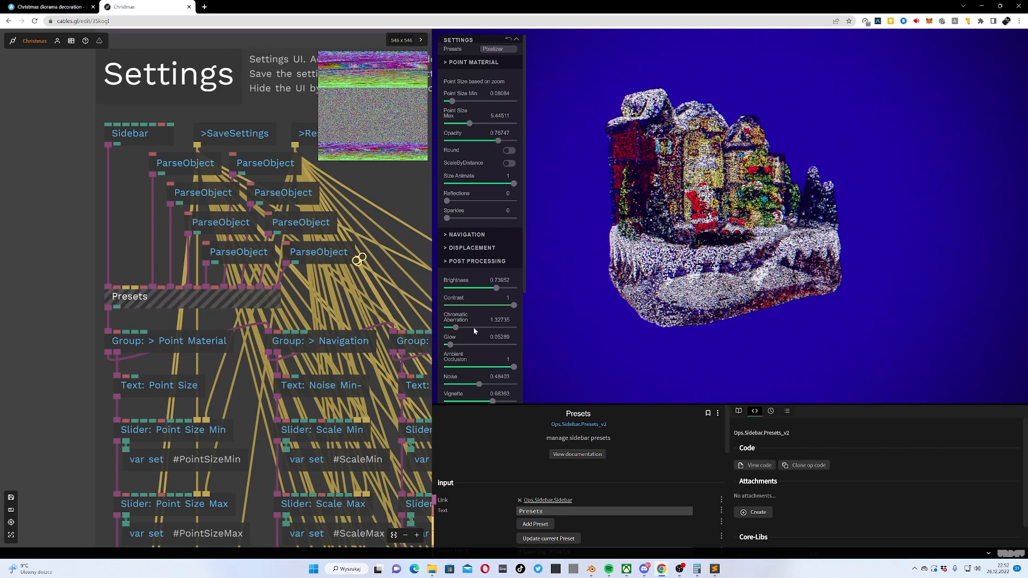
pyautogui.scroll(-3)
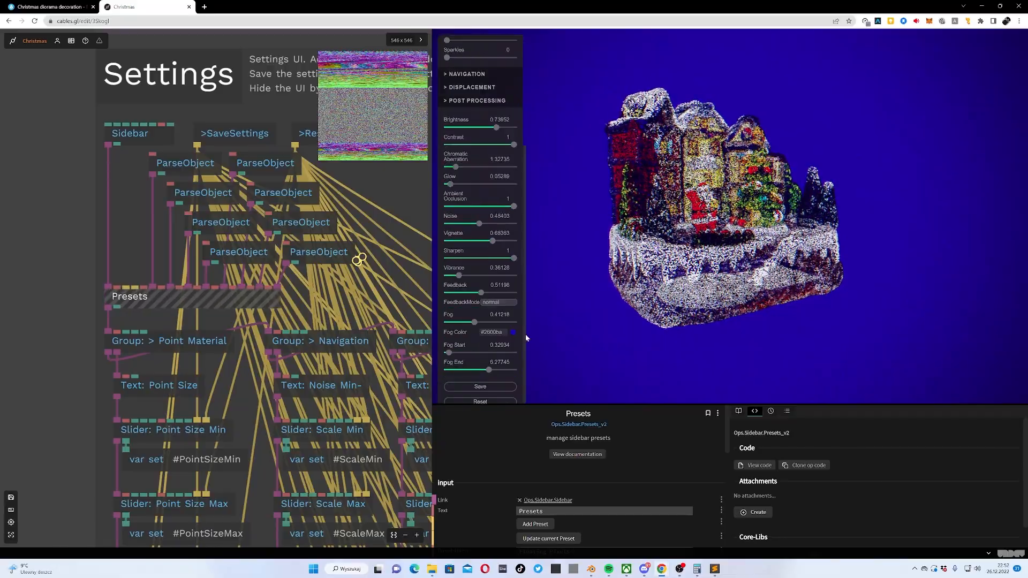
# Set the fog colour to teal green and reduce noise to 0, then select the Presets op
pyautogui.click(513, 332)
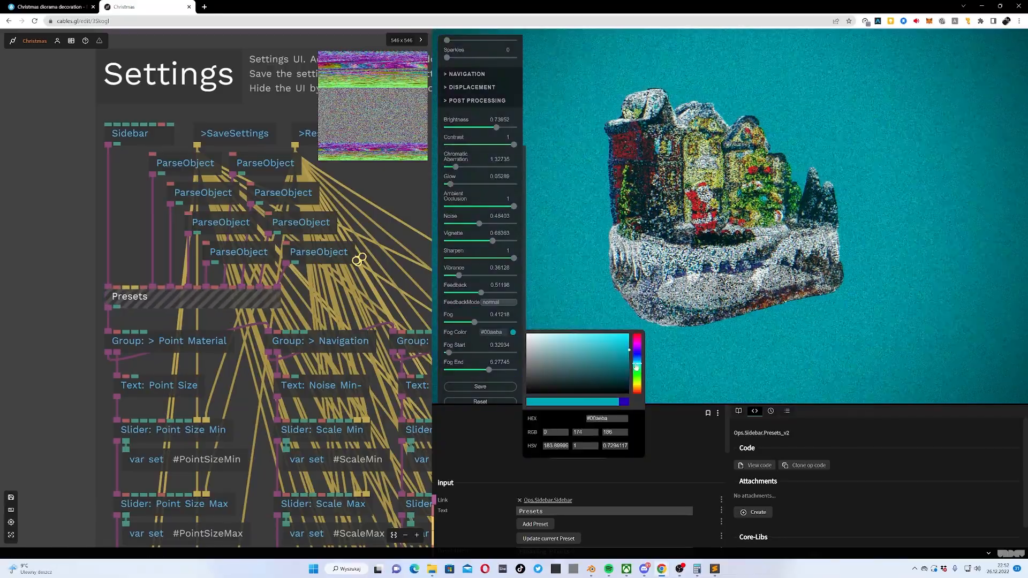
pyautogui.moveTo(636, 367); pyautogui.dragTo(635, 369)
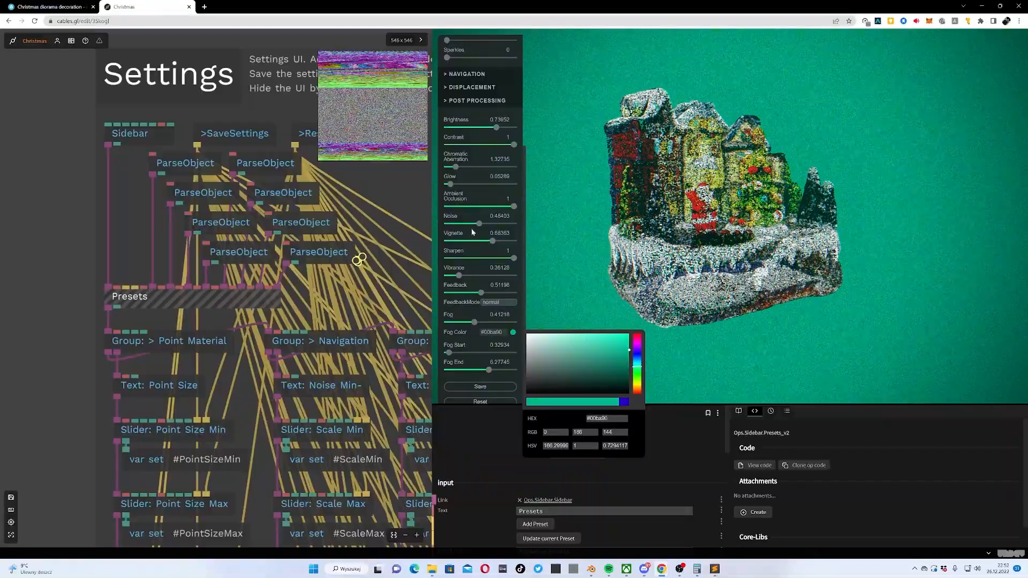
pyautogui.moveTo(479, 224); pyautogui.dragTo(445, 224)
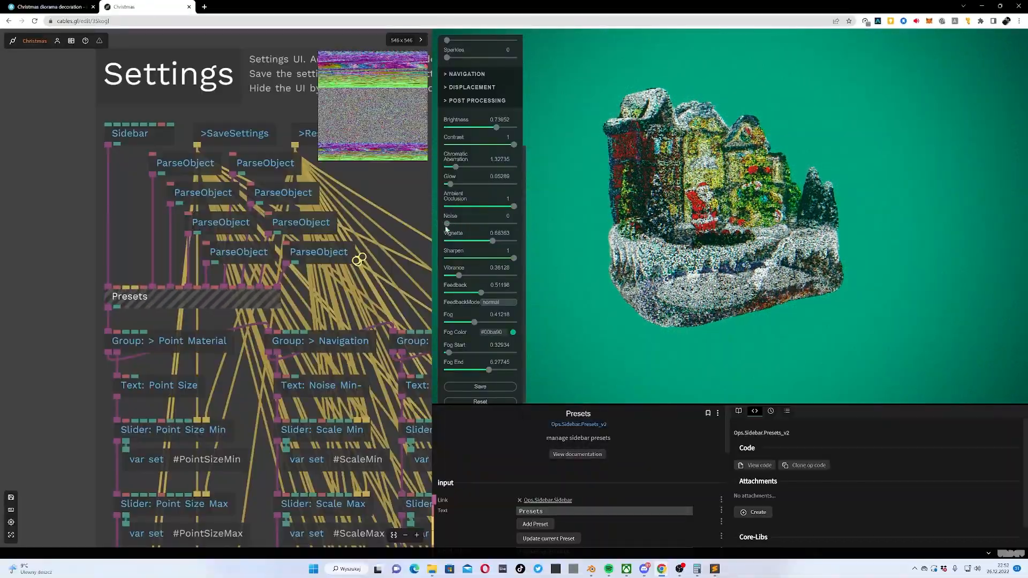
pyautogui.click(129, 296)
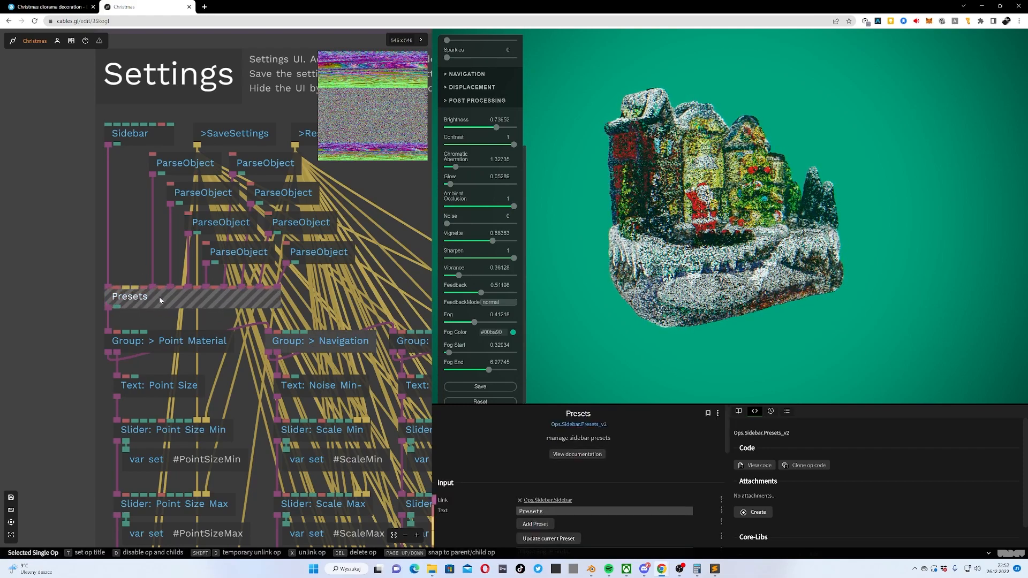
pyautogui.click(534, 524)
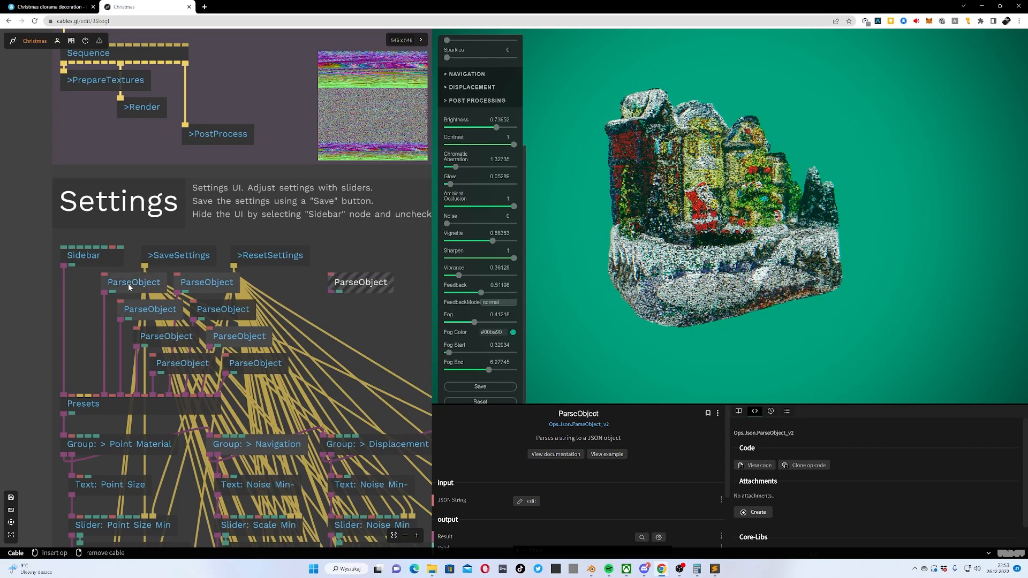
# Delete the duplicate ParseObject ops and move the remaining one above Presets
pyautogui.click(134, 282)
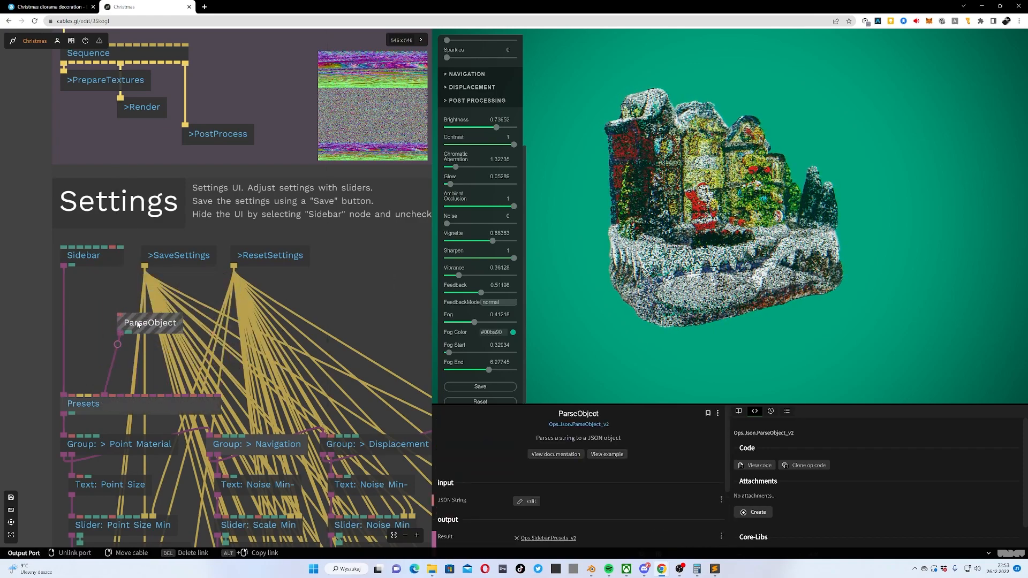
pyautogui.moveTo(149, 322); pyautogui.dragTo(134, 335)
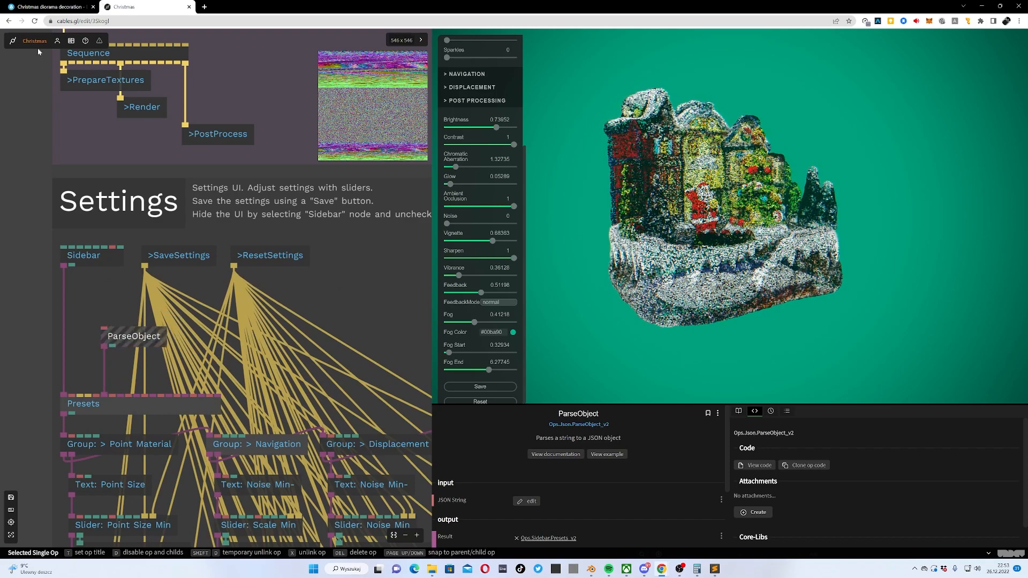
pyautogui.click(34, 40)
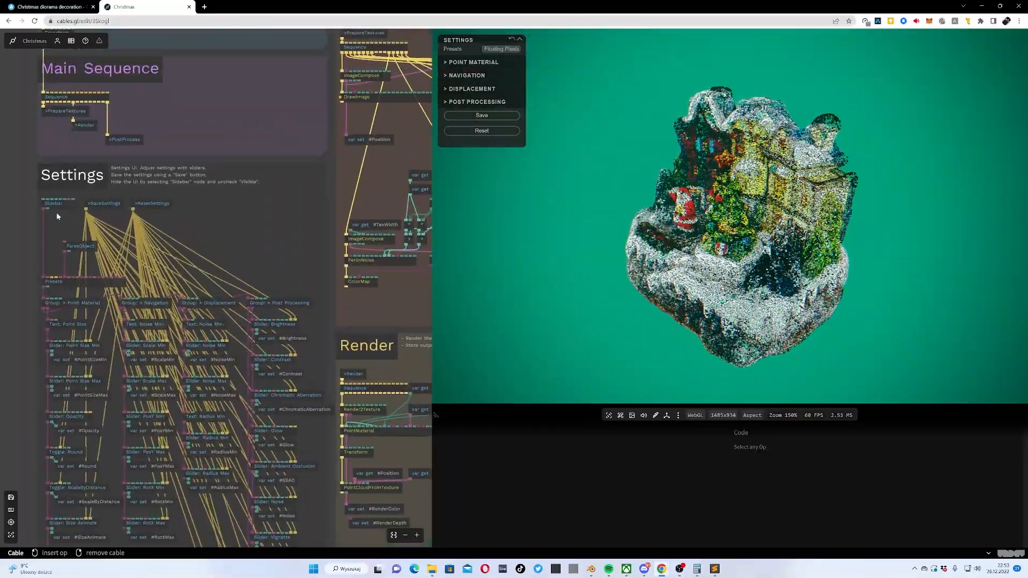
# Uncheck Visible on the Sidebar op to hide the settings sidebar from the output
pyautogui.click(54, 203)
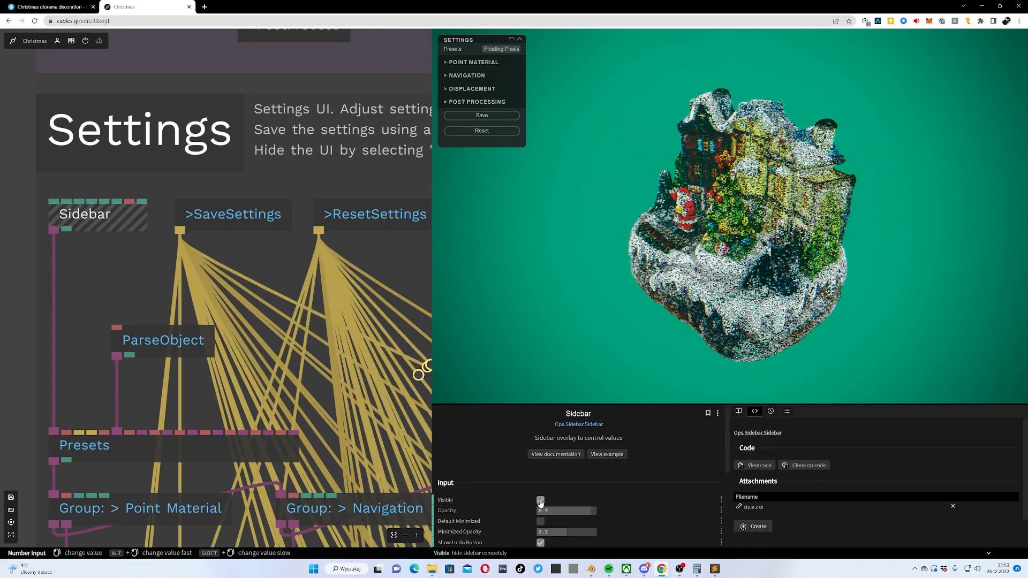
pyautogui.click(540, 501)
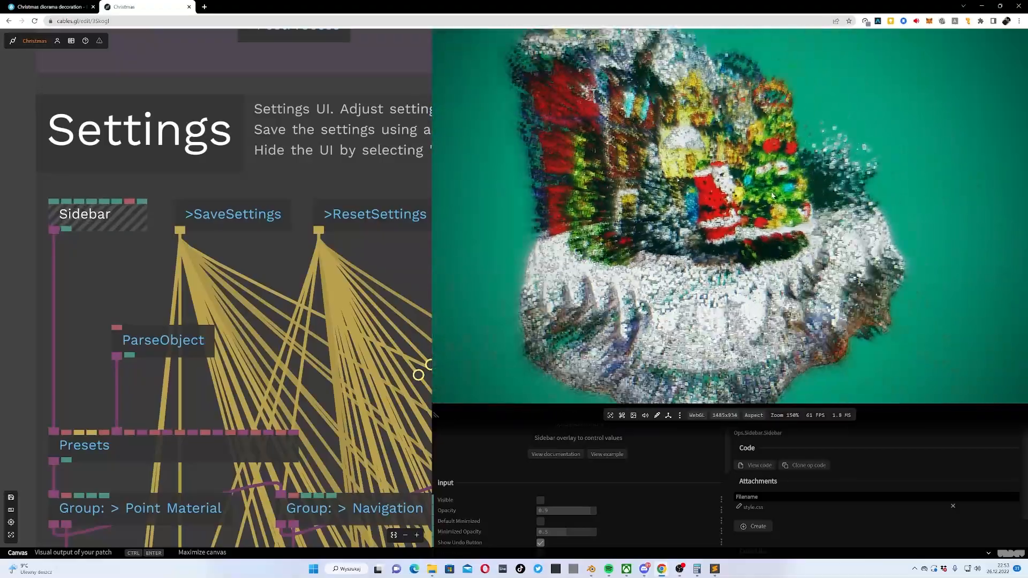
# Save the patch from the patch menu
pyautogui.click(34, 40)
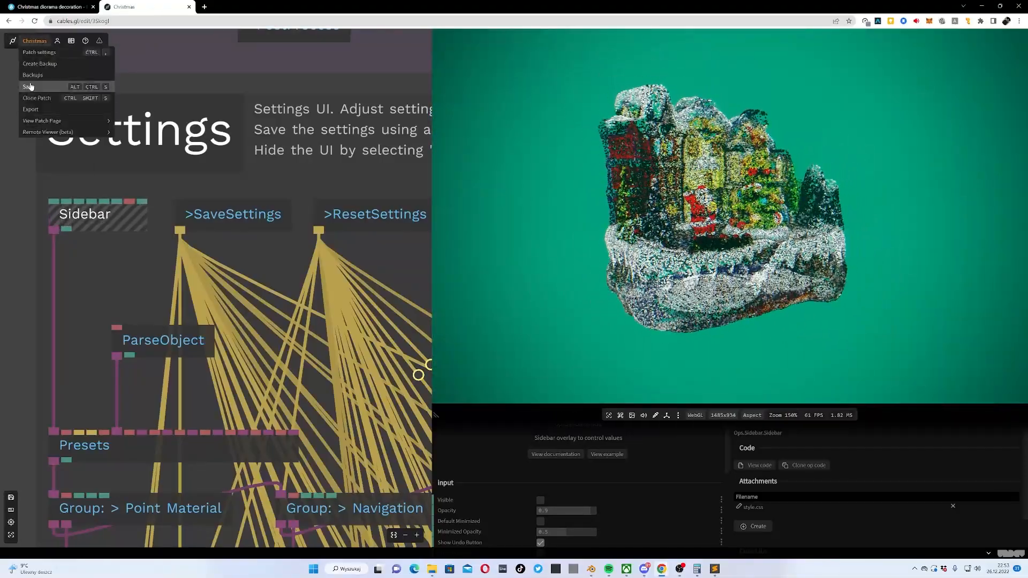
pyautogui.click(30, 109)
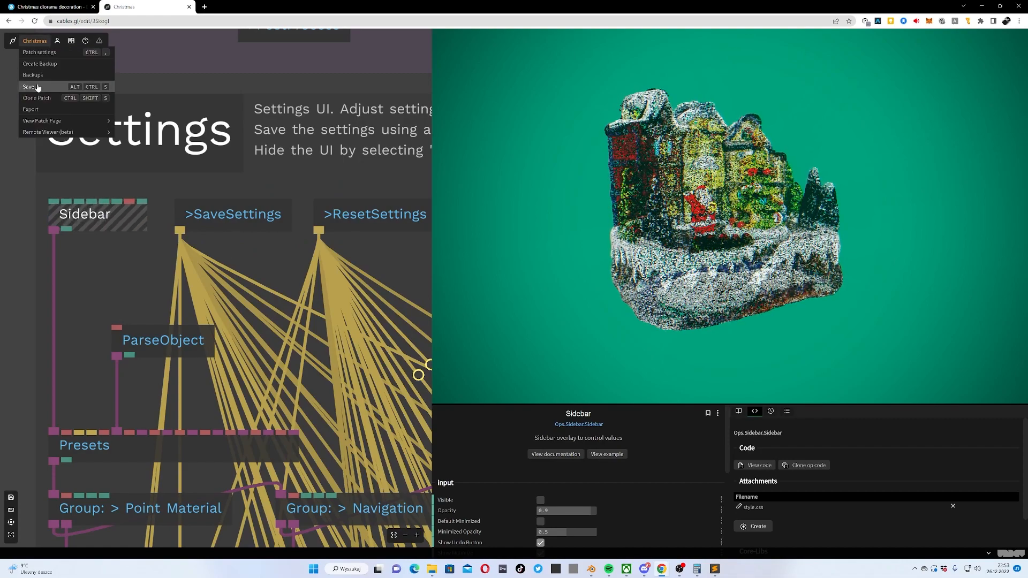
pyautogui.click(28, 87)
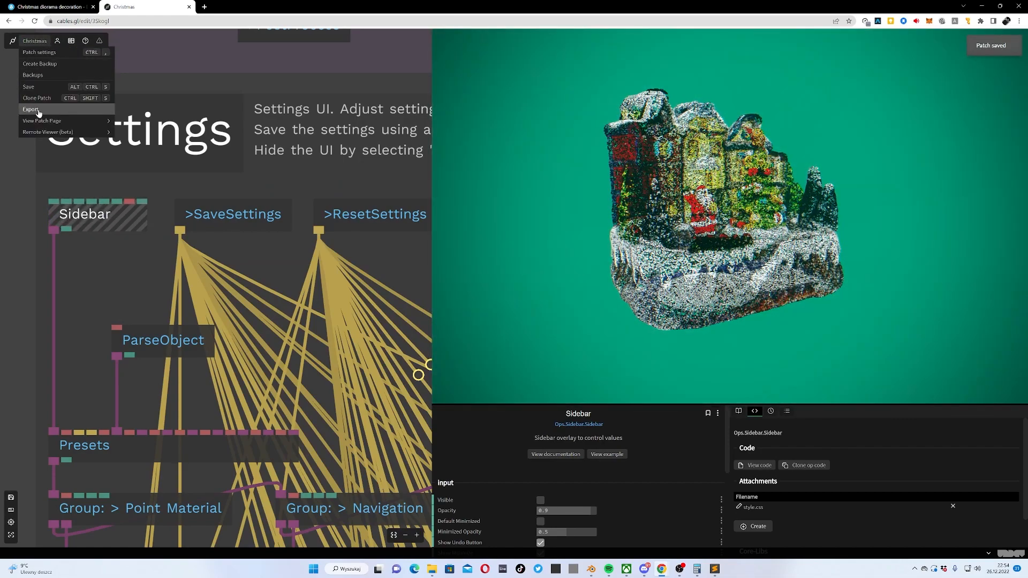
# Export the patch without subdirectories and download it as cables_Christmas1.zip
pyautogui.click(30, 109)
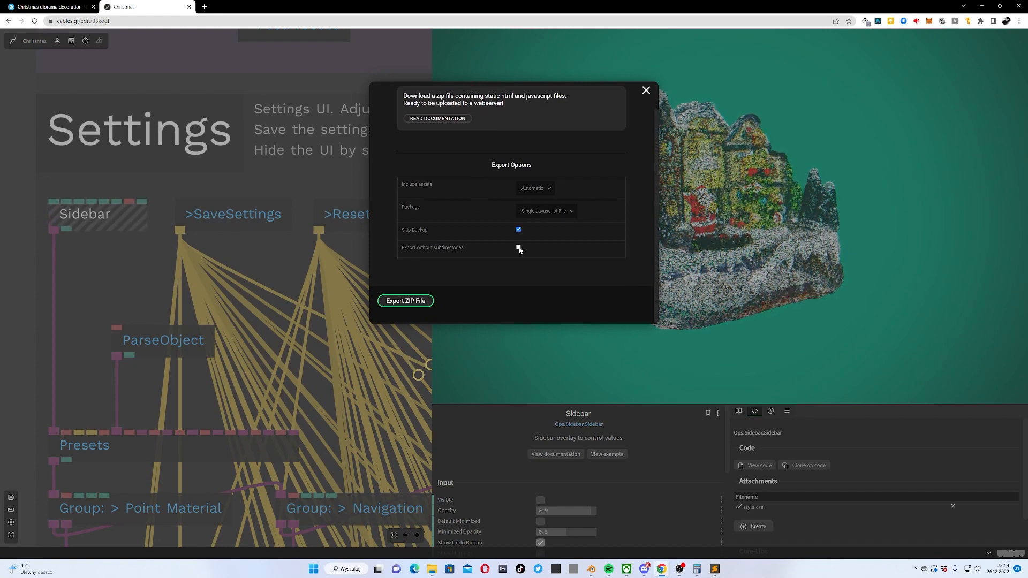
pyautogui.click(518, 248)
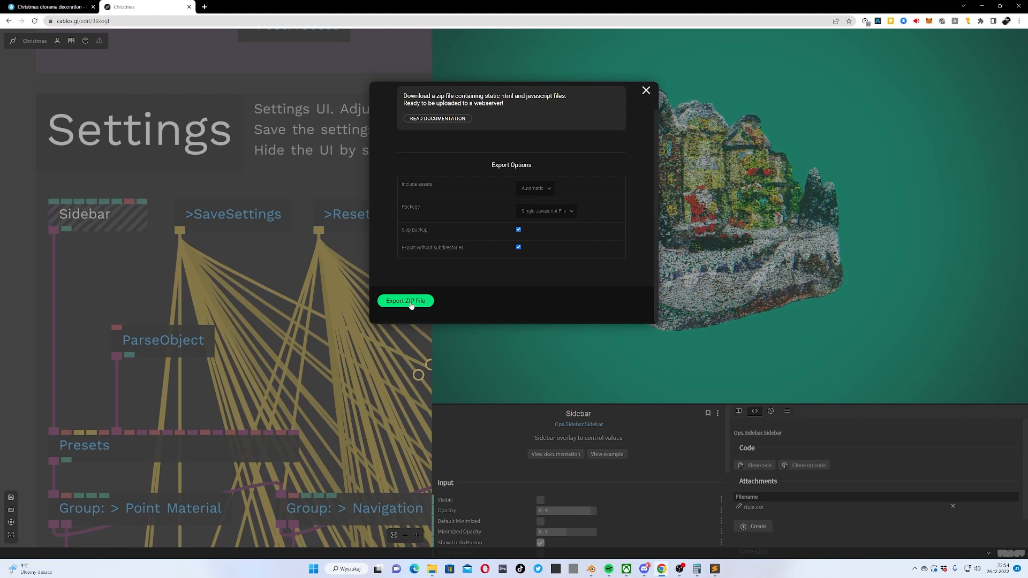
pyautogui.click(405, 301)
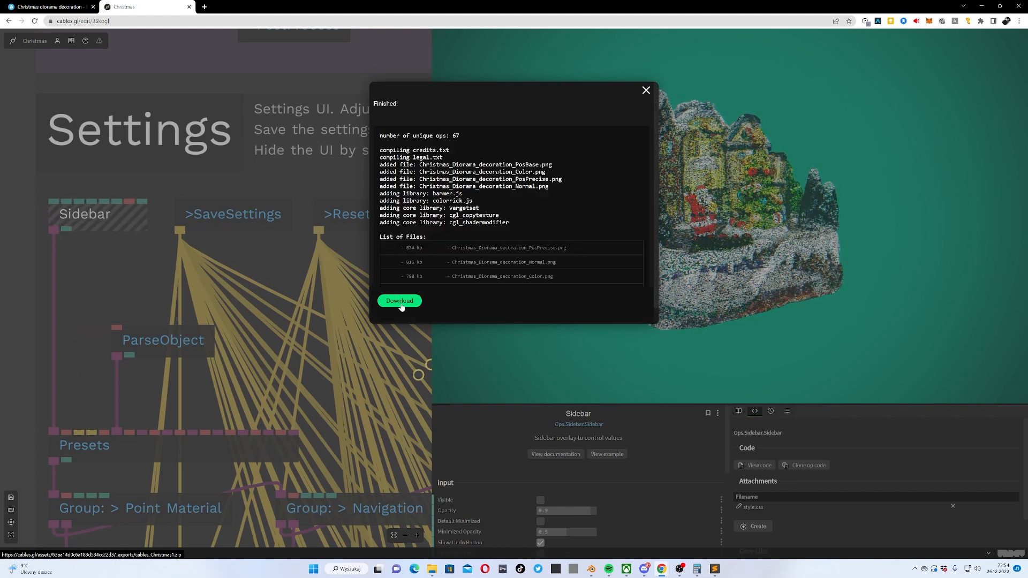
pyautogui.click(400, 299)
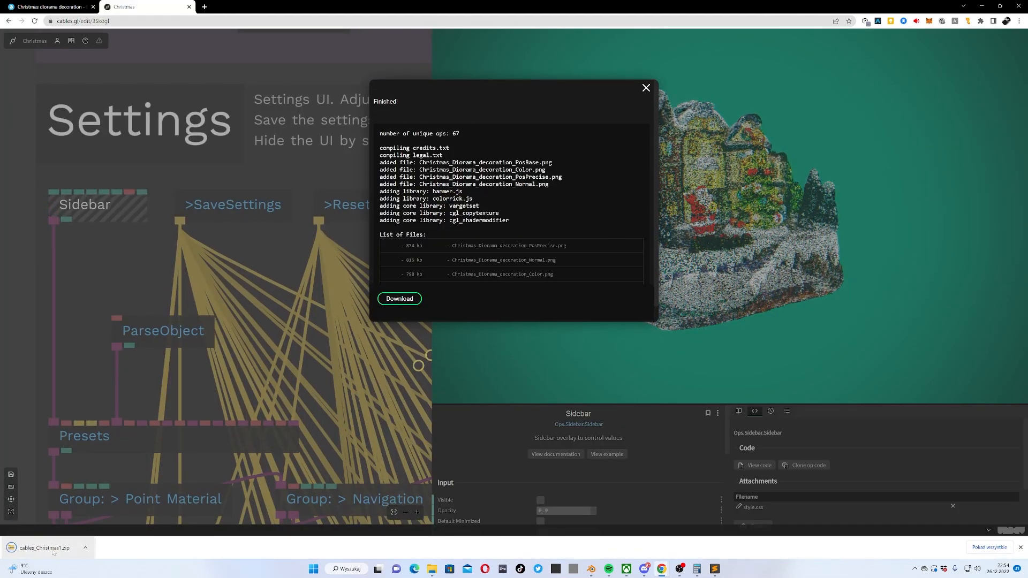
# Look inside the downloaded cables_Christmas1.zip and preview its screenshot.png
pyautogui.click(43, 547)
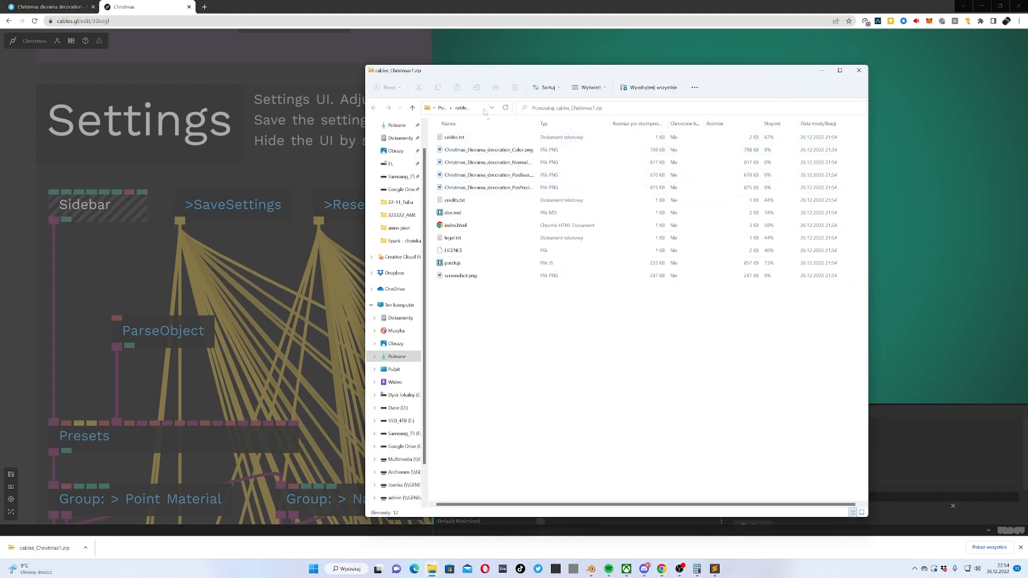
pyautogui.click(455, 225)
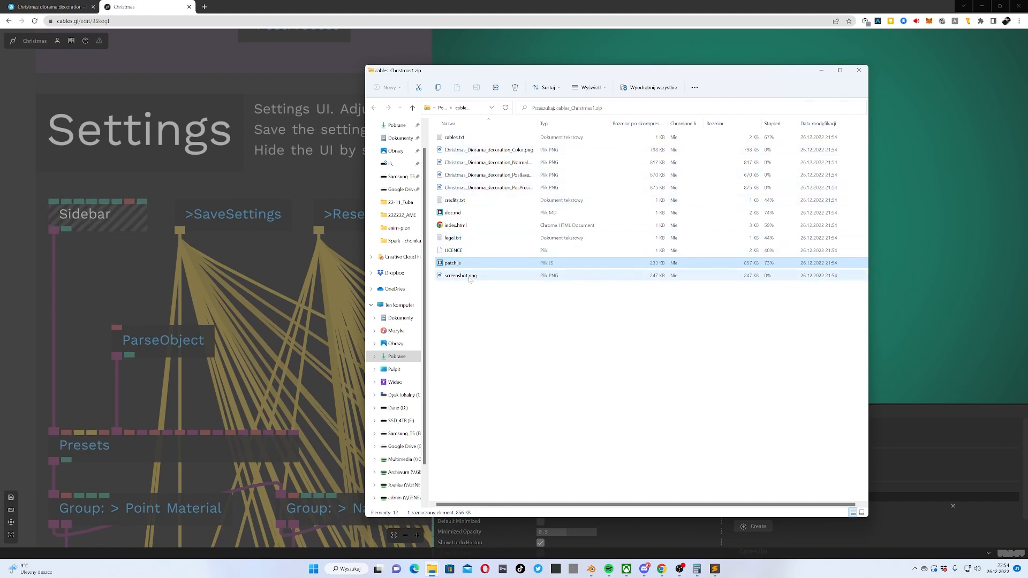
pyautogui.doubleClick(460, 275)
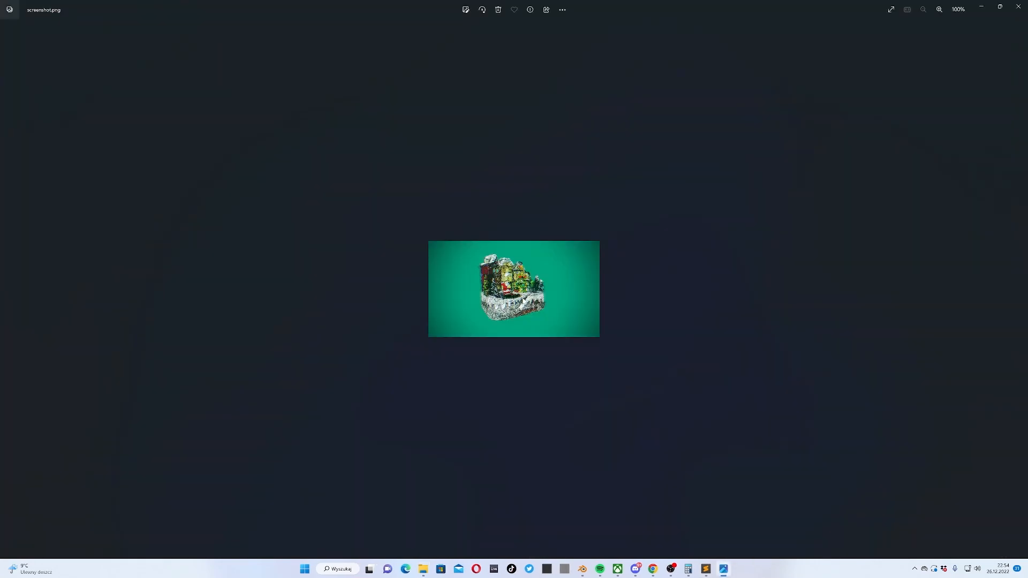
pyautogui.moveTo(575, 239)
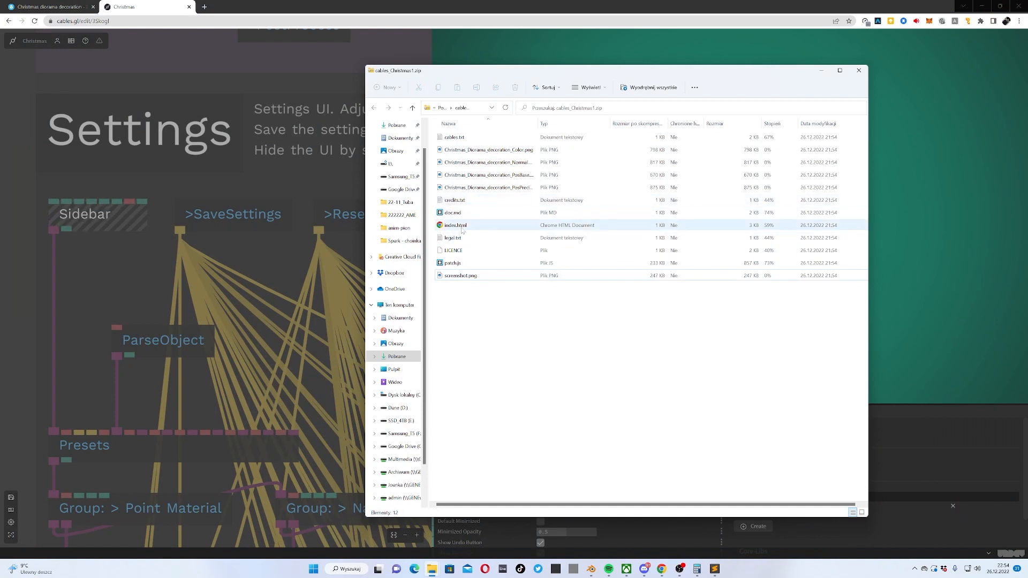
pyautogui.rightClick(456, 225)
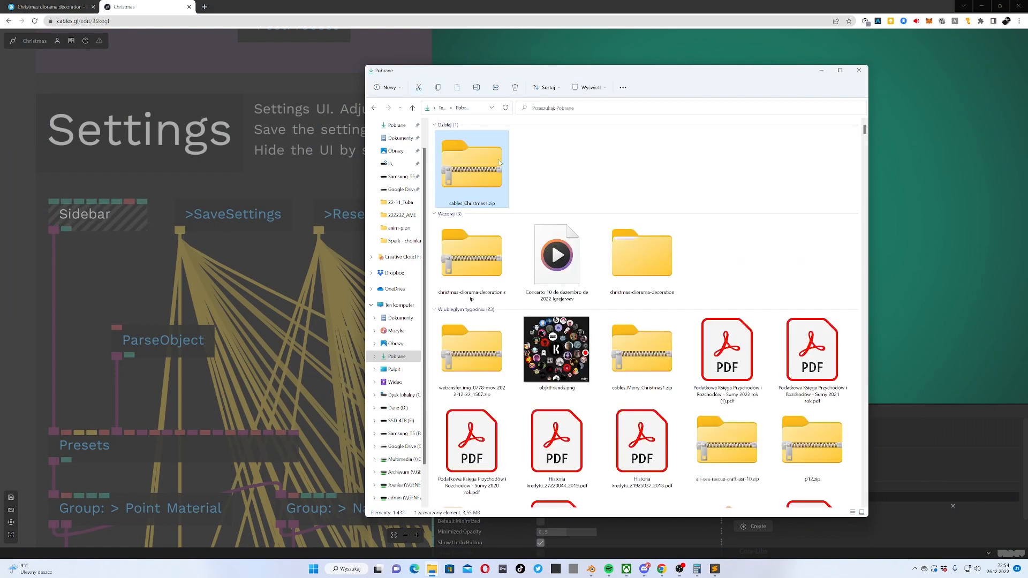
# Extract cables_Christmas1.zip into its own cables_Christmas1 folder containing index.html and the assets
pyautogui.rightClick(471, 167)
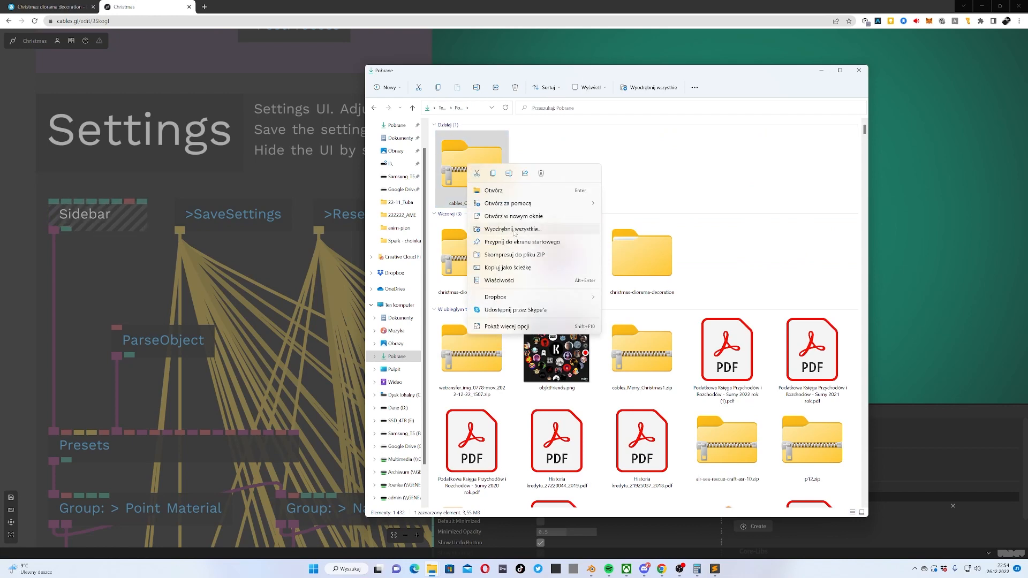
pyautogui.click(513, 229)
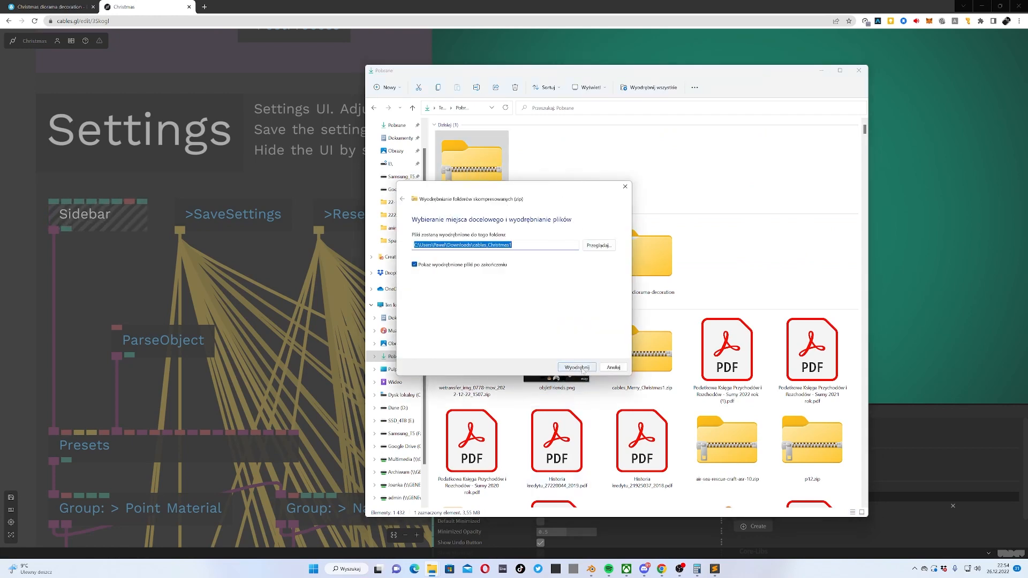
pyautogui.click(576, 366)
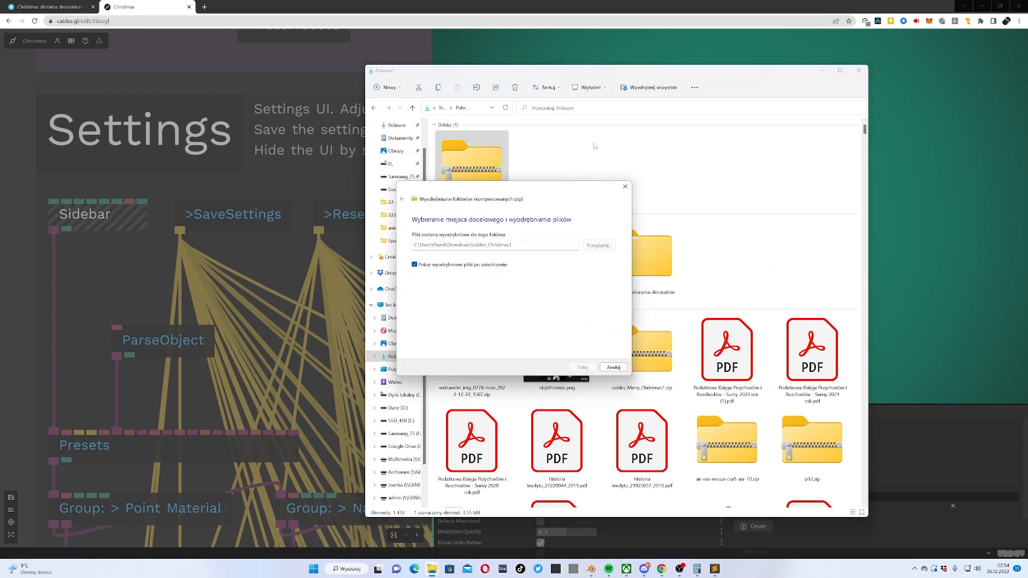
pyautogui.click(613, 366)
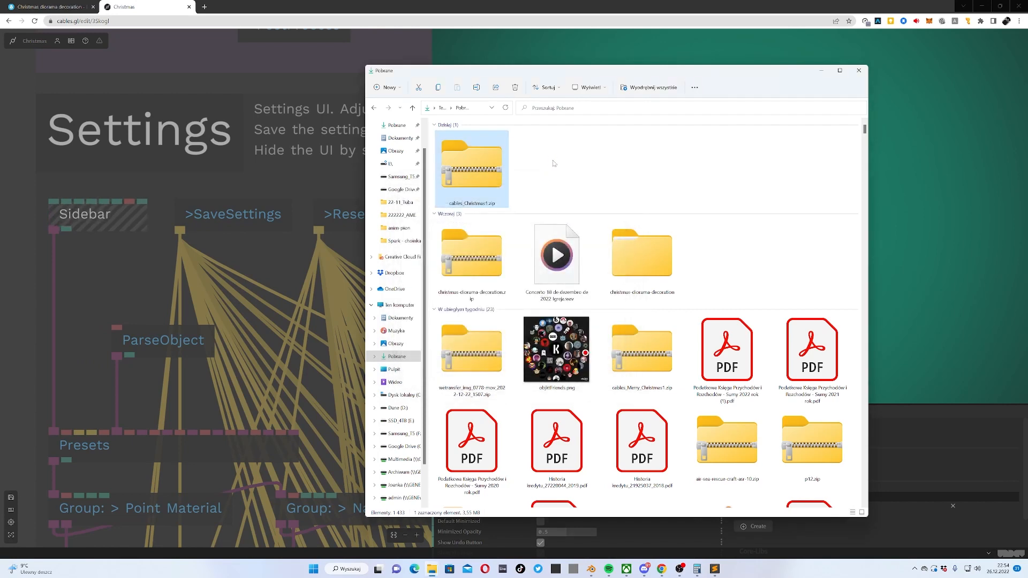
pyautogui.rightClick(466, 234)
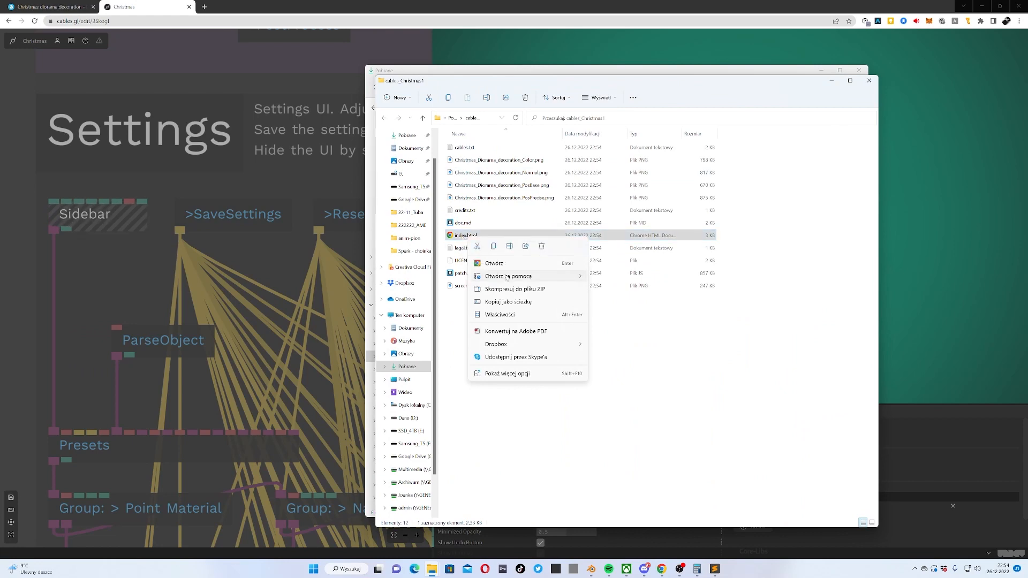
# Add <meta property="og:image" content="screenshot.png"/> to index.html in Brackets
pyautogui.click(464, 330)
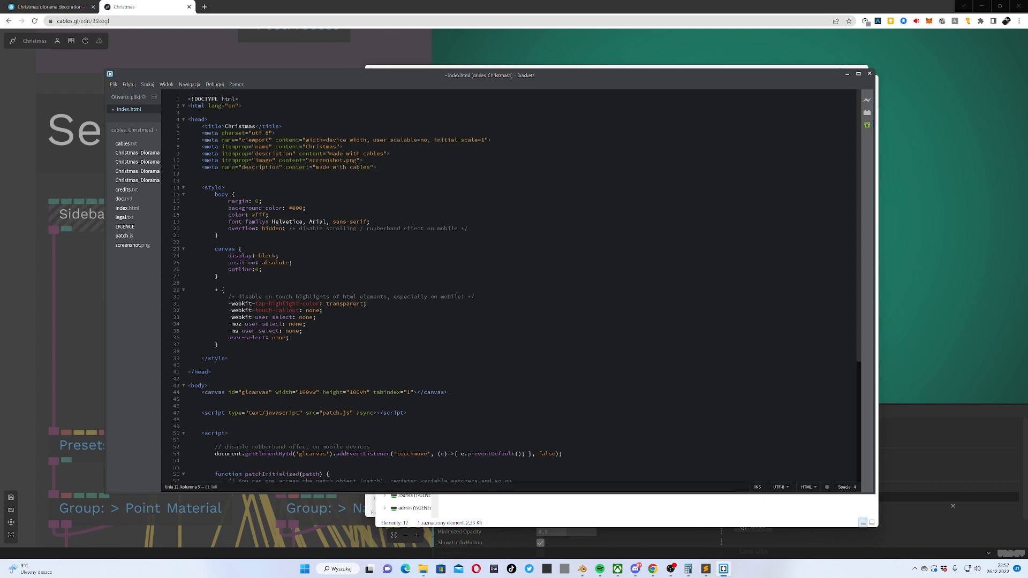
pyautogui.write('a')
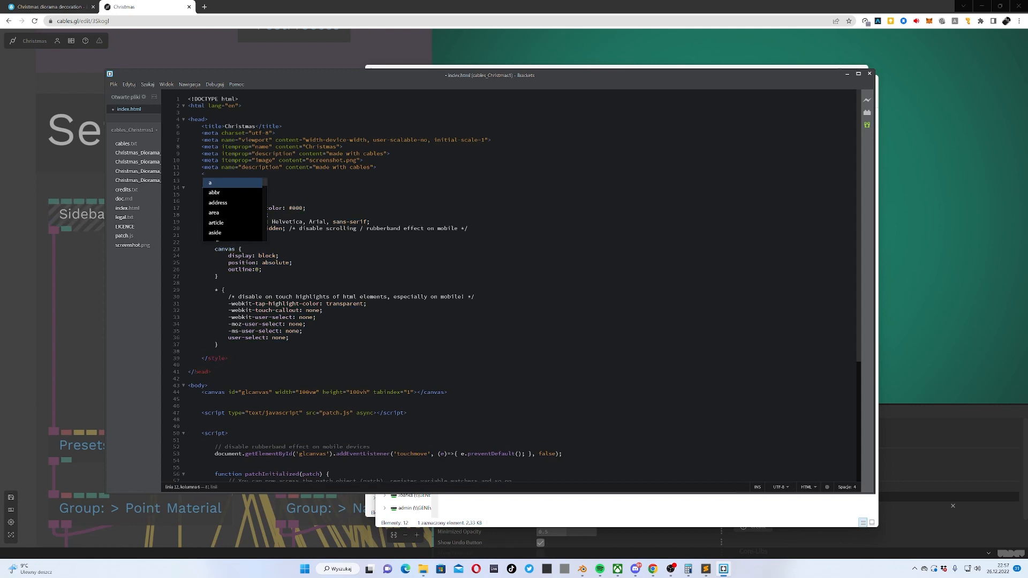
pyautogui.write('meta')
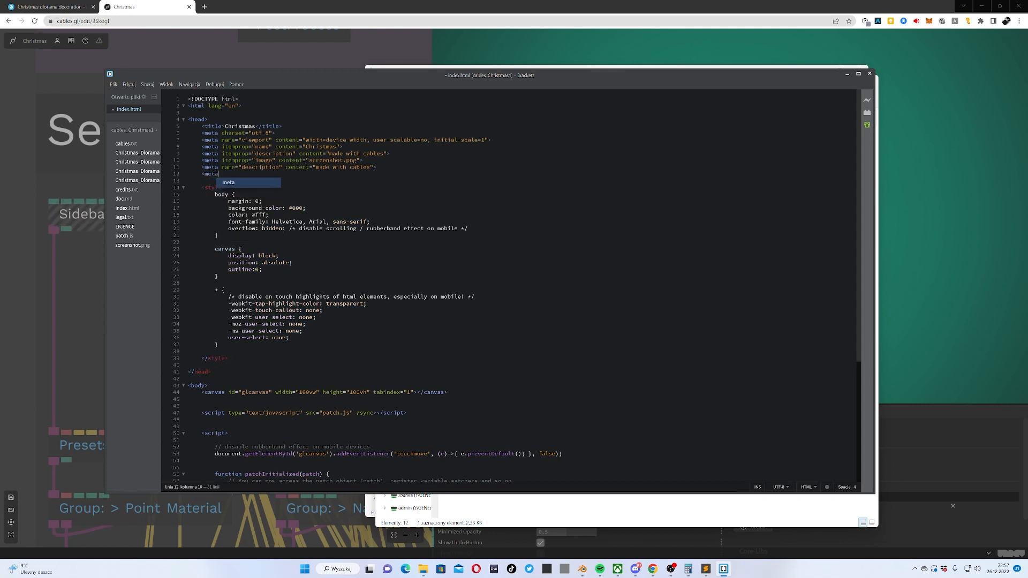
pyautogui.write('property="o')
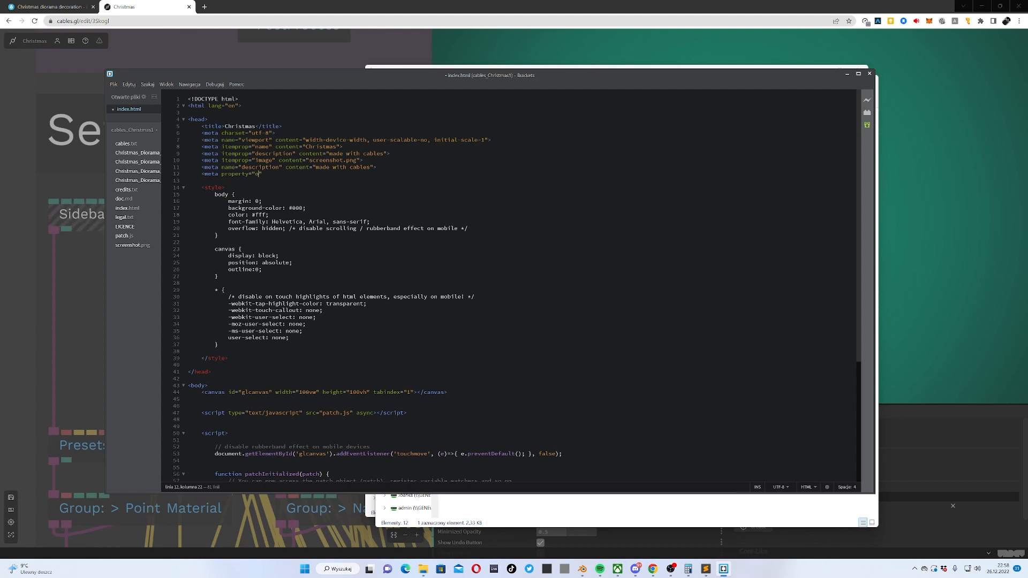
pyautogui.write('g:i')
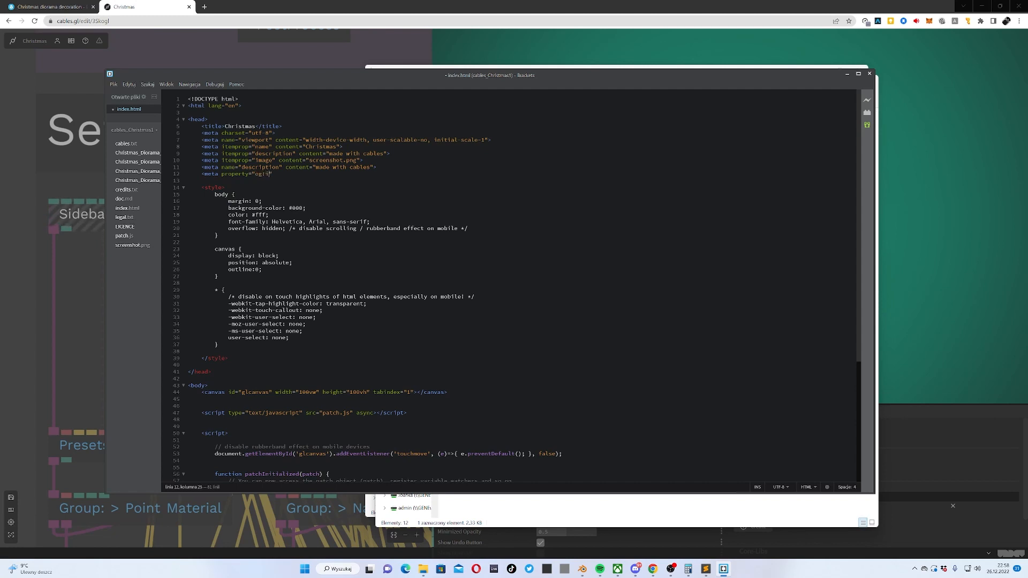
pyautogui.write('mage')
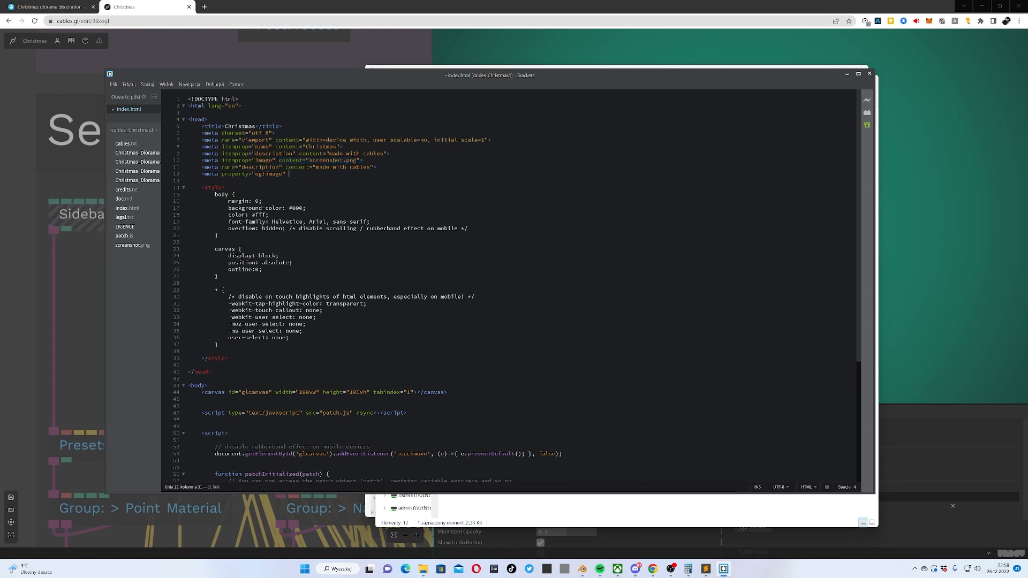
pyautogui.write('content="screenshot.png"/>')
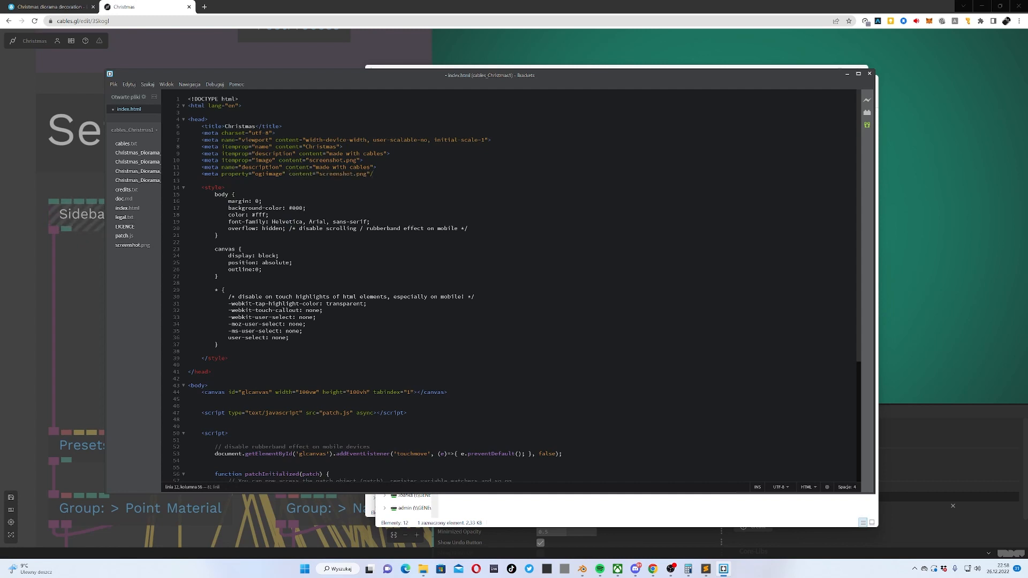
pyautogui.click(373, 174)
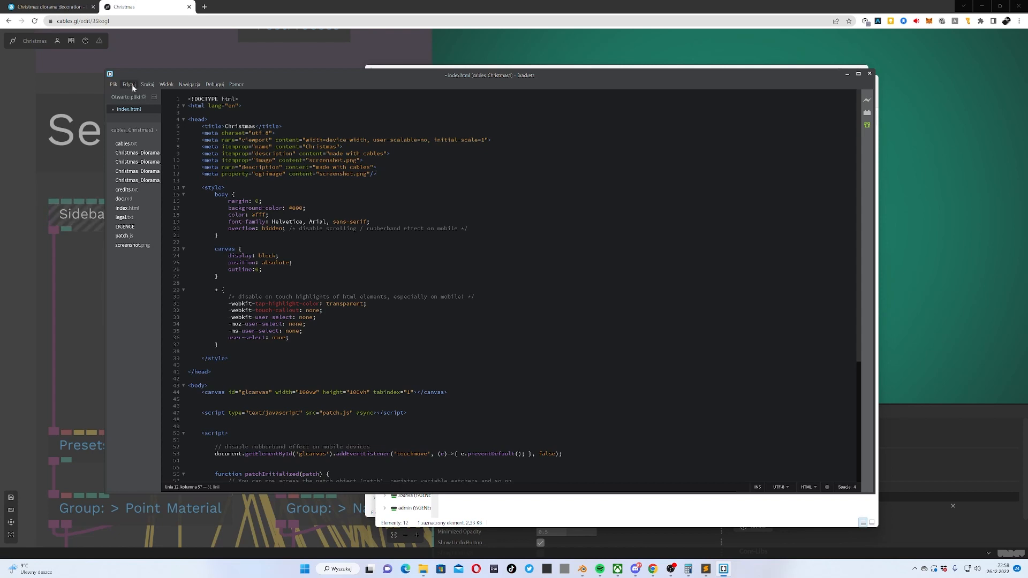
# Save the edited index.html and close Brackets
pyautogui.click(114, 83)
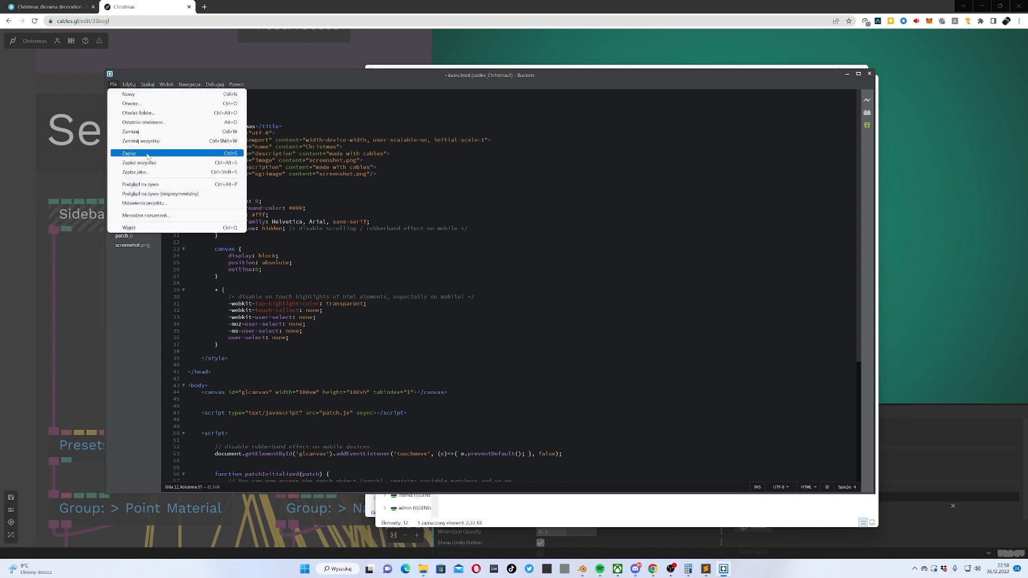
pyautogui.click(129, 153)
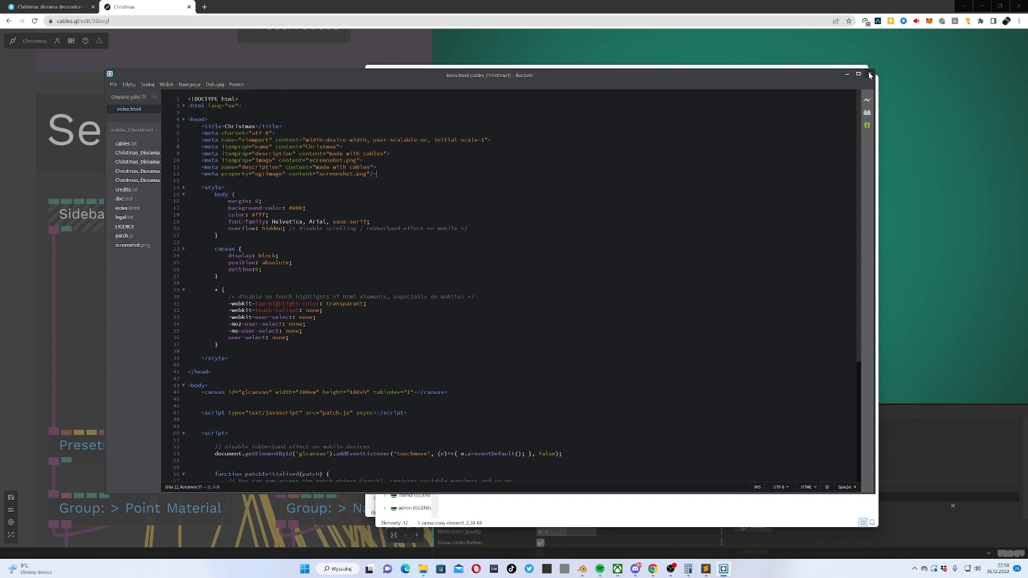
pyautogui.click(869, 74)
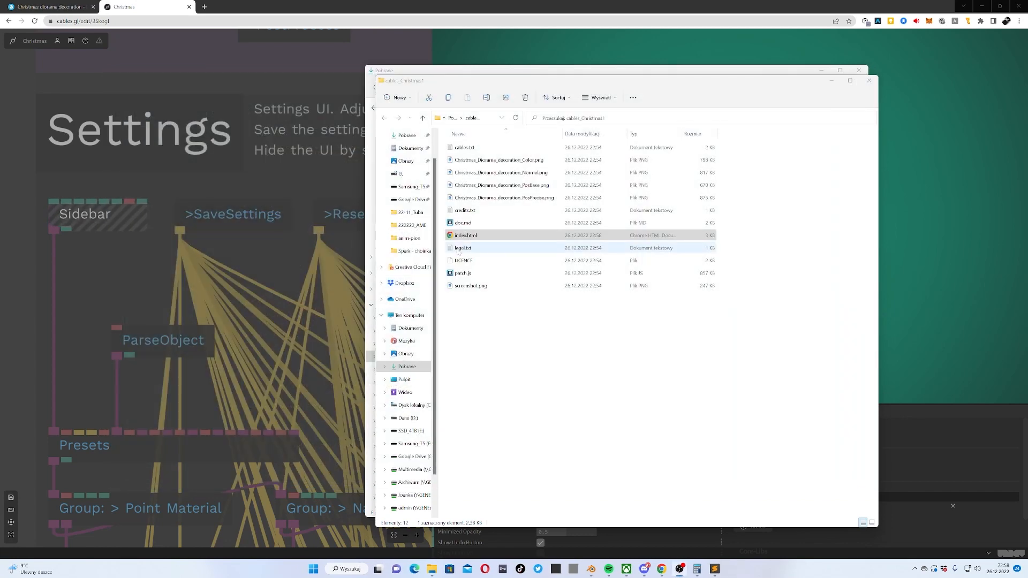
# Compress all the extracted patch files, including the edited index.html, into a new zip
pyautogui.doubleClick(470, 285)
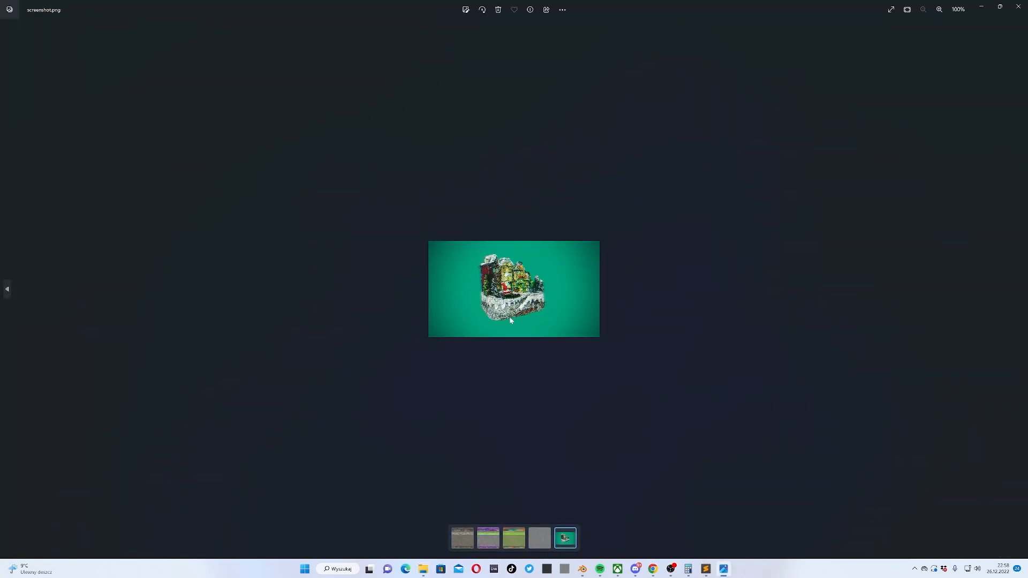
pyautogui.moveTo(845, 51)
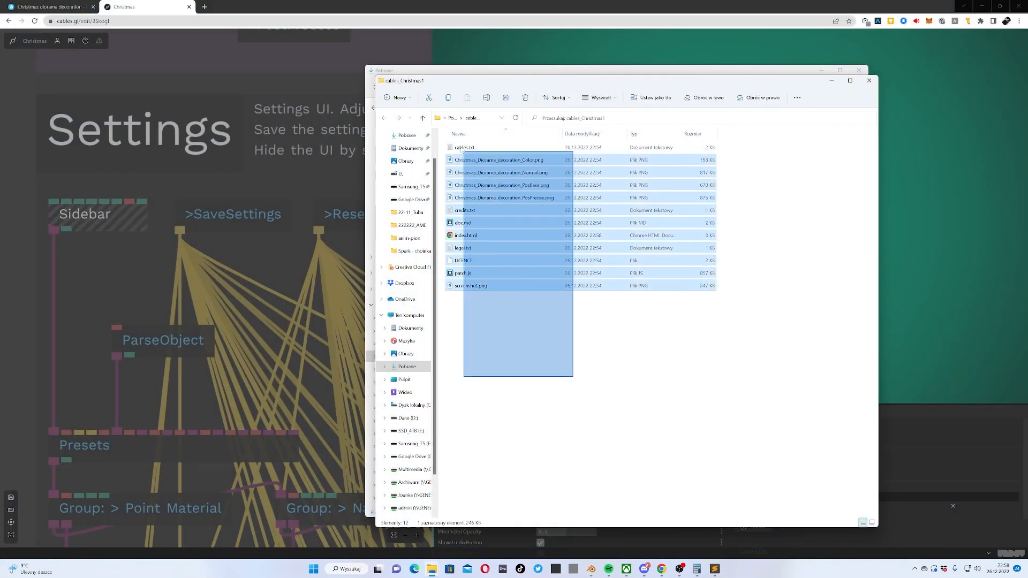
pyautogui.rightClick(464, 234)
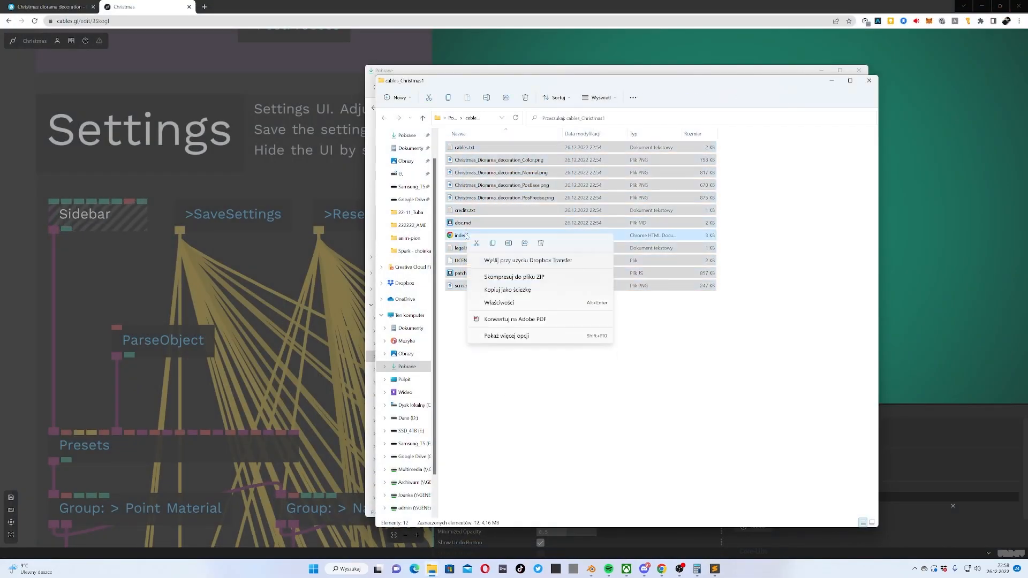
pyautogui.click(603, 416)
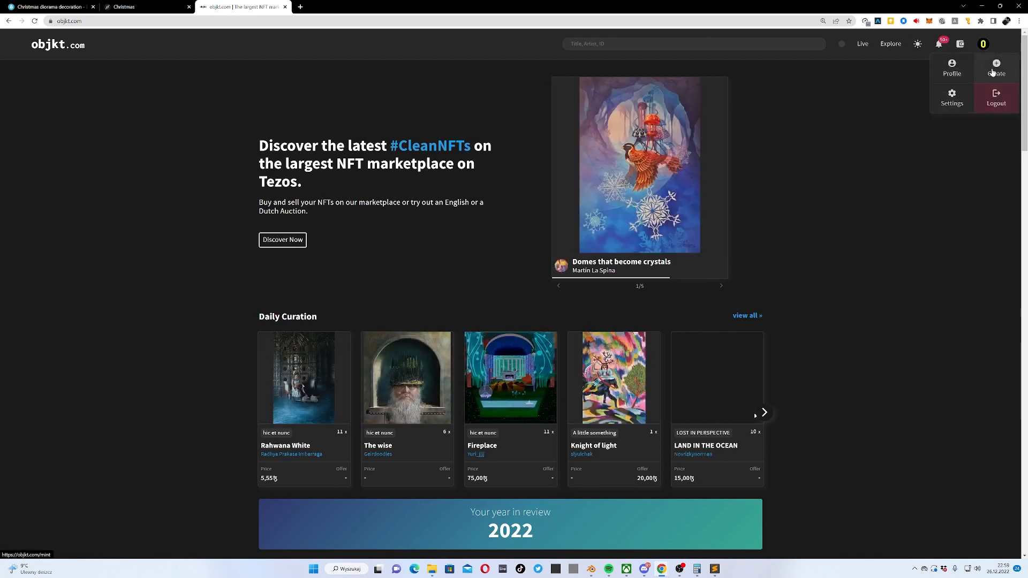
# Create a new token with christmas.zip as the artwork and a cover image, reviewing the form
pyautogui.click(995, 66)
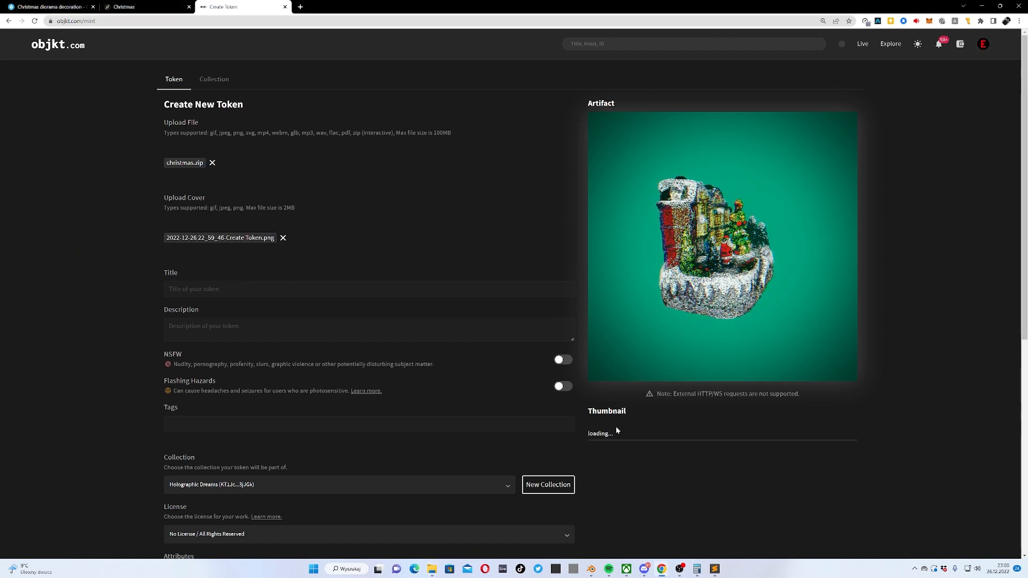
pyautogui.scroll(-3)
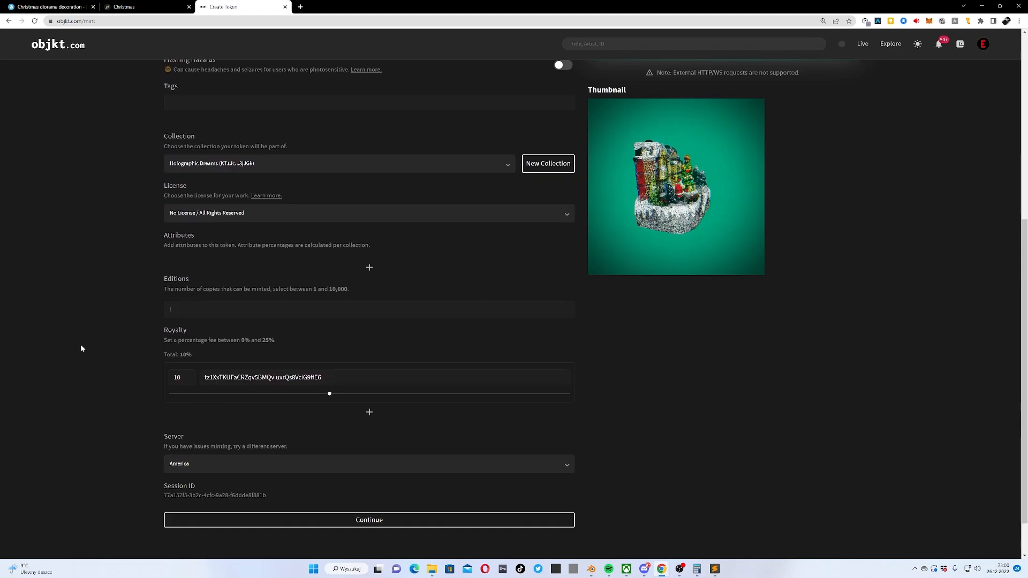
pyautogui.scroll(3)
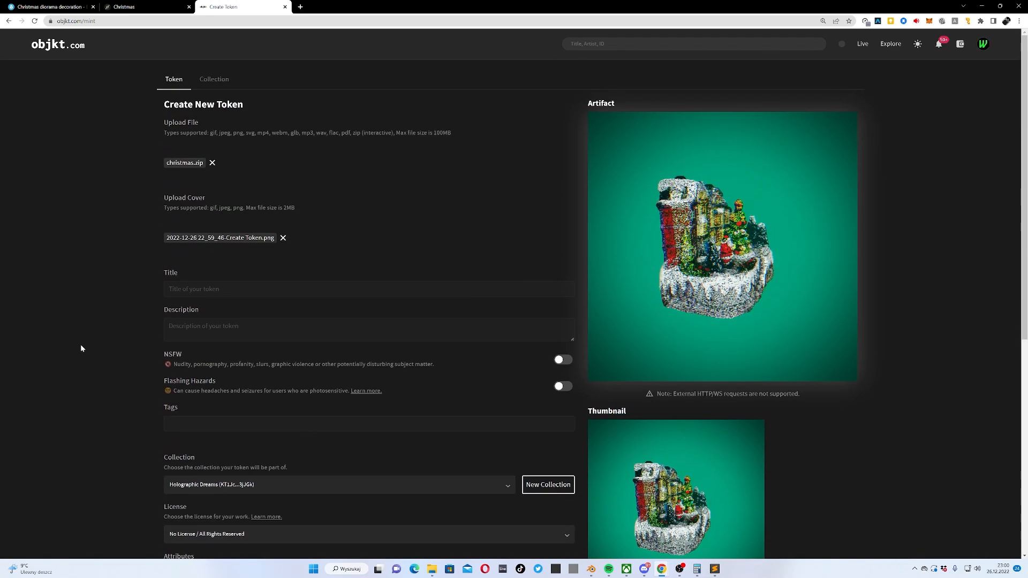